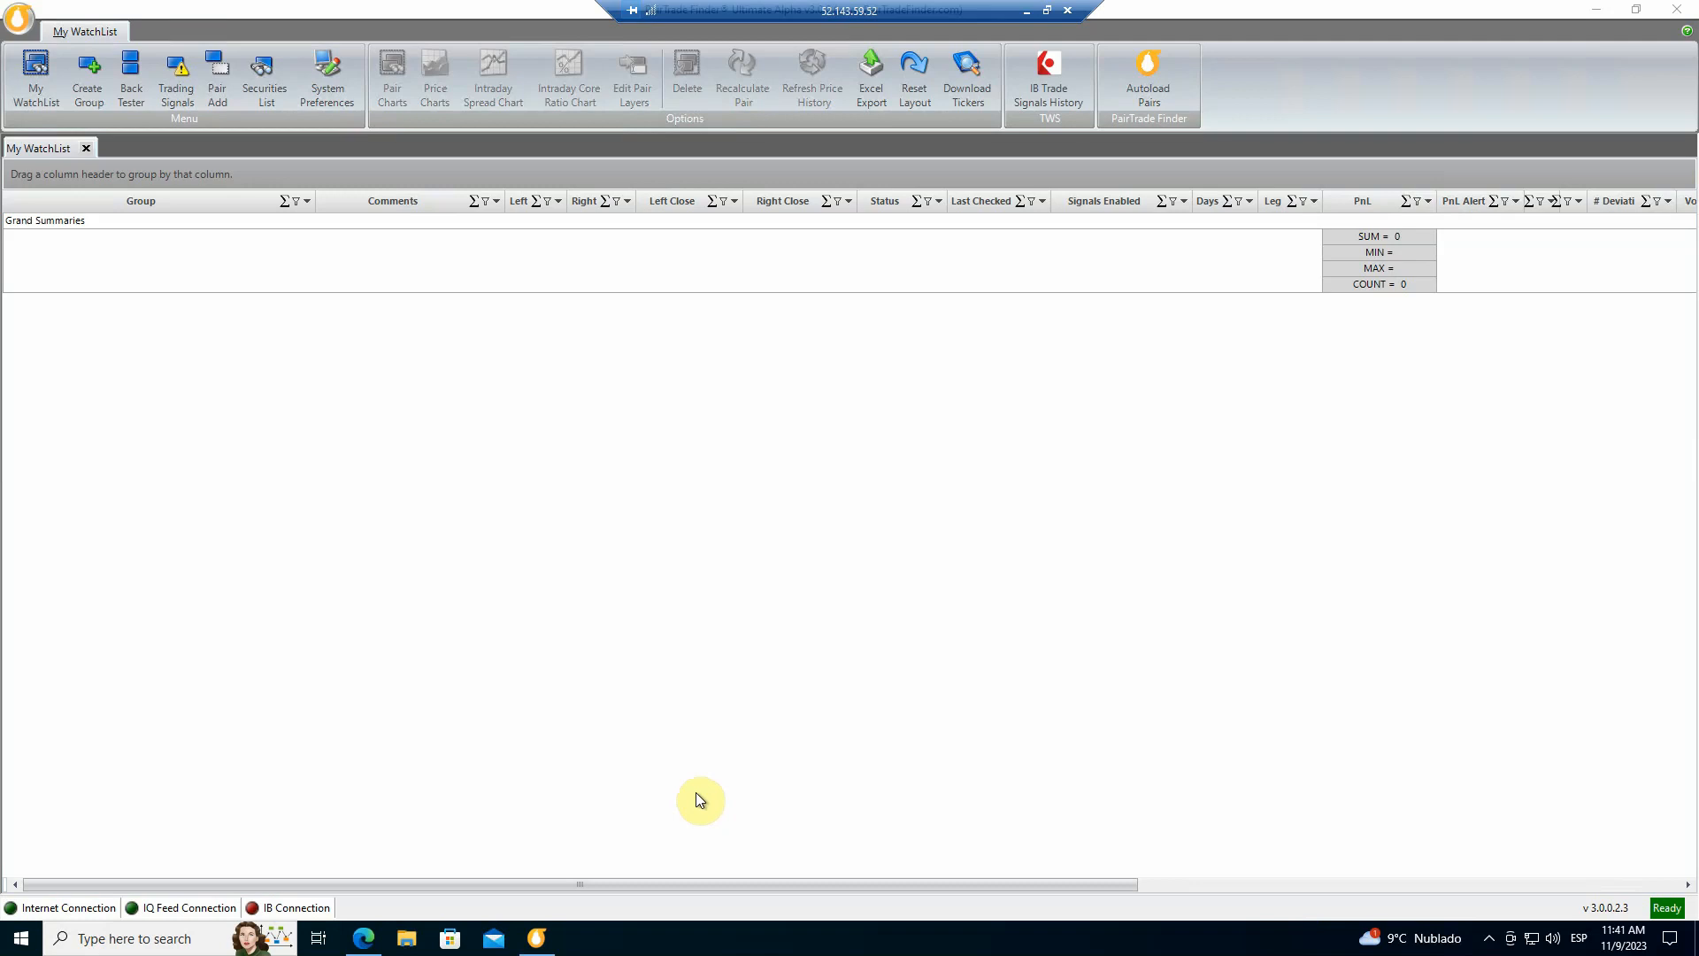
mouse_move(662, 648)
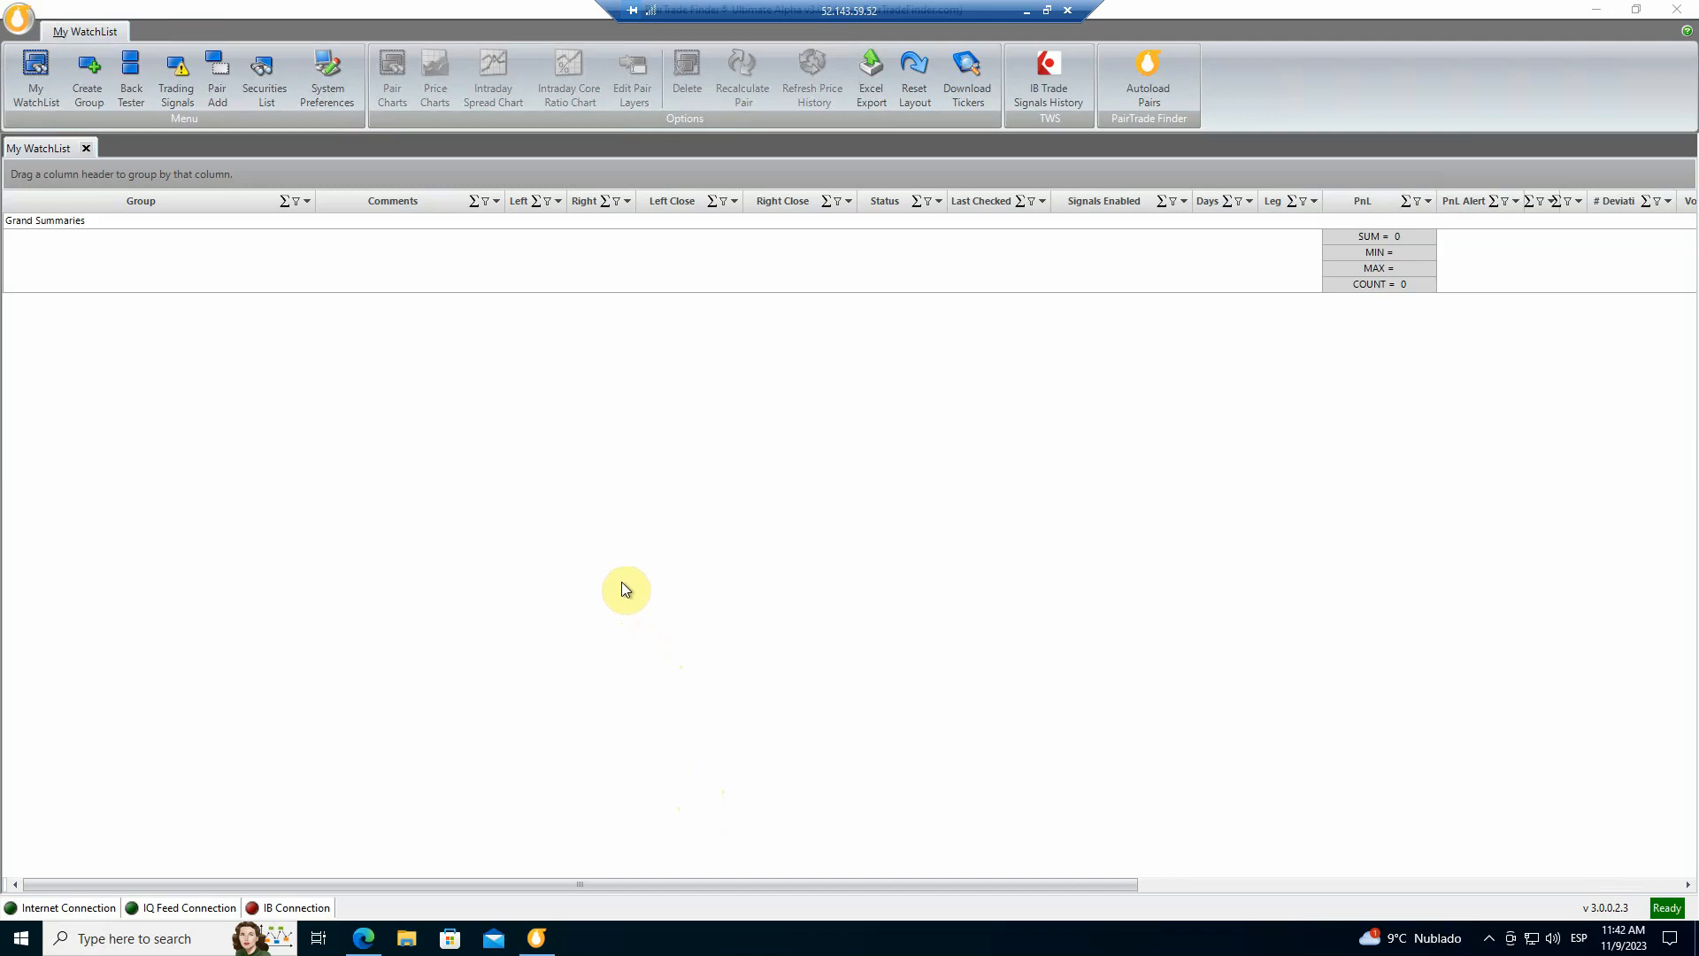
mouse_move(653, 563)
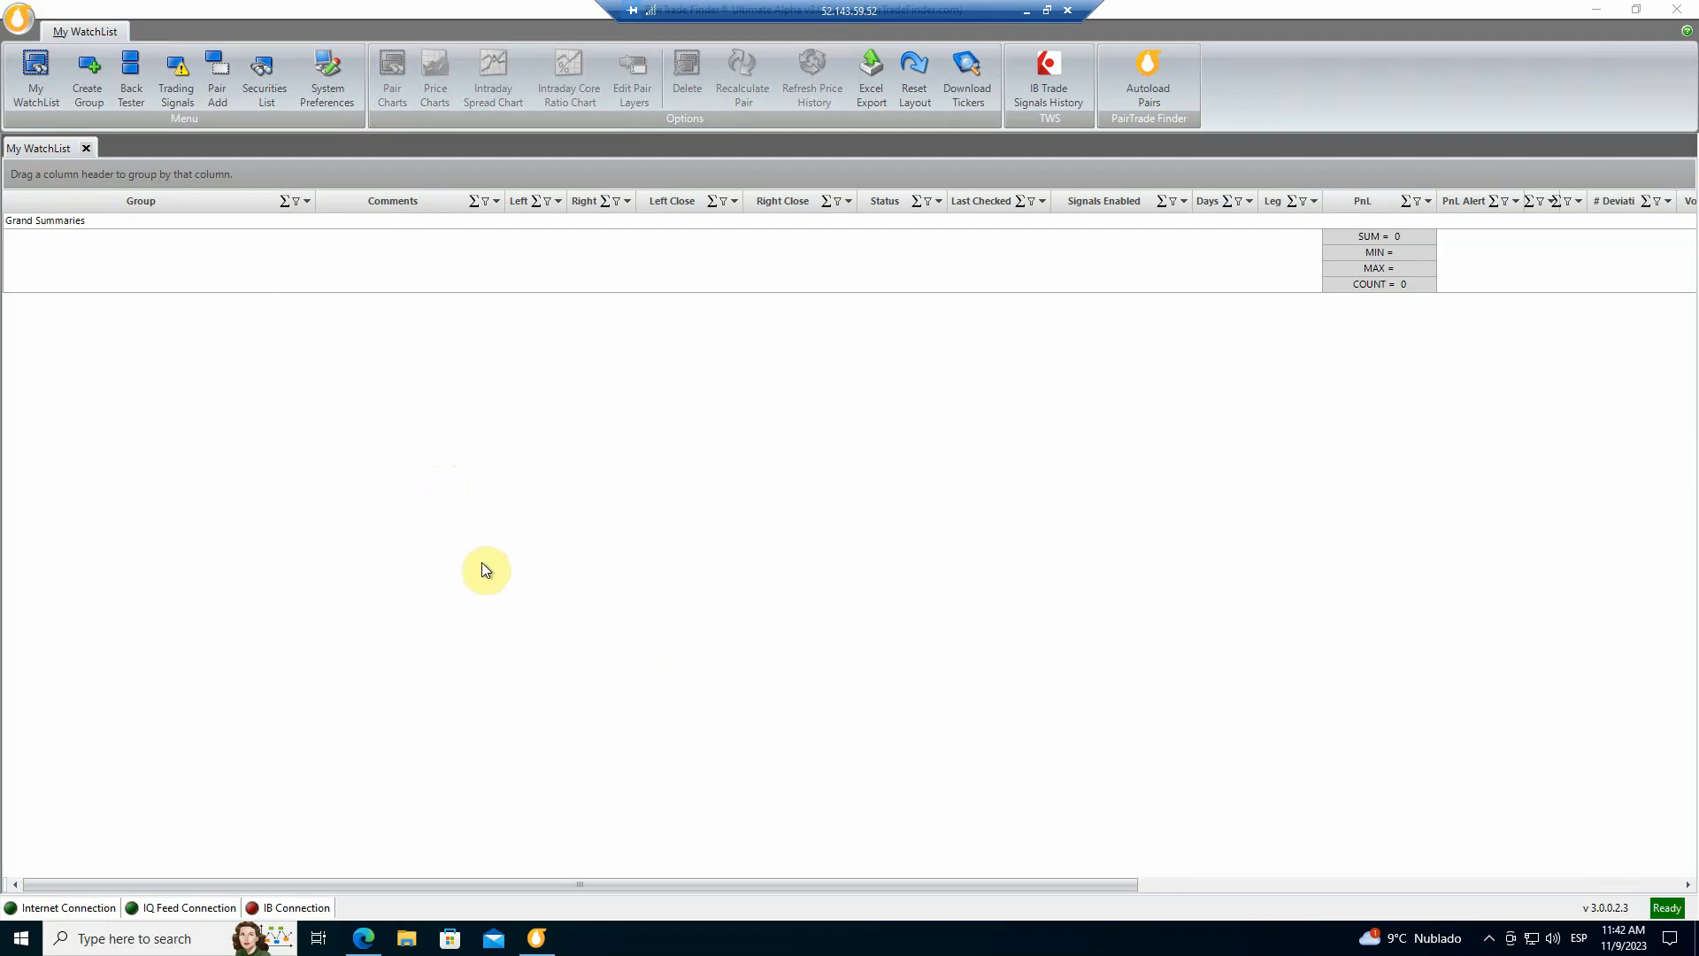
mouse_move(585, 443)
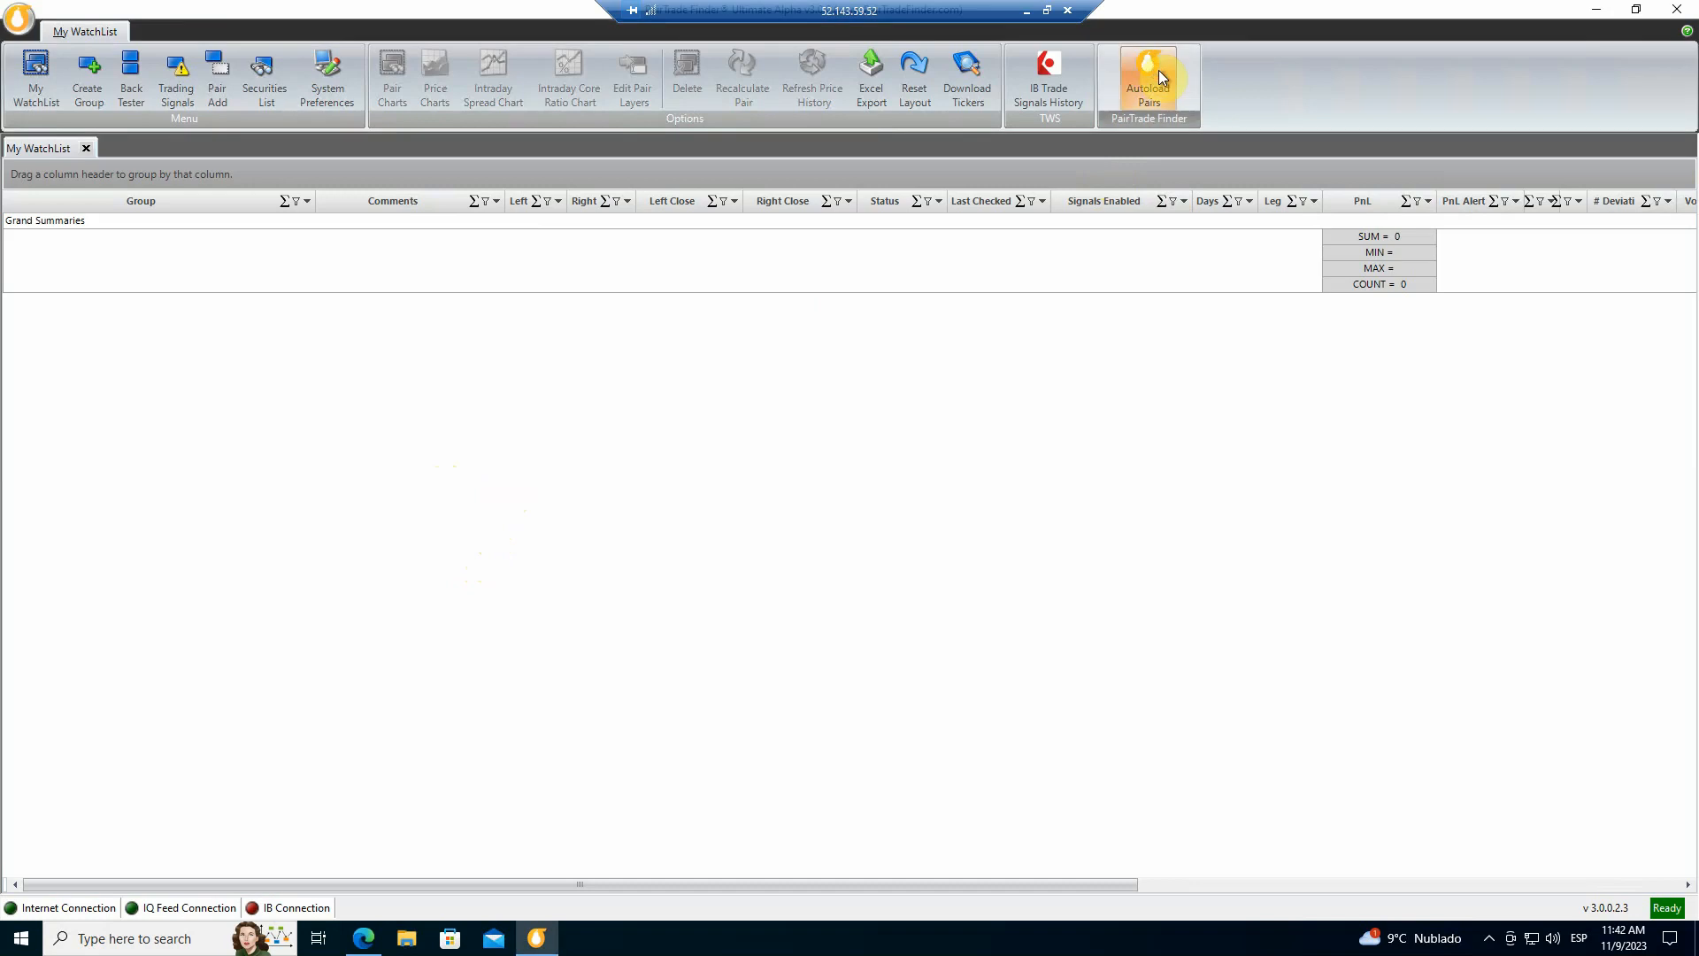
Autoload the Fast 50 US Equities pairs using the Yahoo Finance Historic Data API feed.
click(1147, 81)
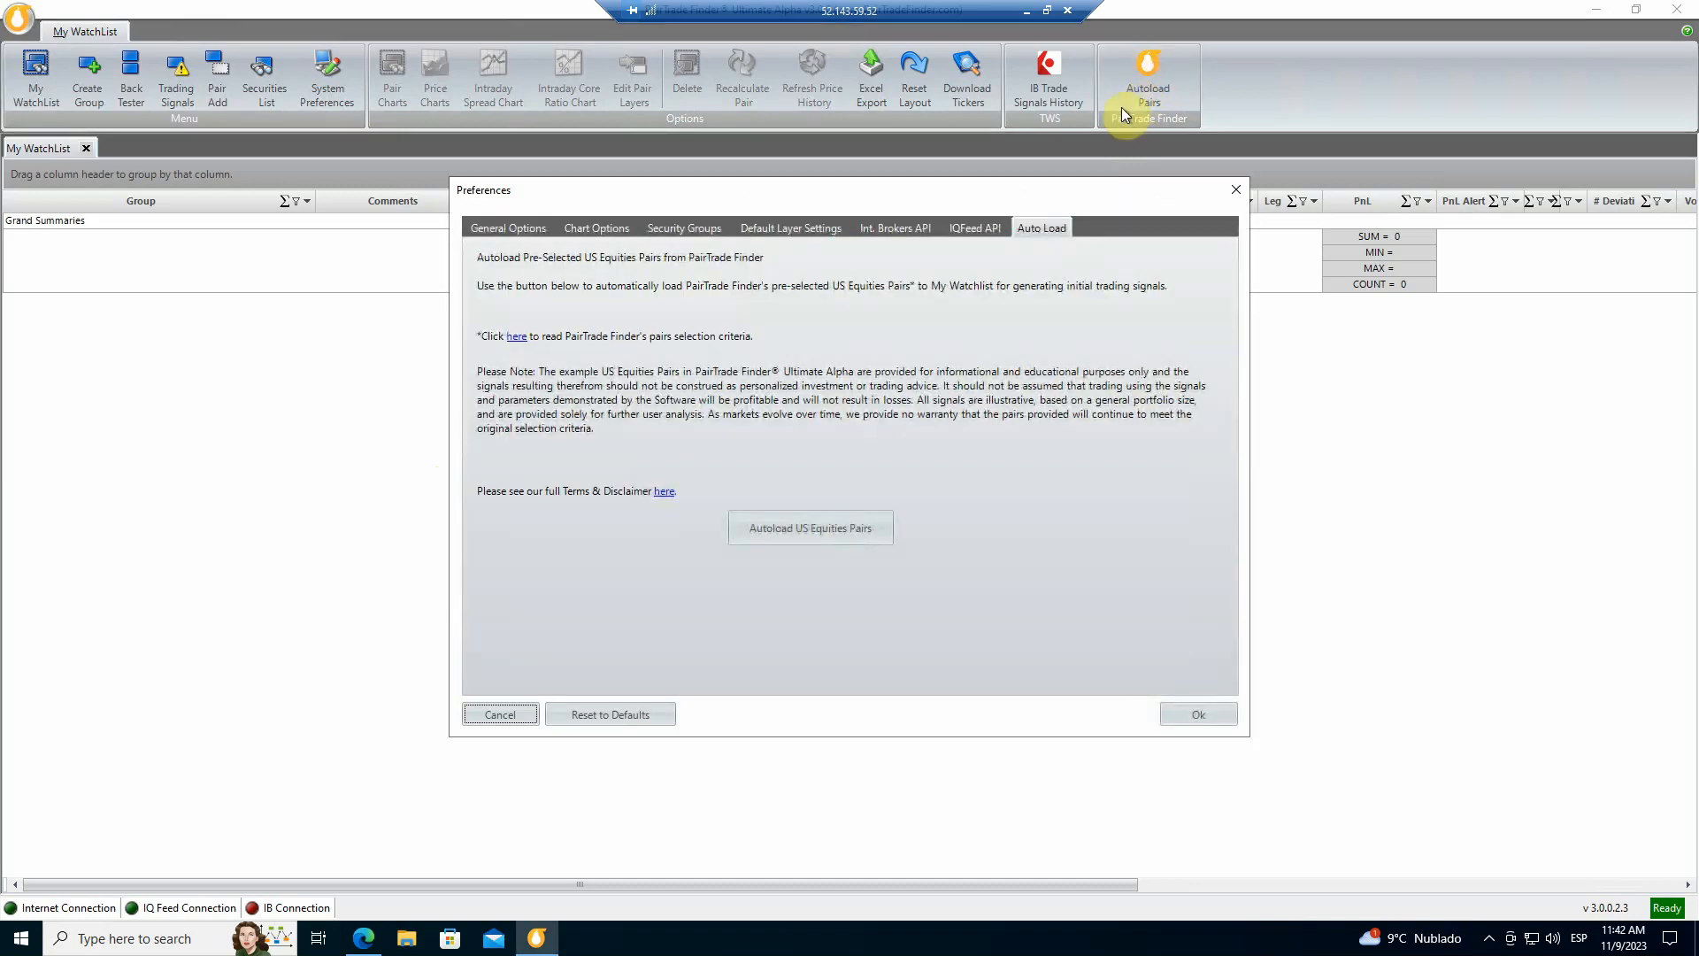
click(810, 527)
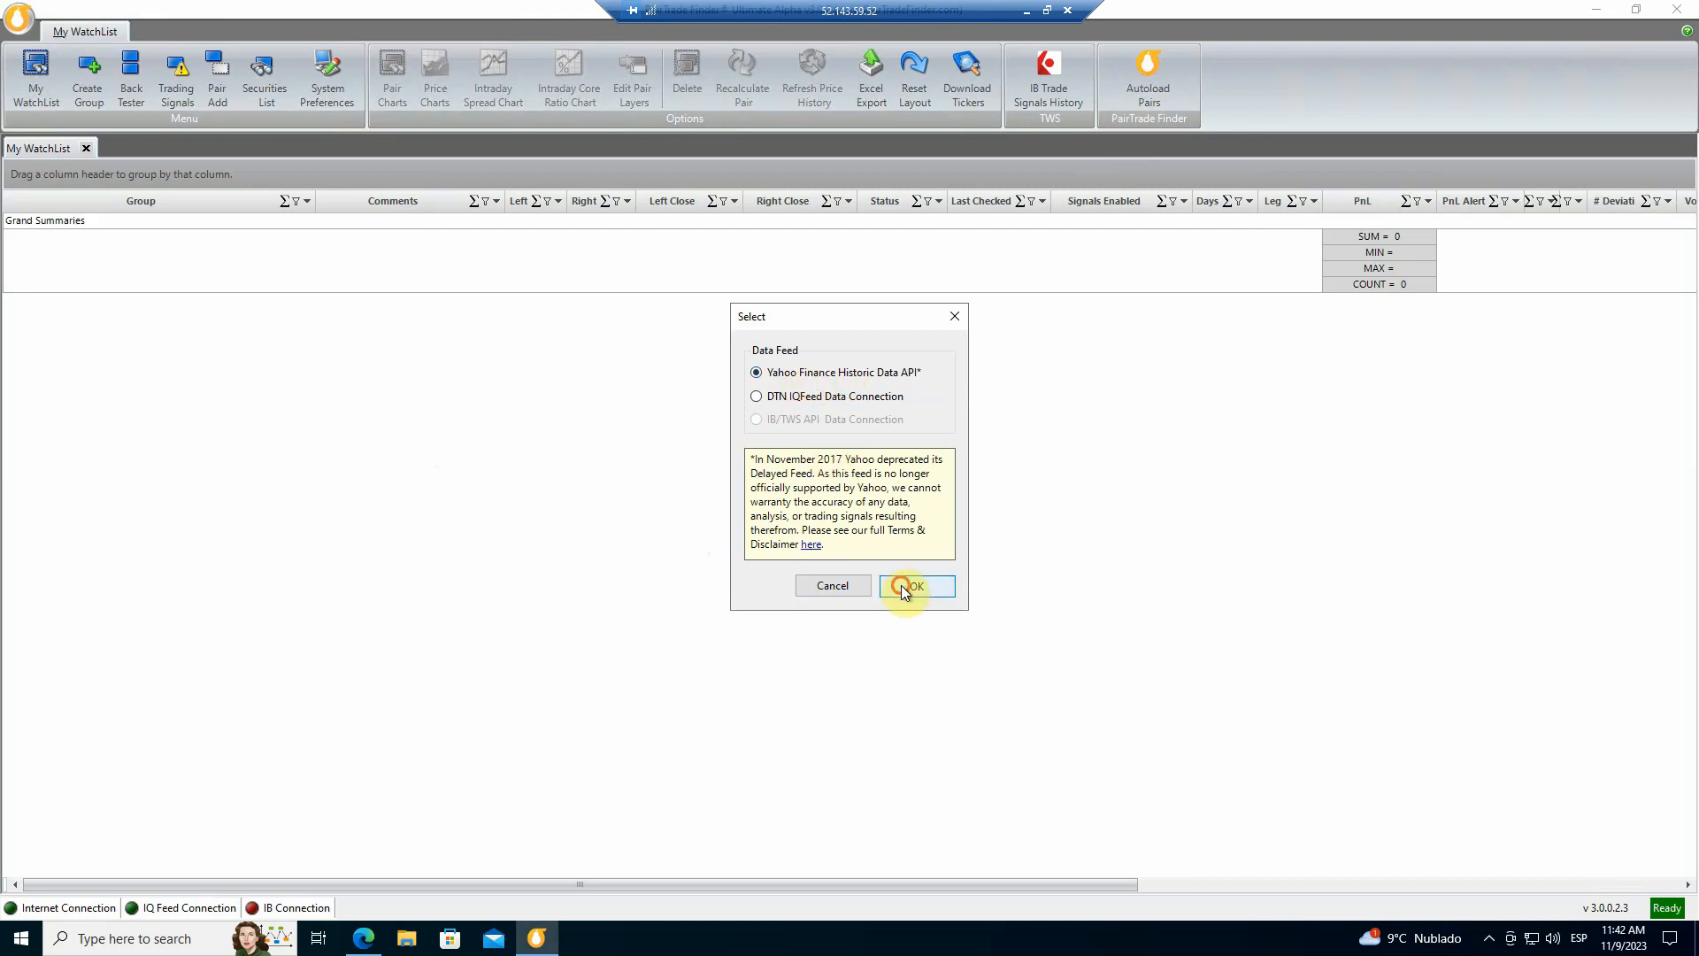
click(913, 585)
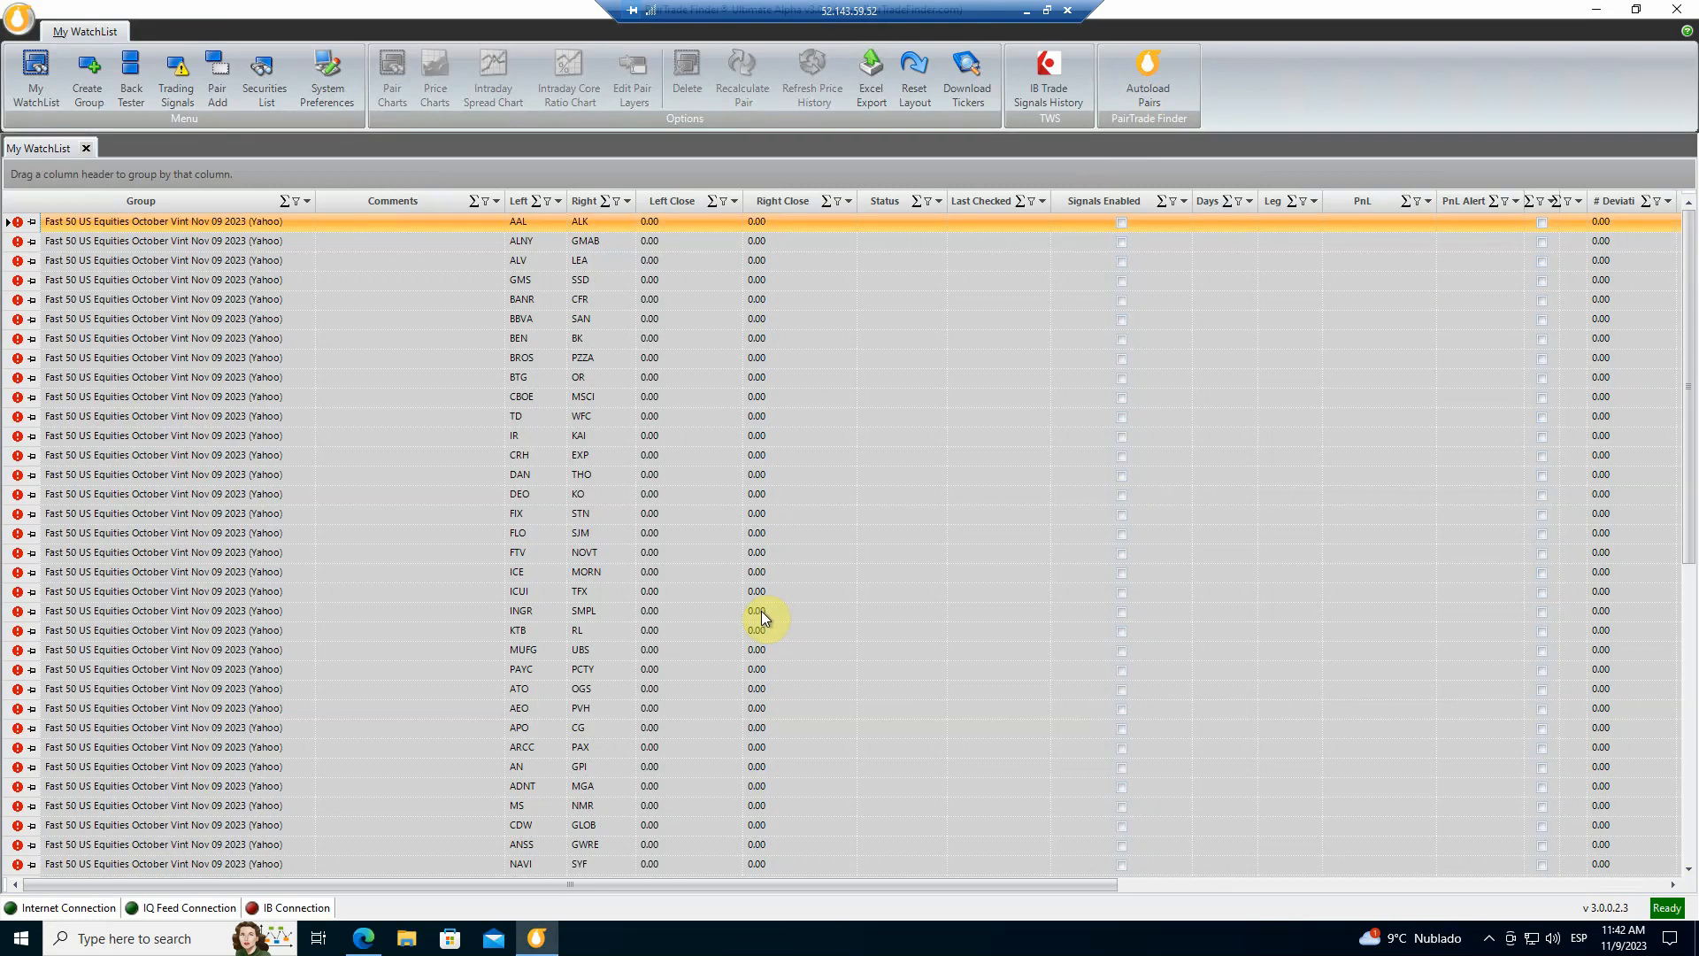
click(1147, 77)
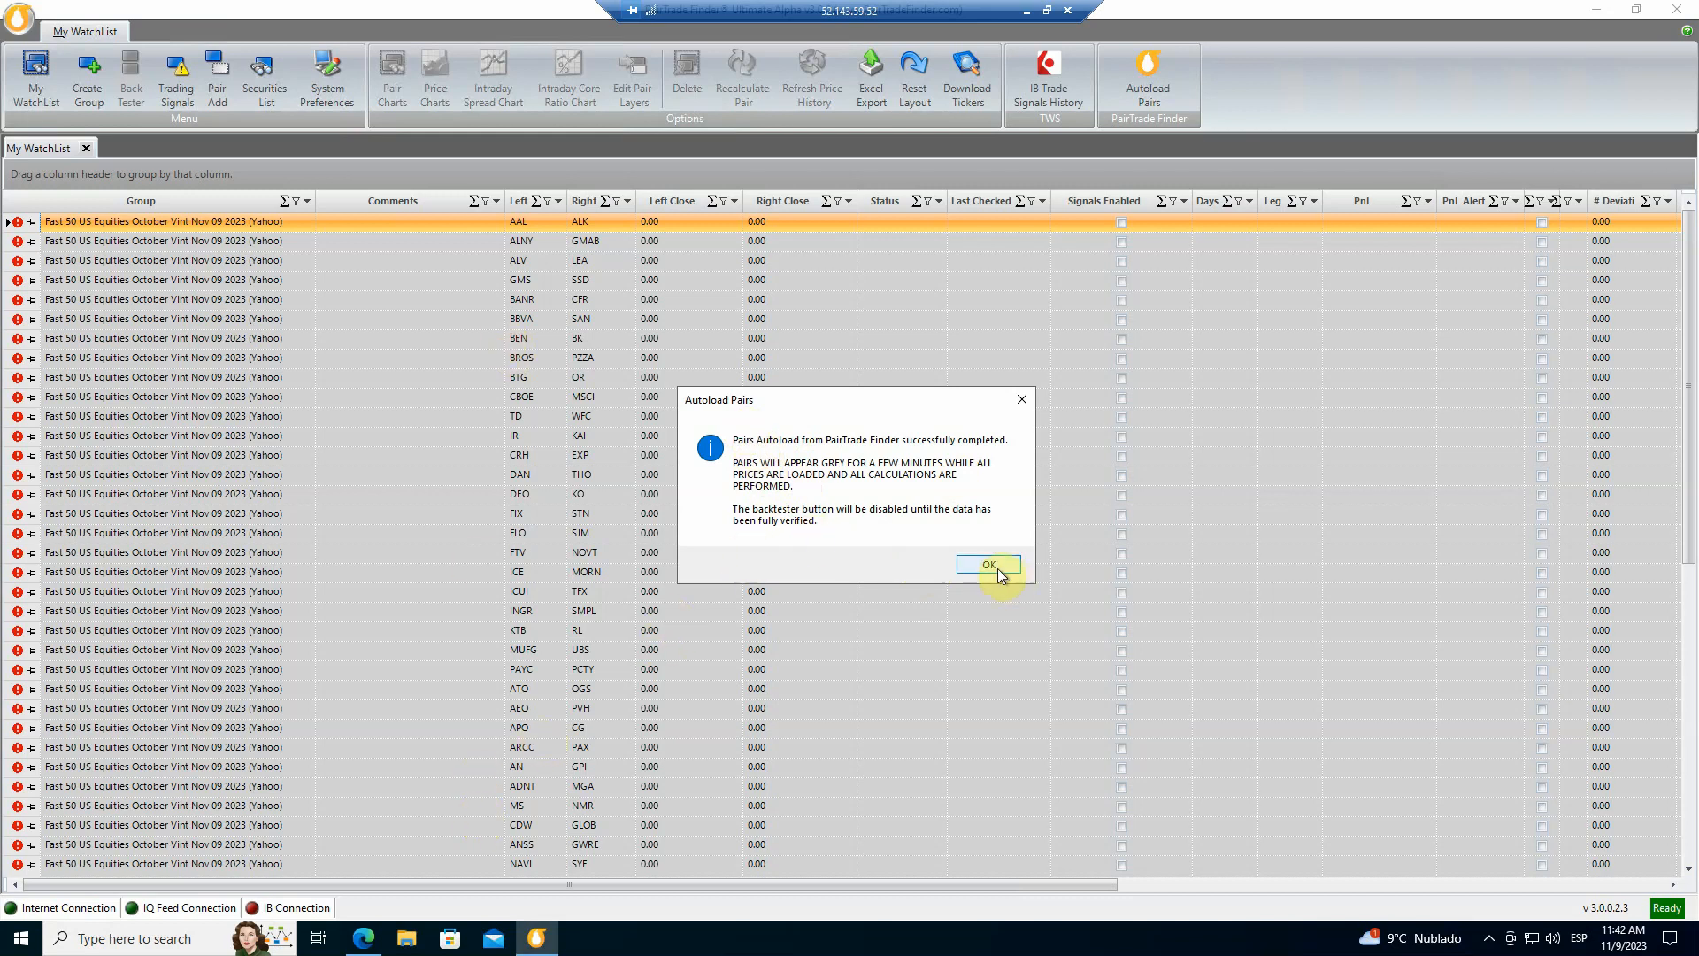
Dismiss the autoload-complete notice so watchlist prices, statuses and open PnL fill in.
click(985, 565)
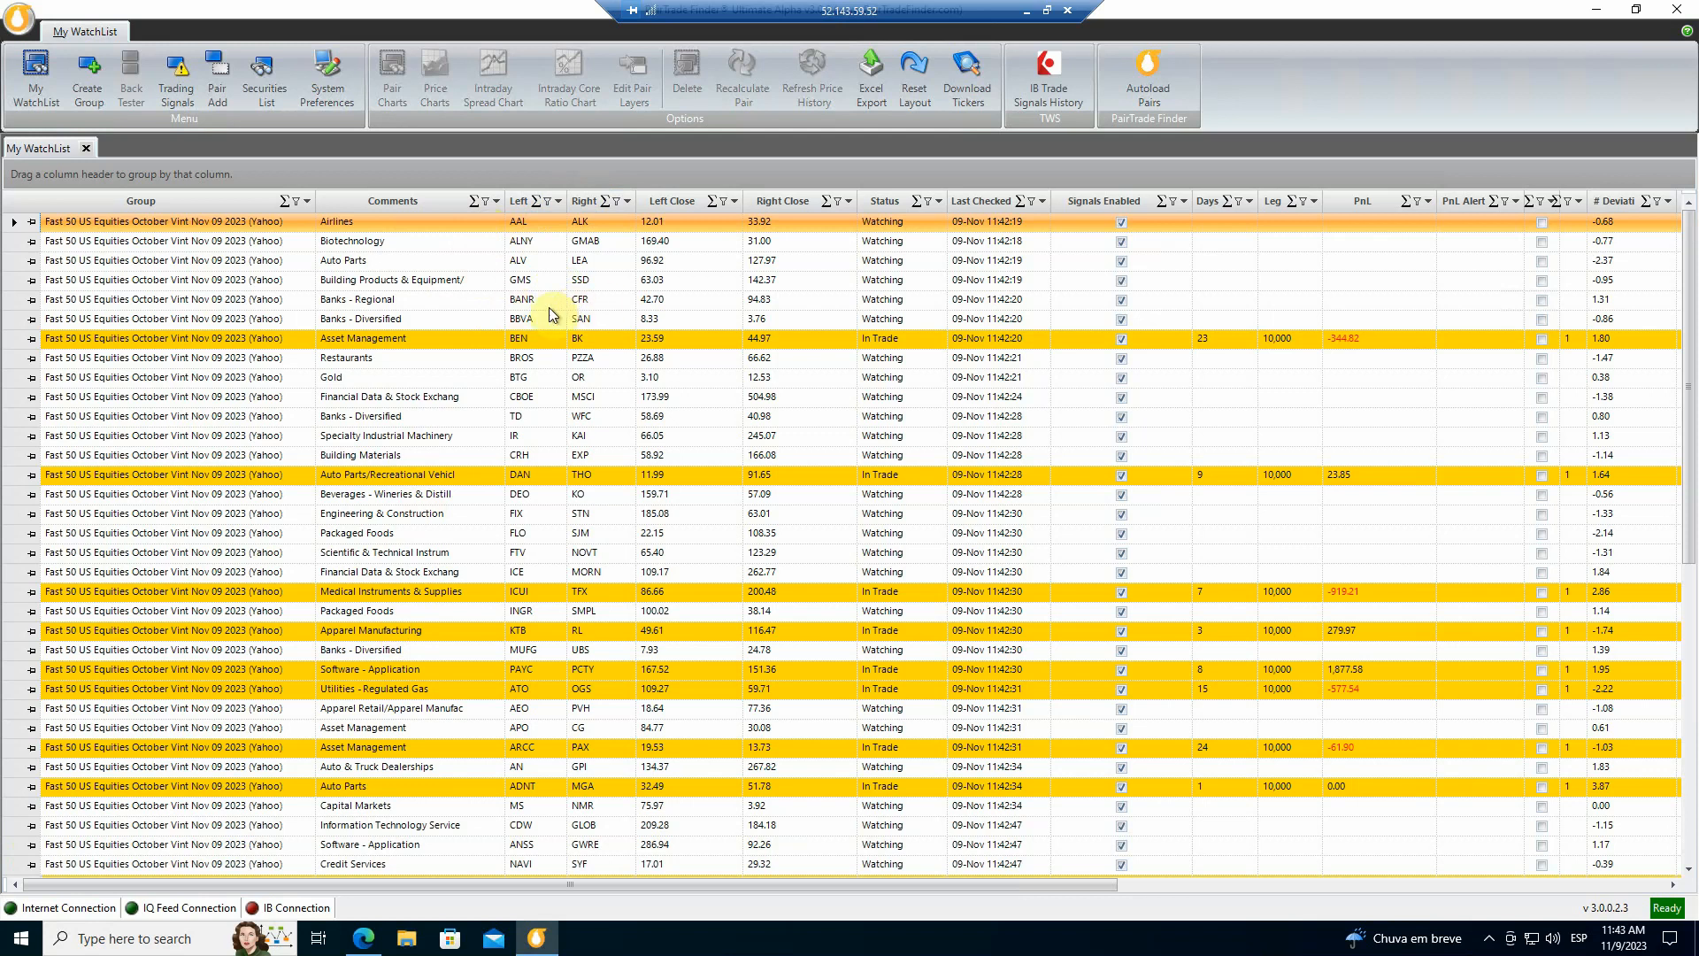
mouse_move(387, 319)
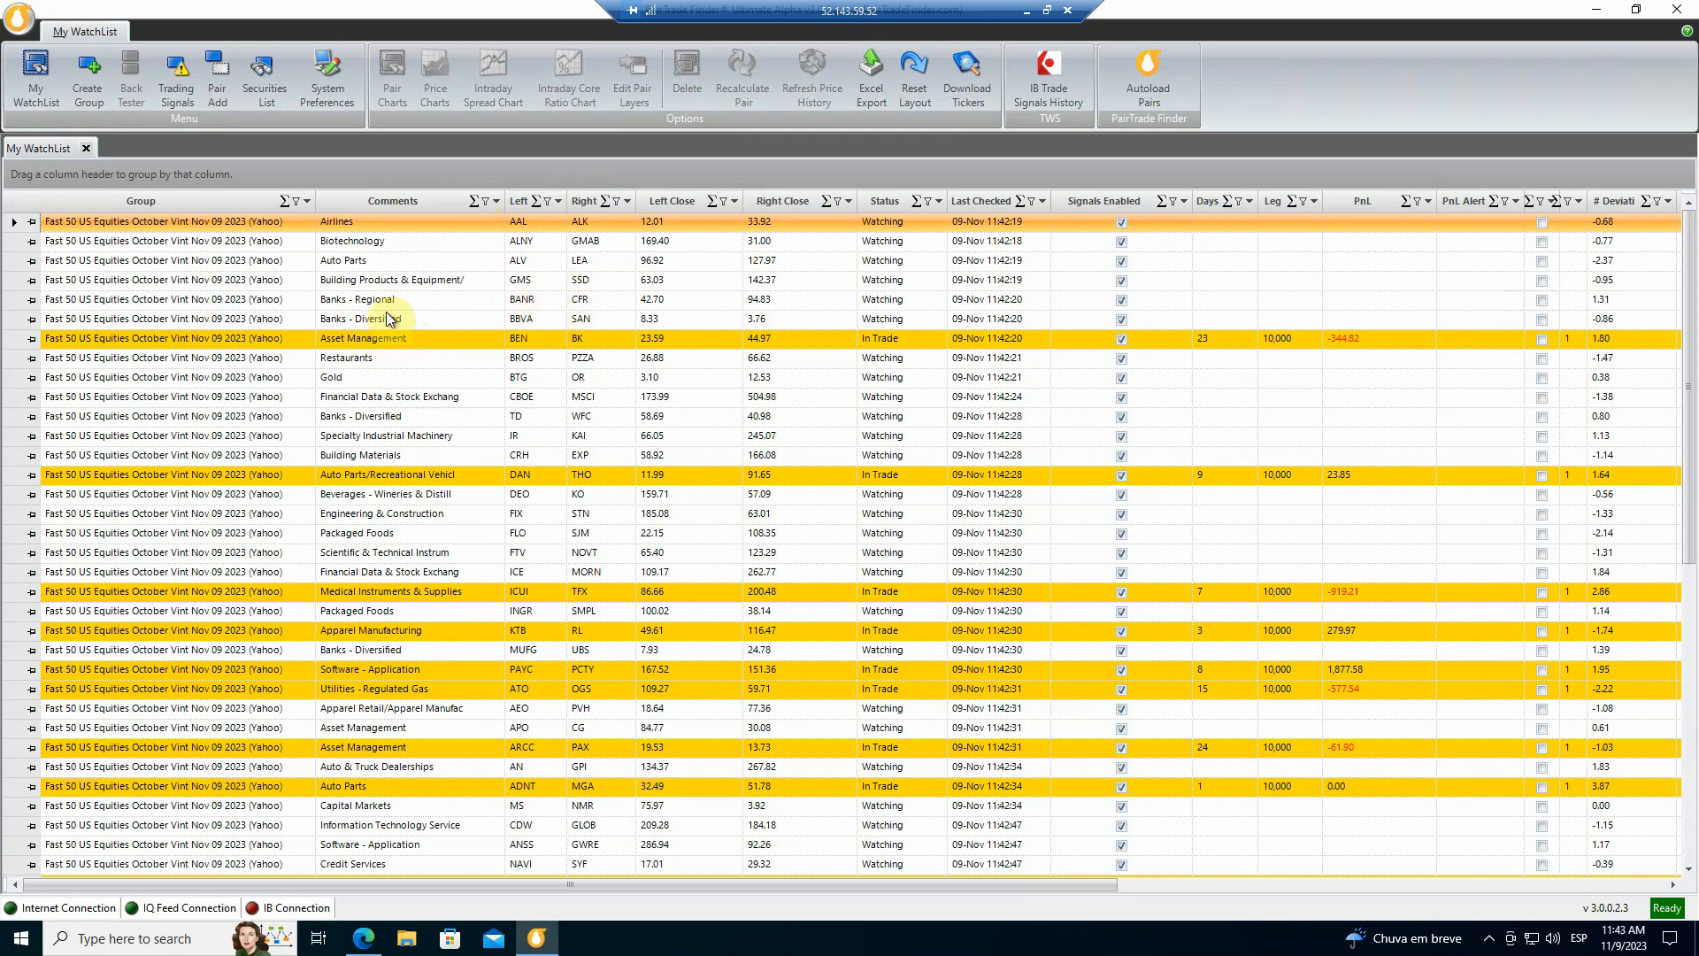
mouse_move(353, 416)
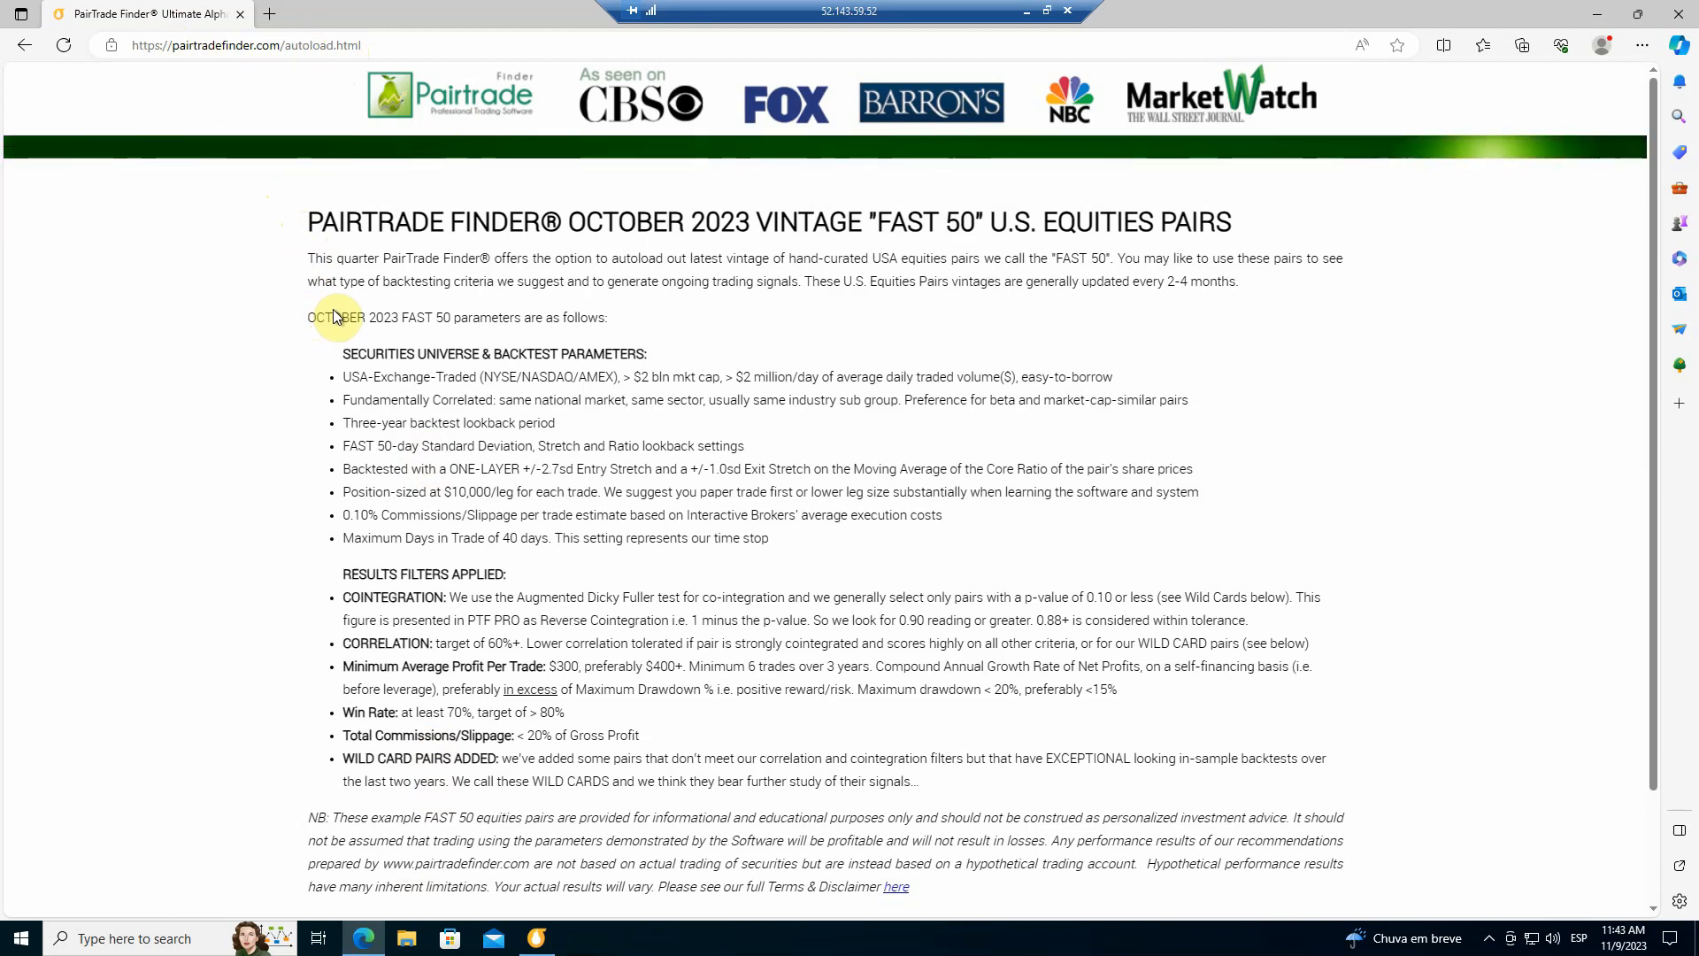
mouse_move(498, 399)
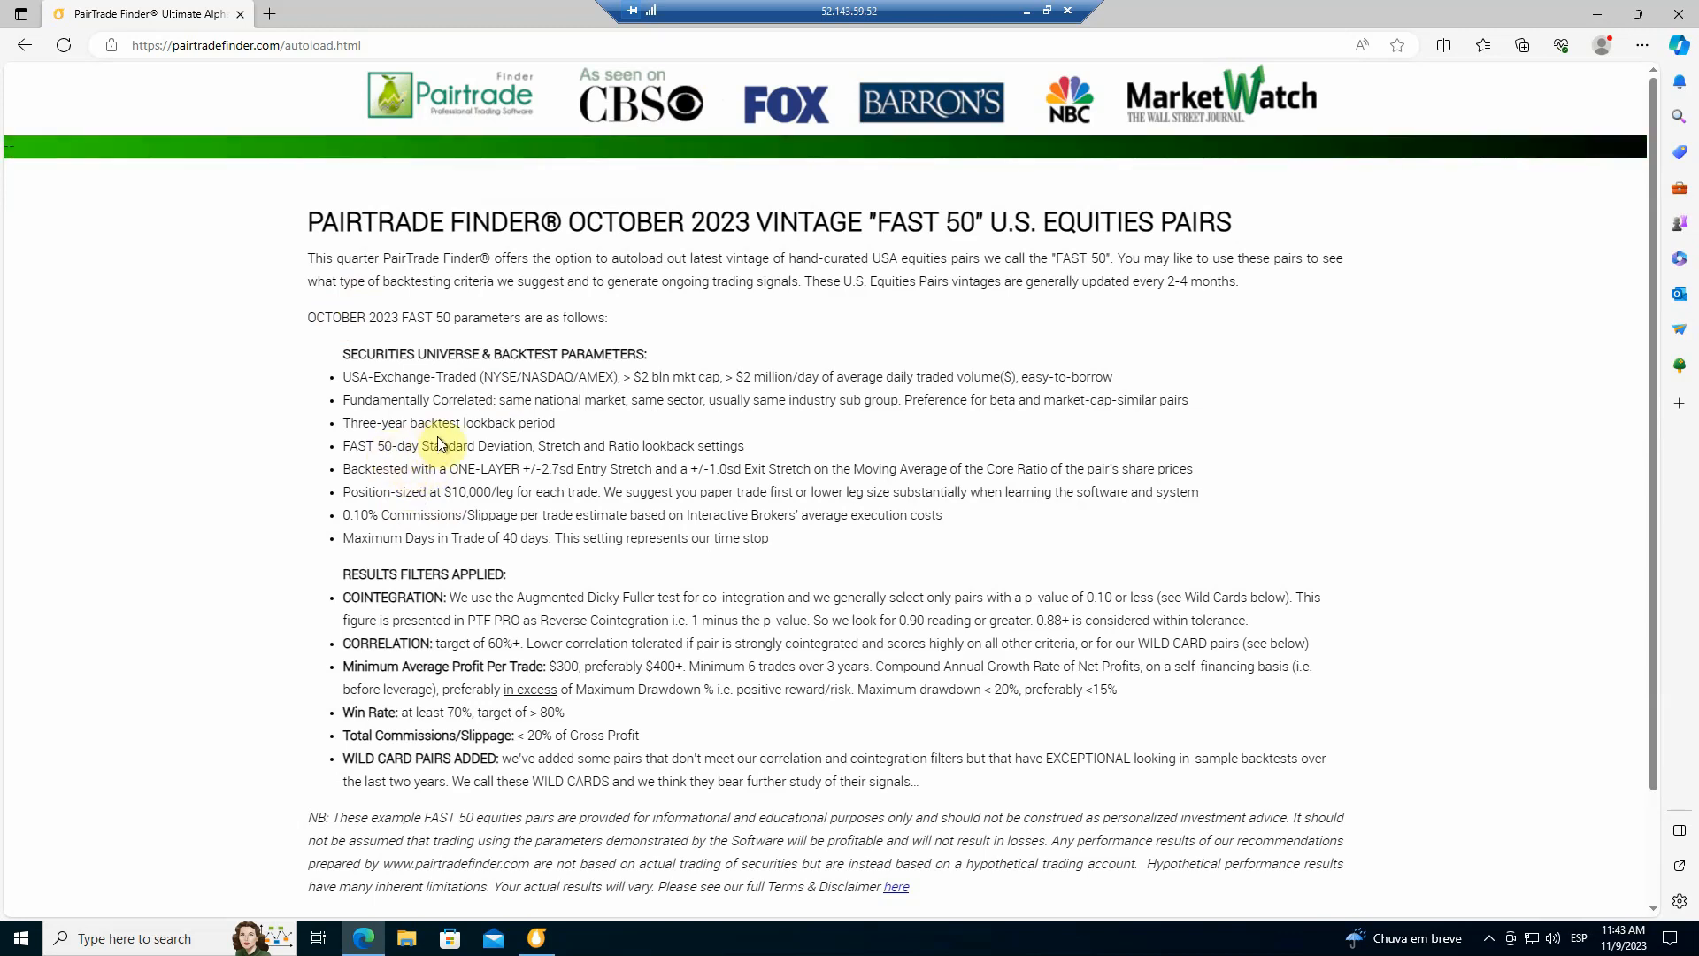
mouse_move(758, 452)
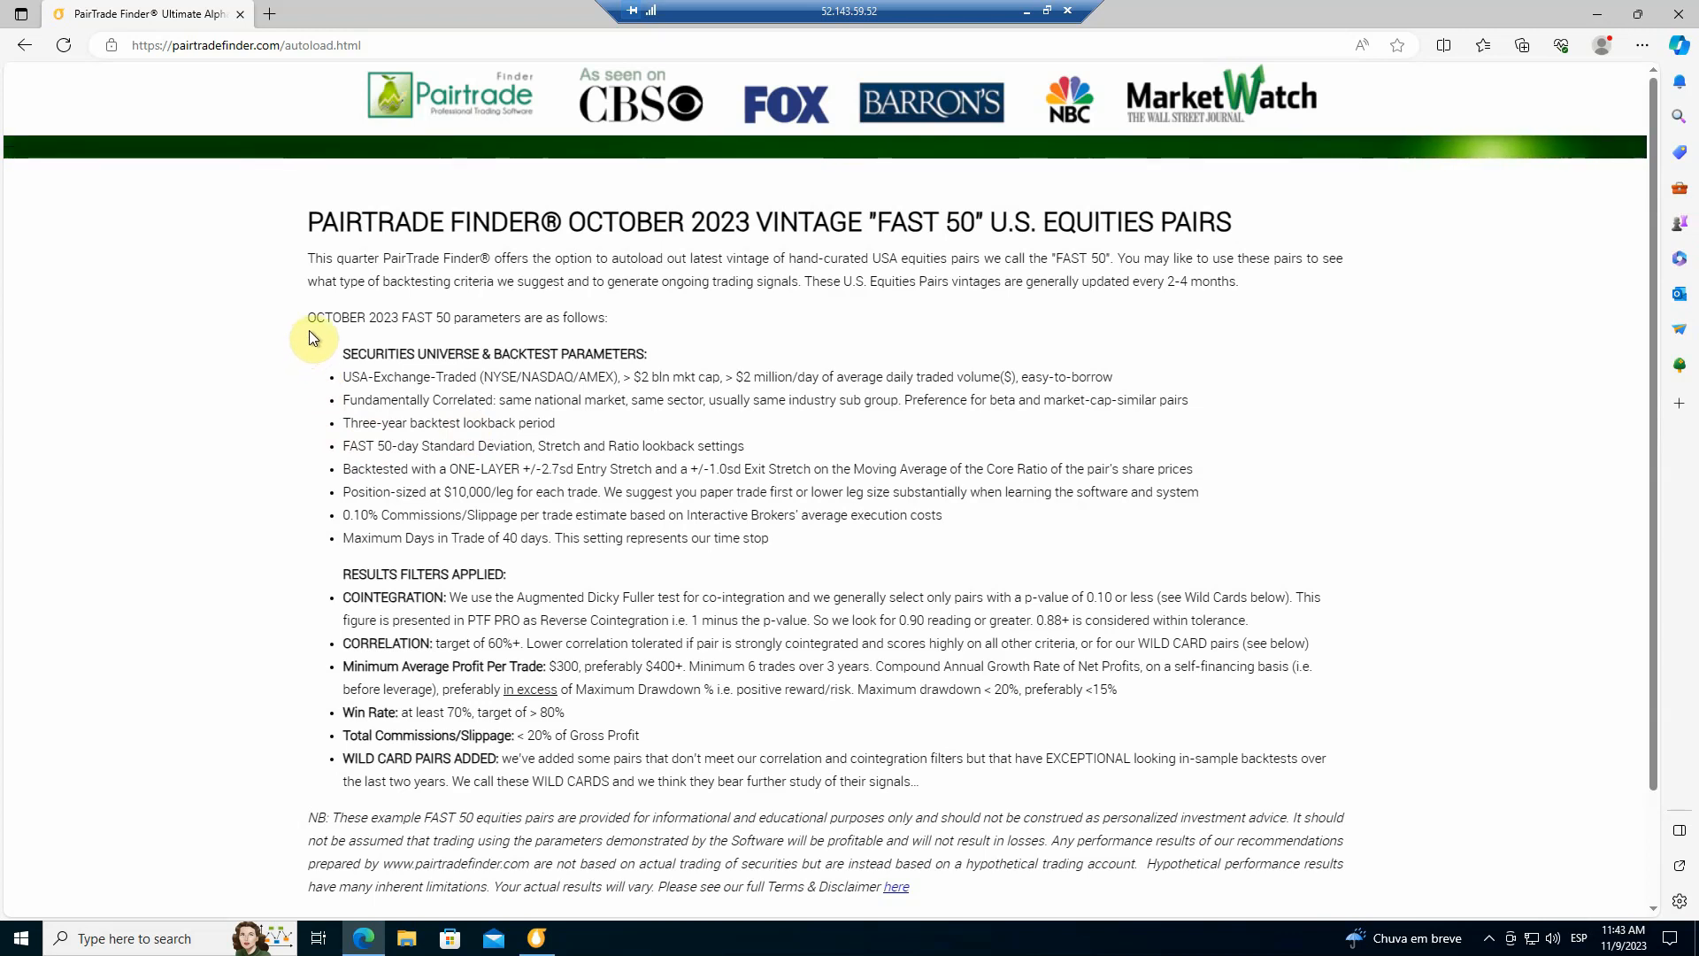
mouse_move(321, 339)
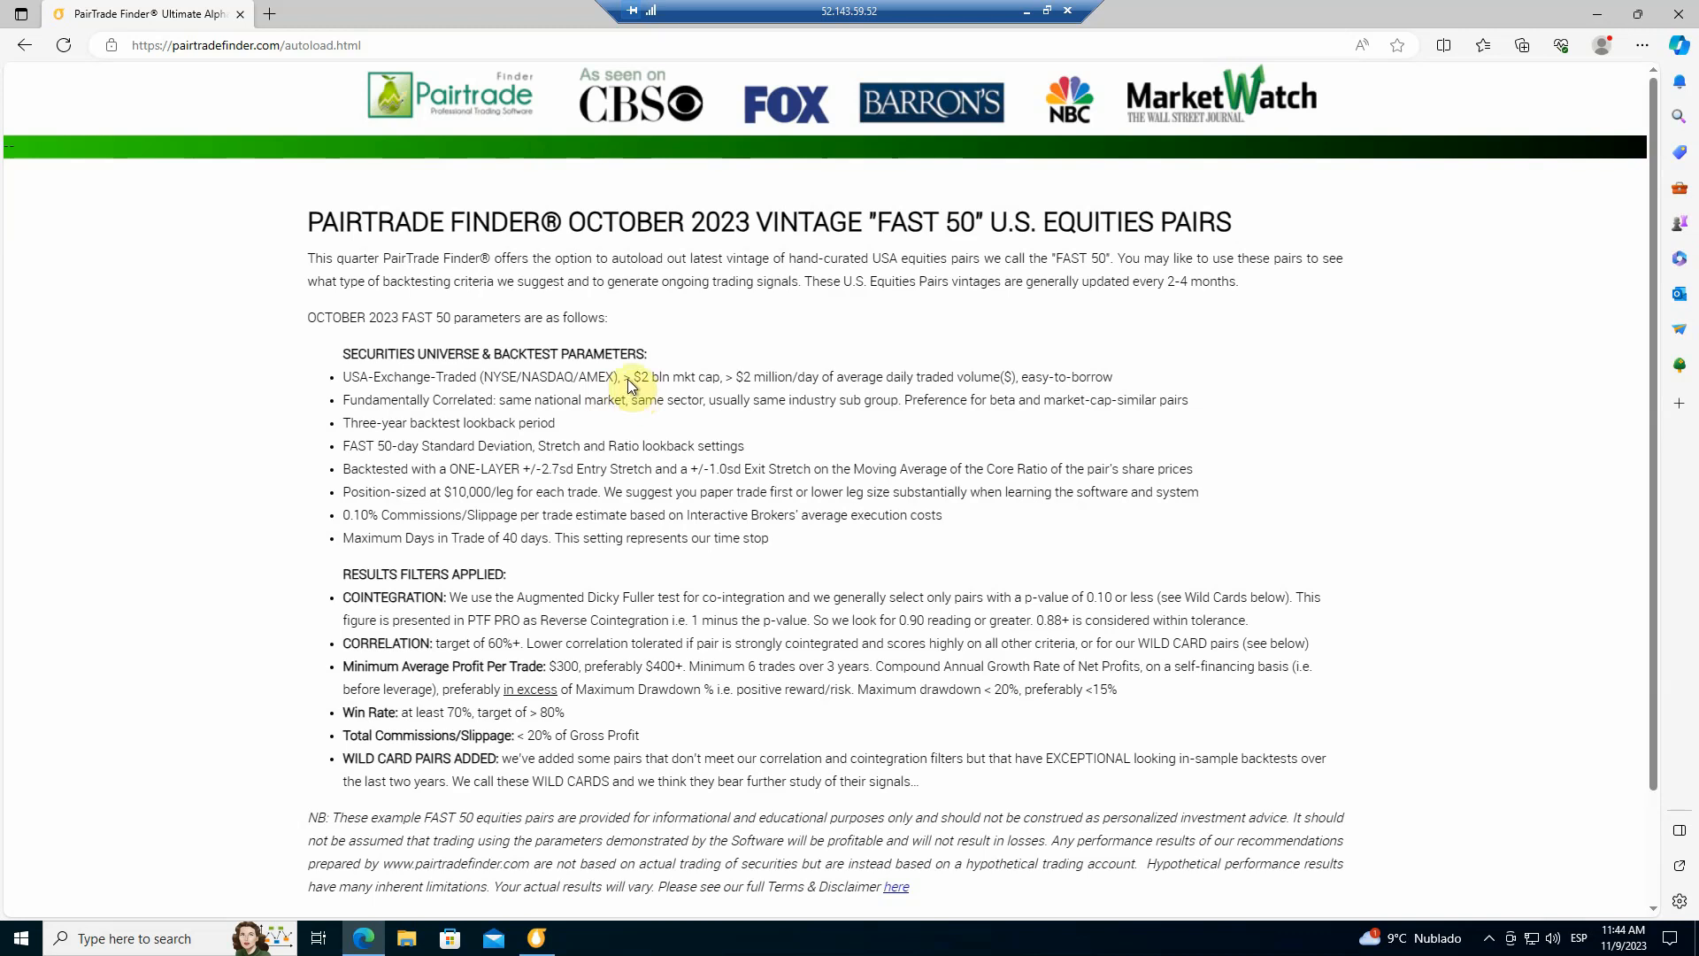
mouse_move(713, 390)
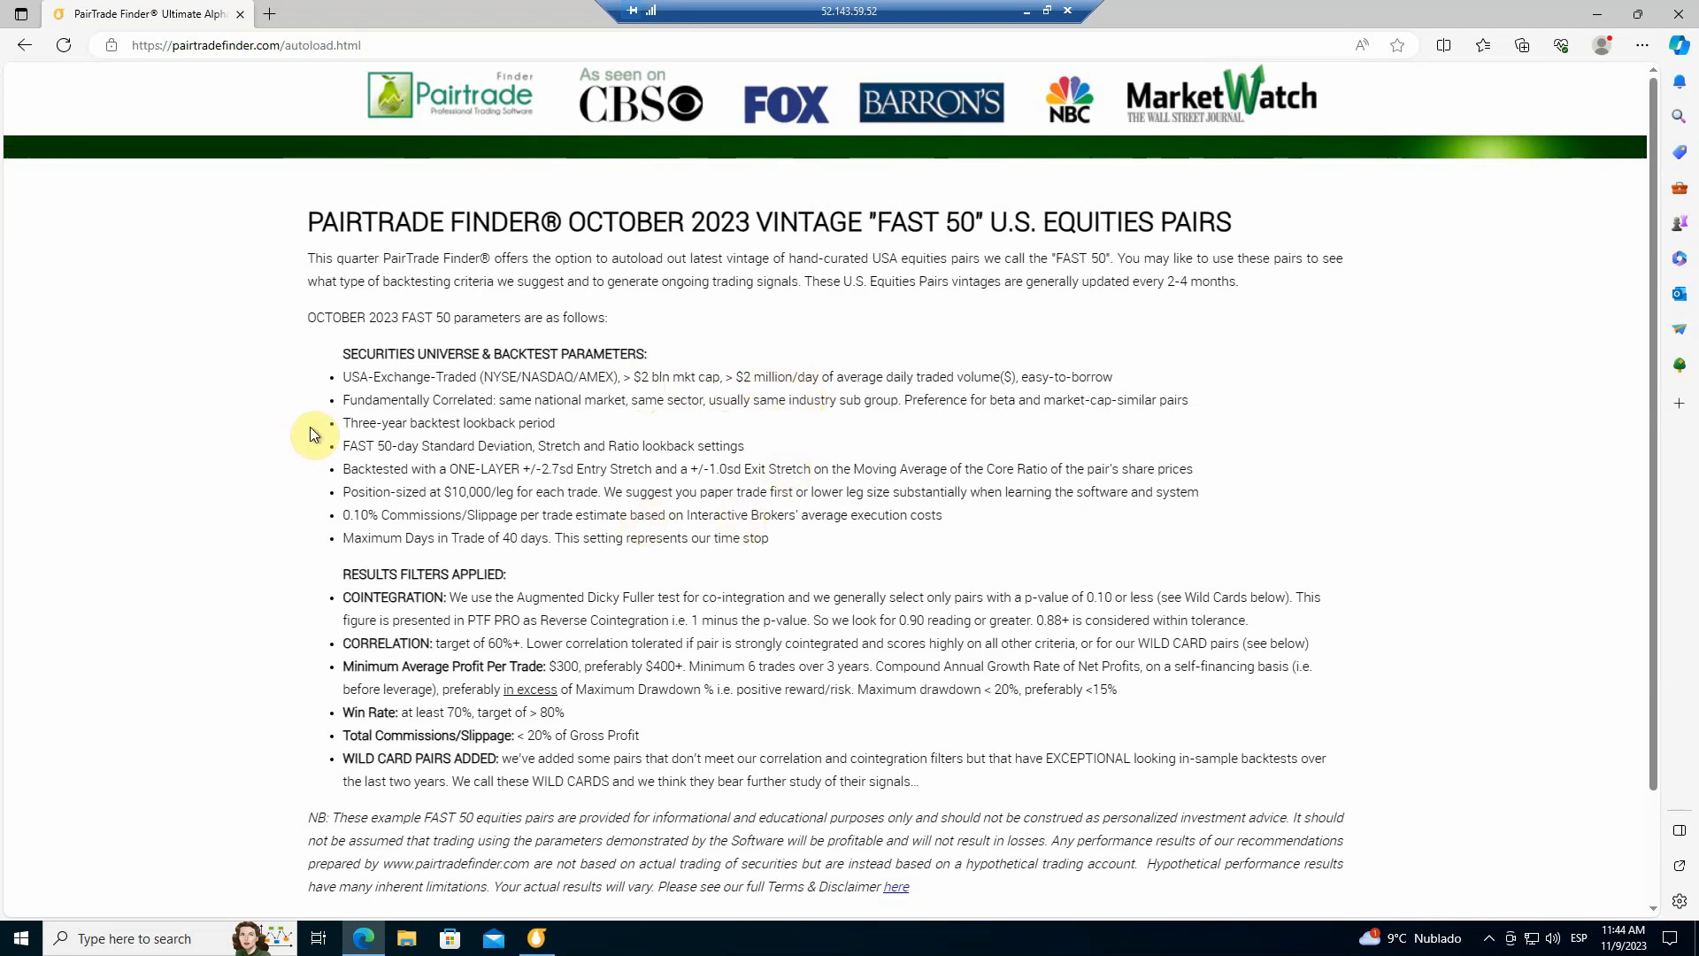
mouse_move(352, 407)
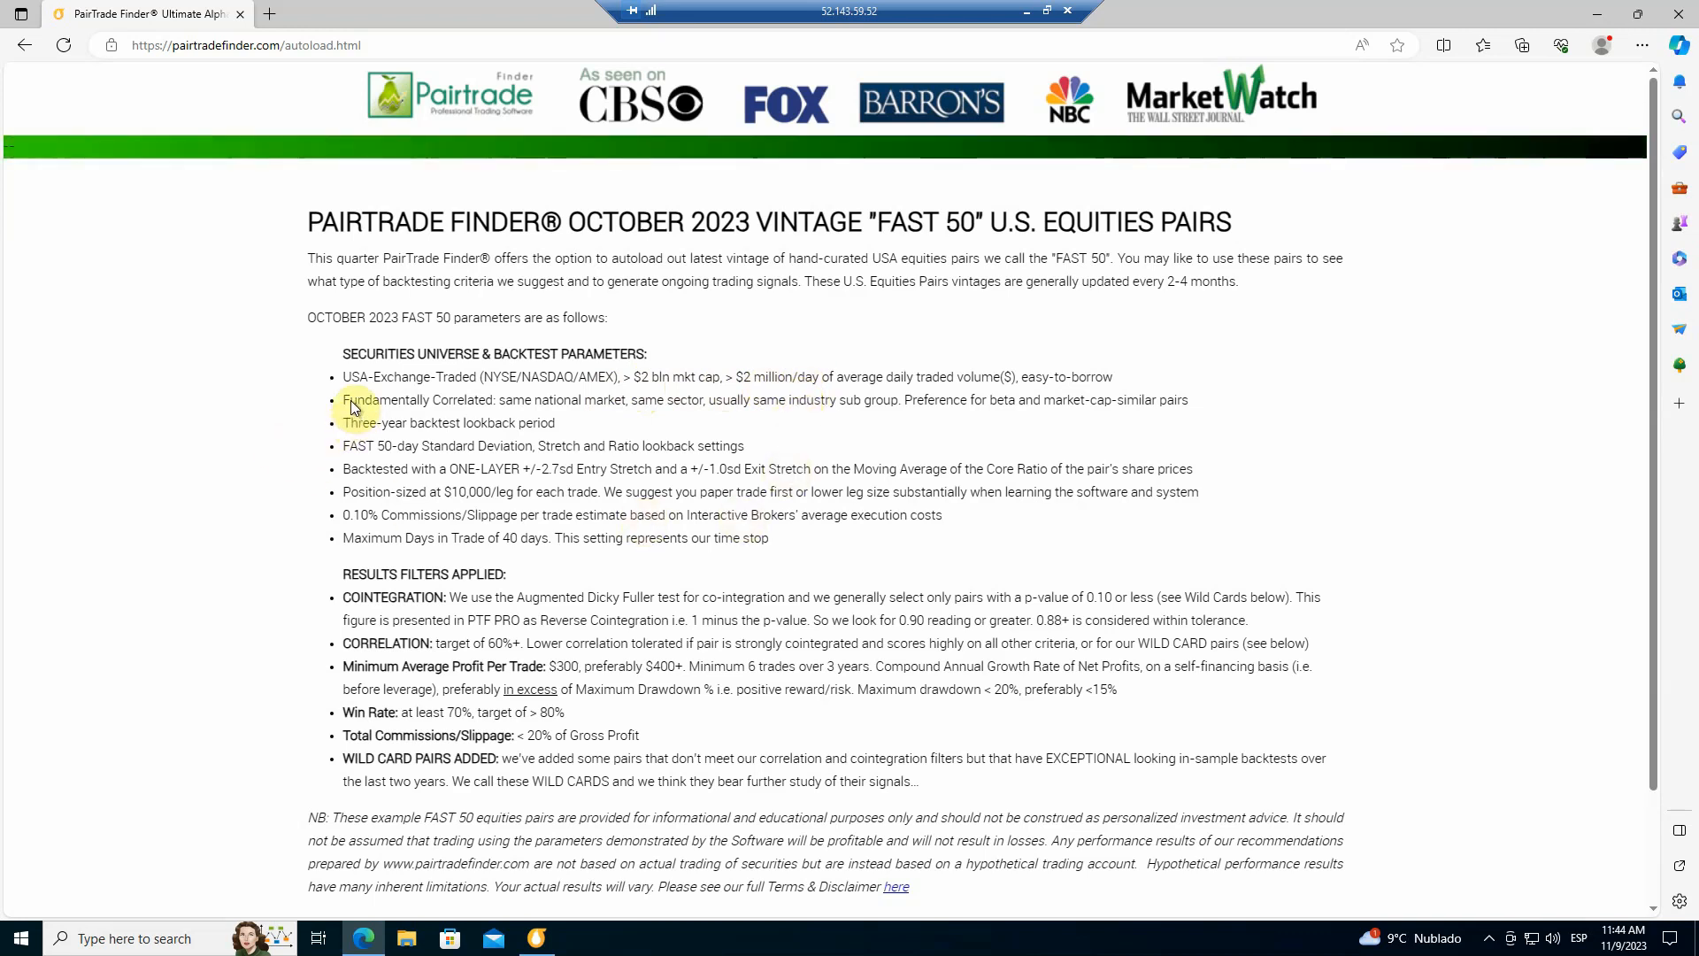
mouse_move(466, 409)
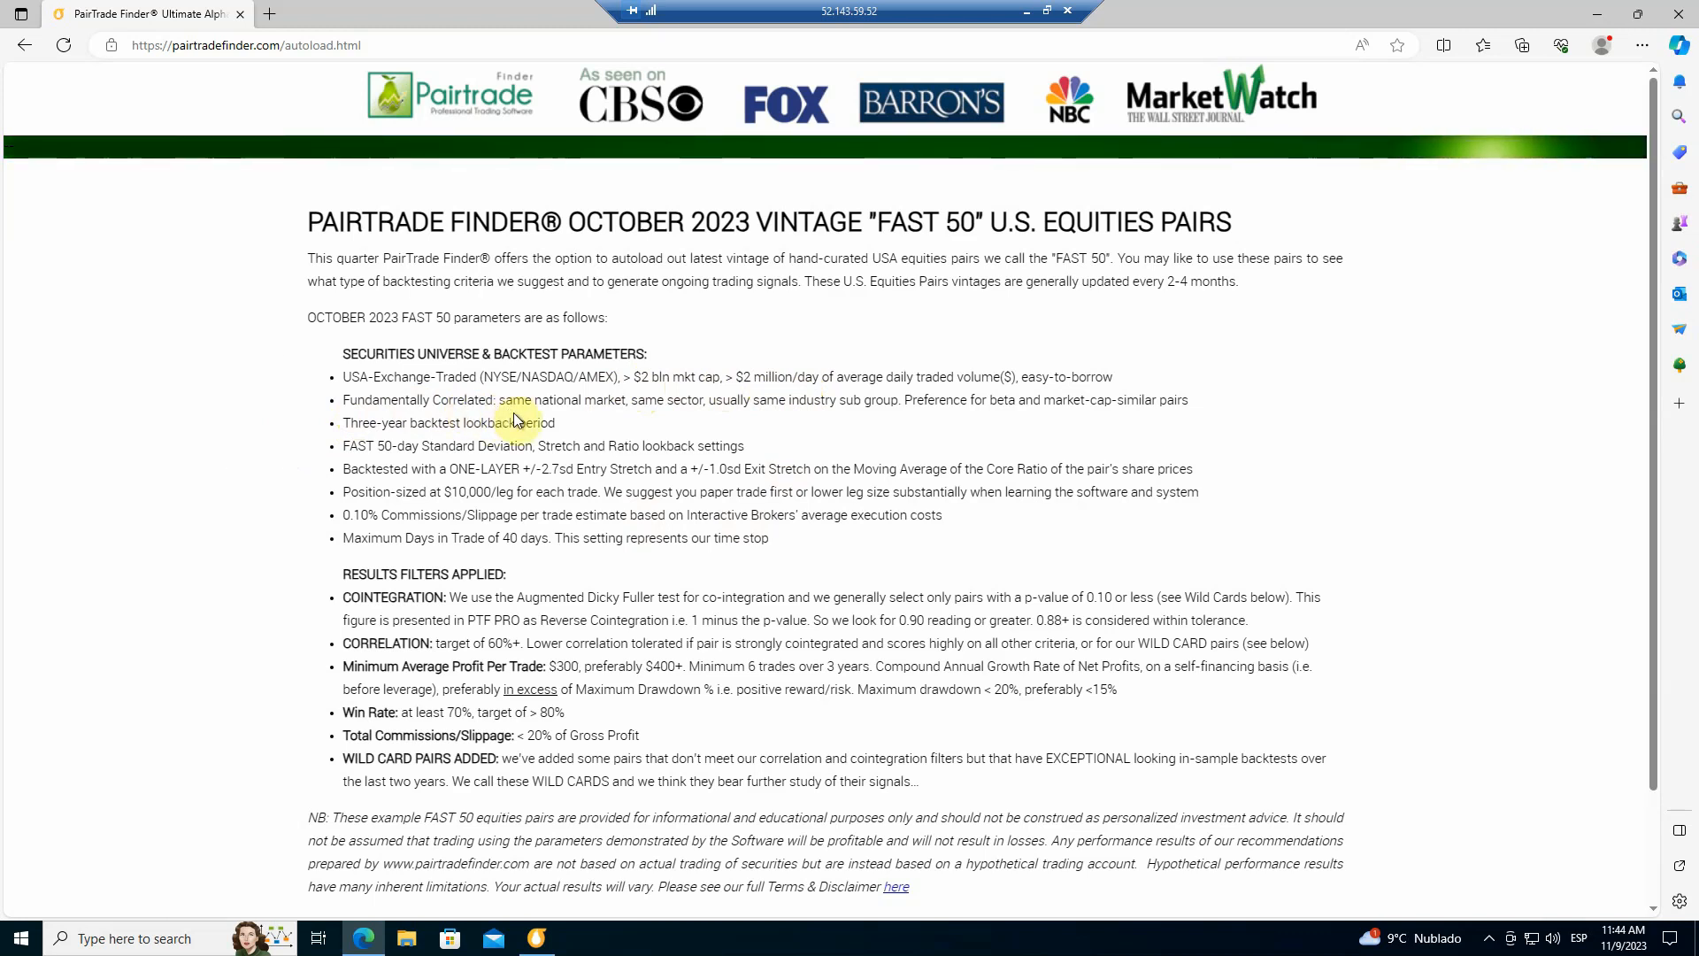
mouse_move(395, 445)
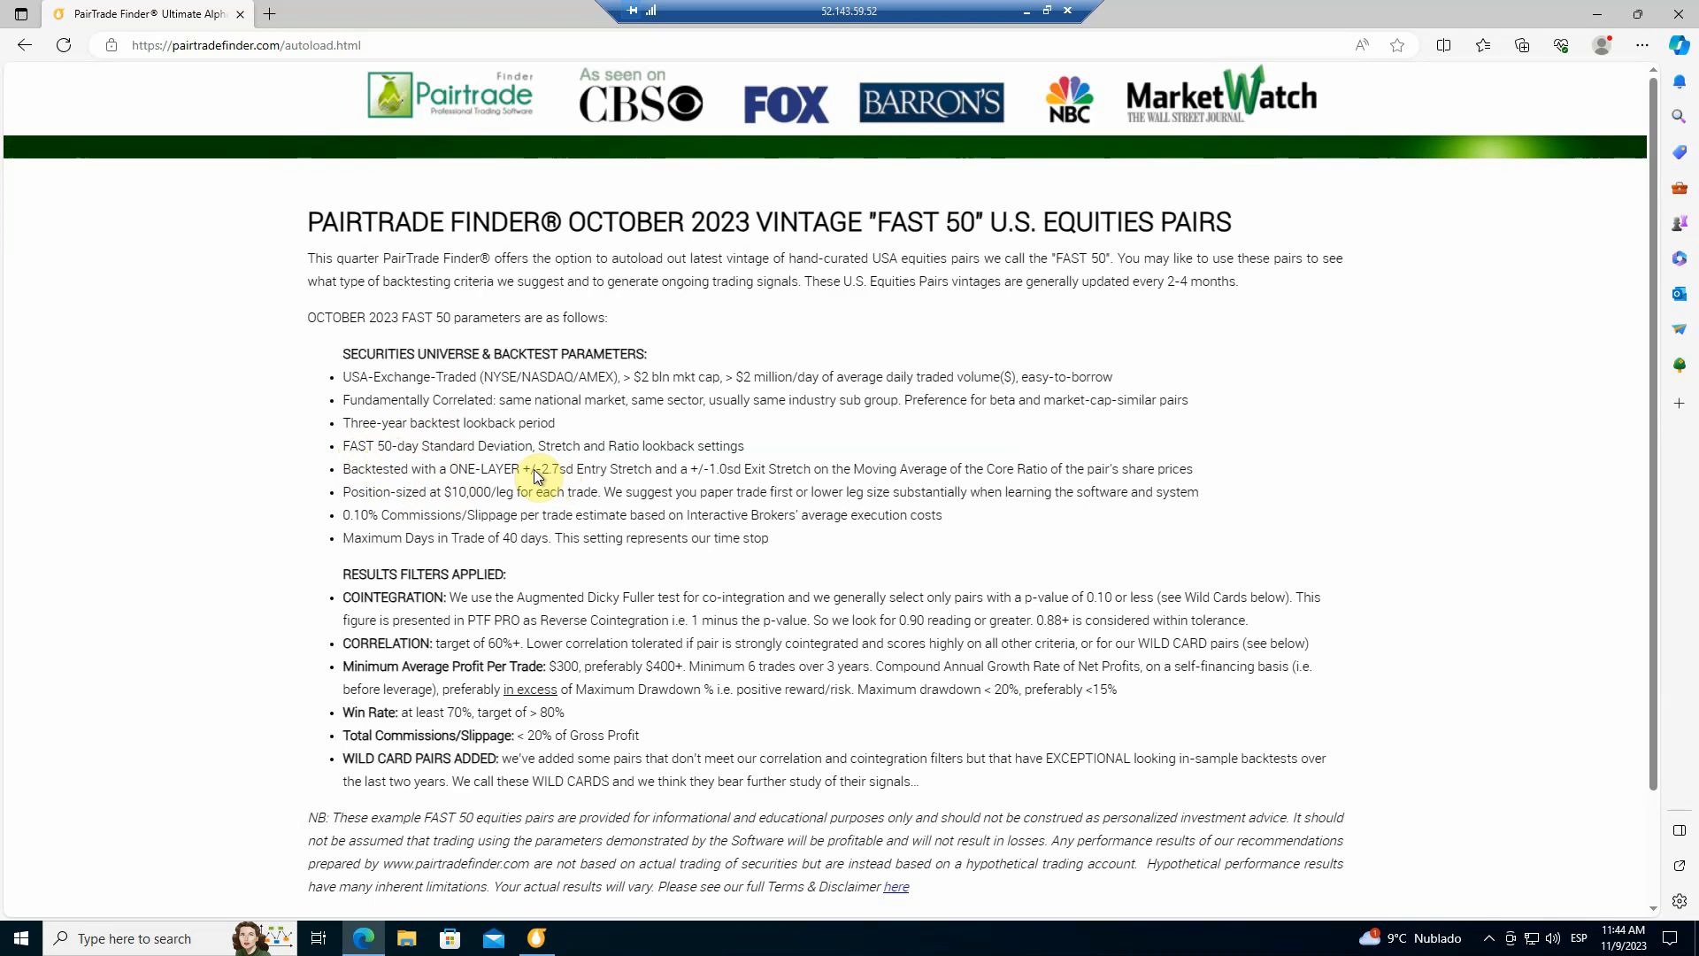
mouse_move(721, 487)
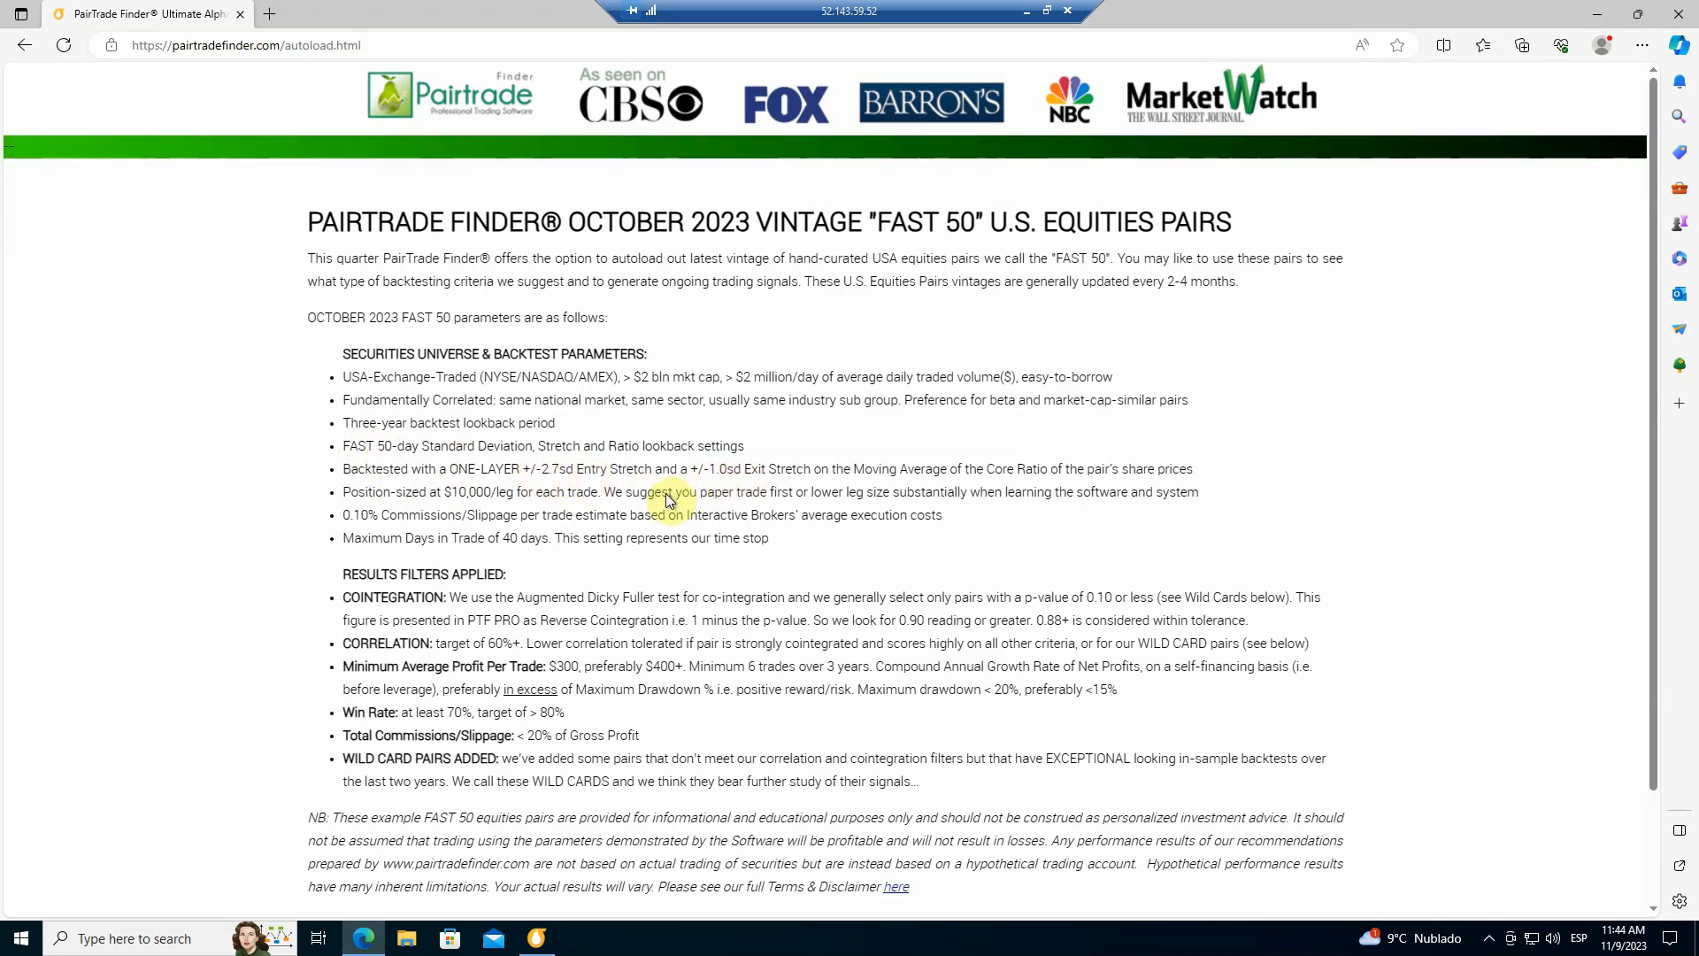
mouse_move(672, 472)
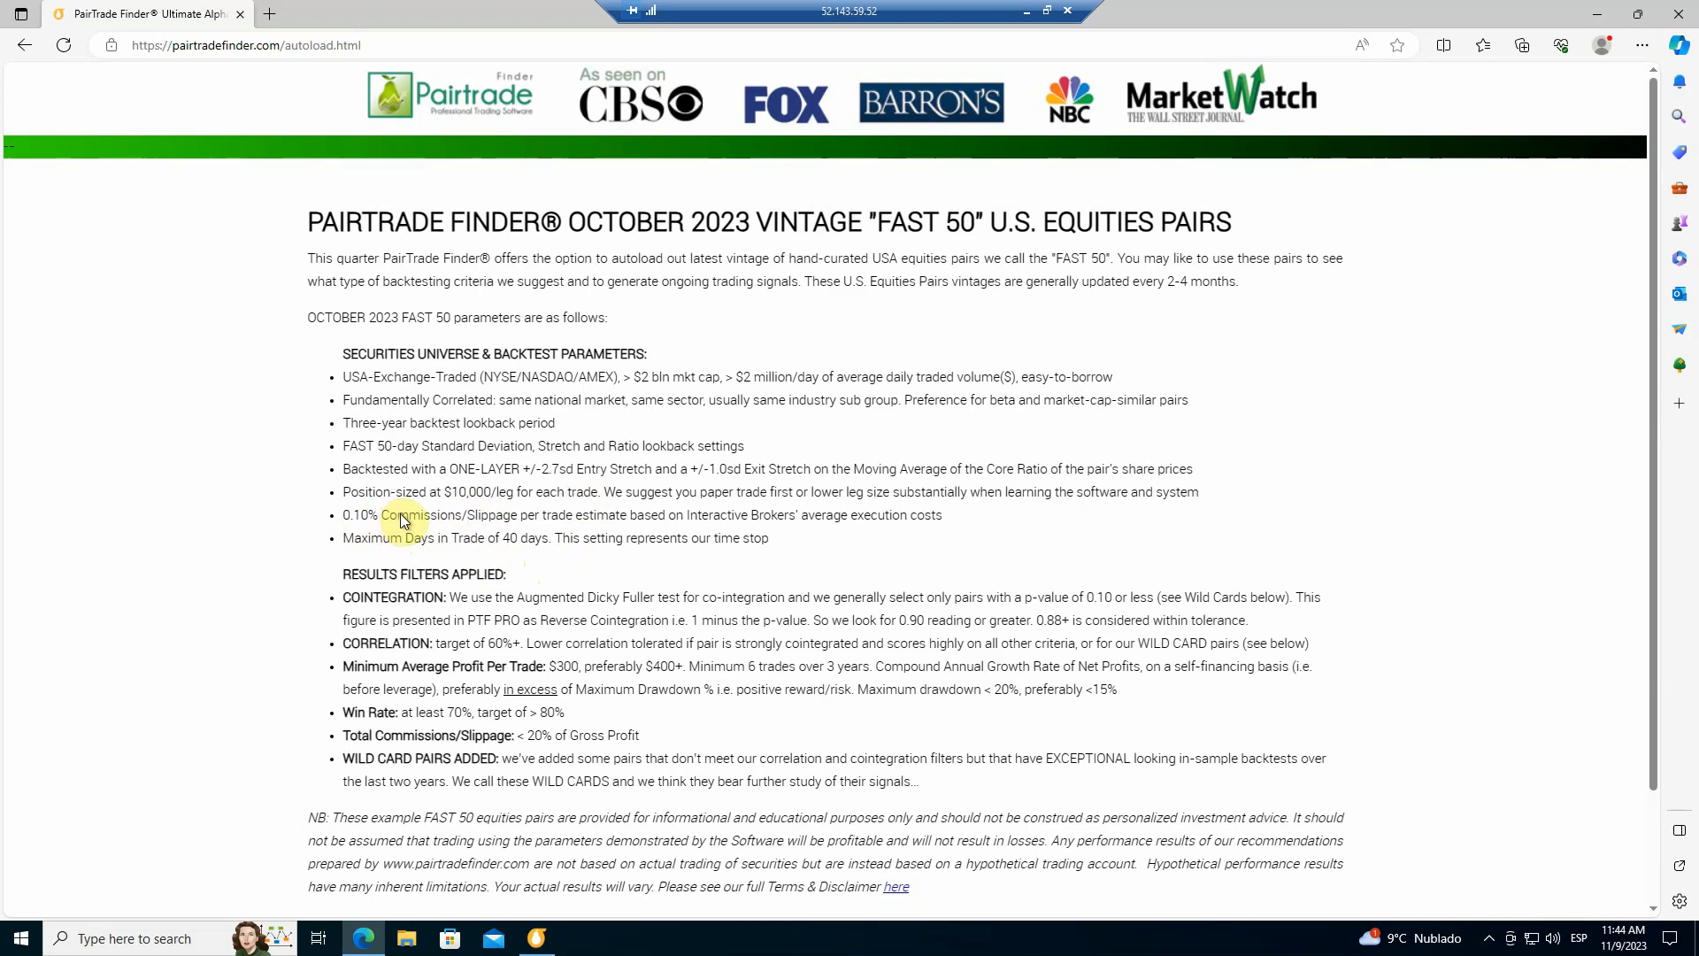
mouse_move(392, 536)
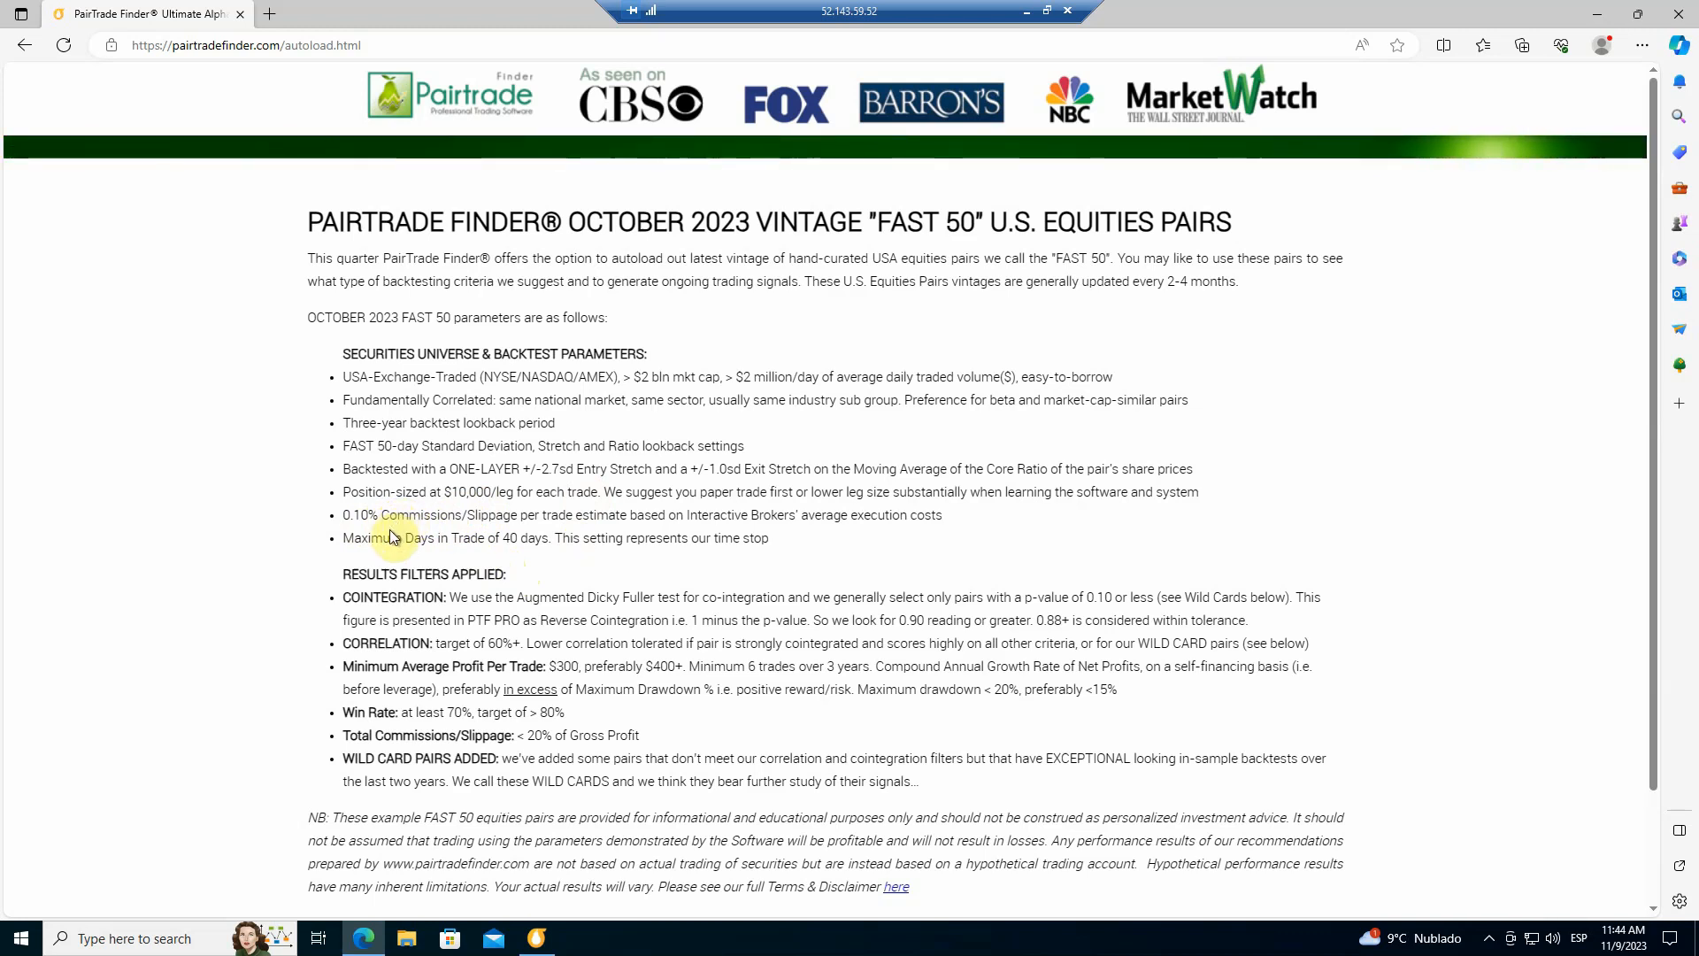
mouse_move(371, 525)
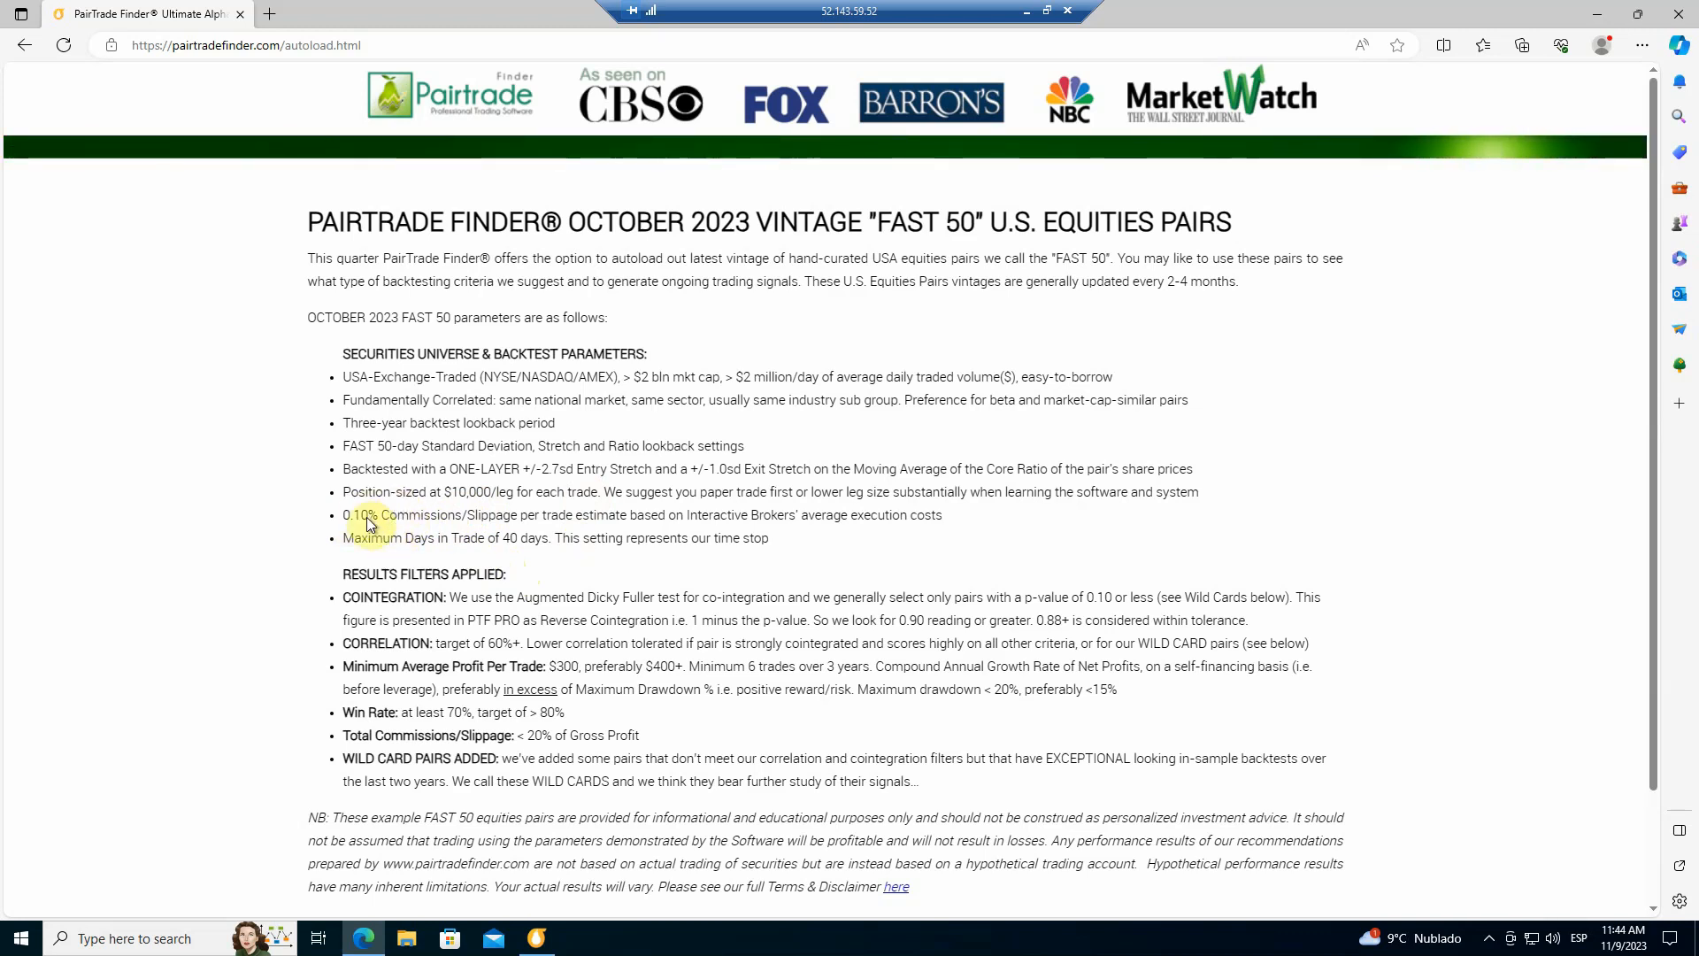
mouse_move(474, 561)
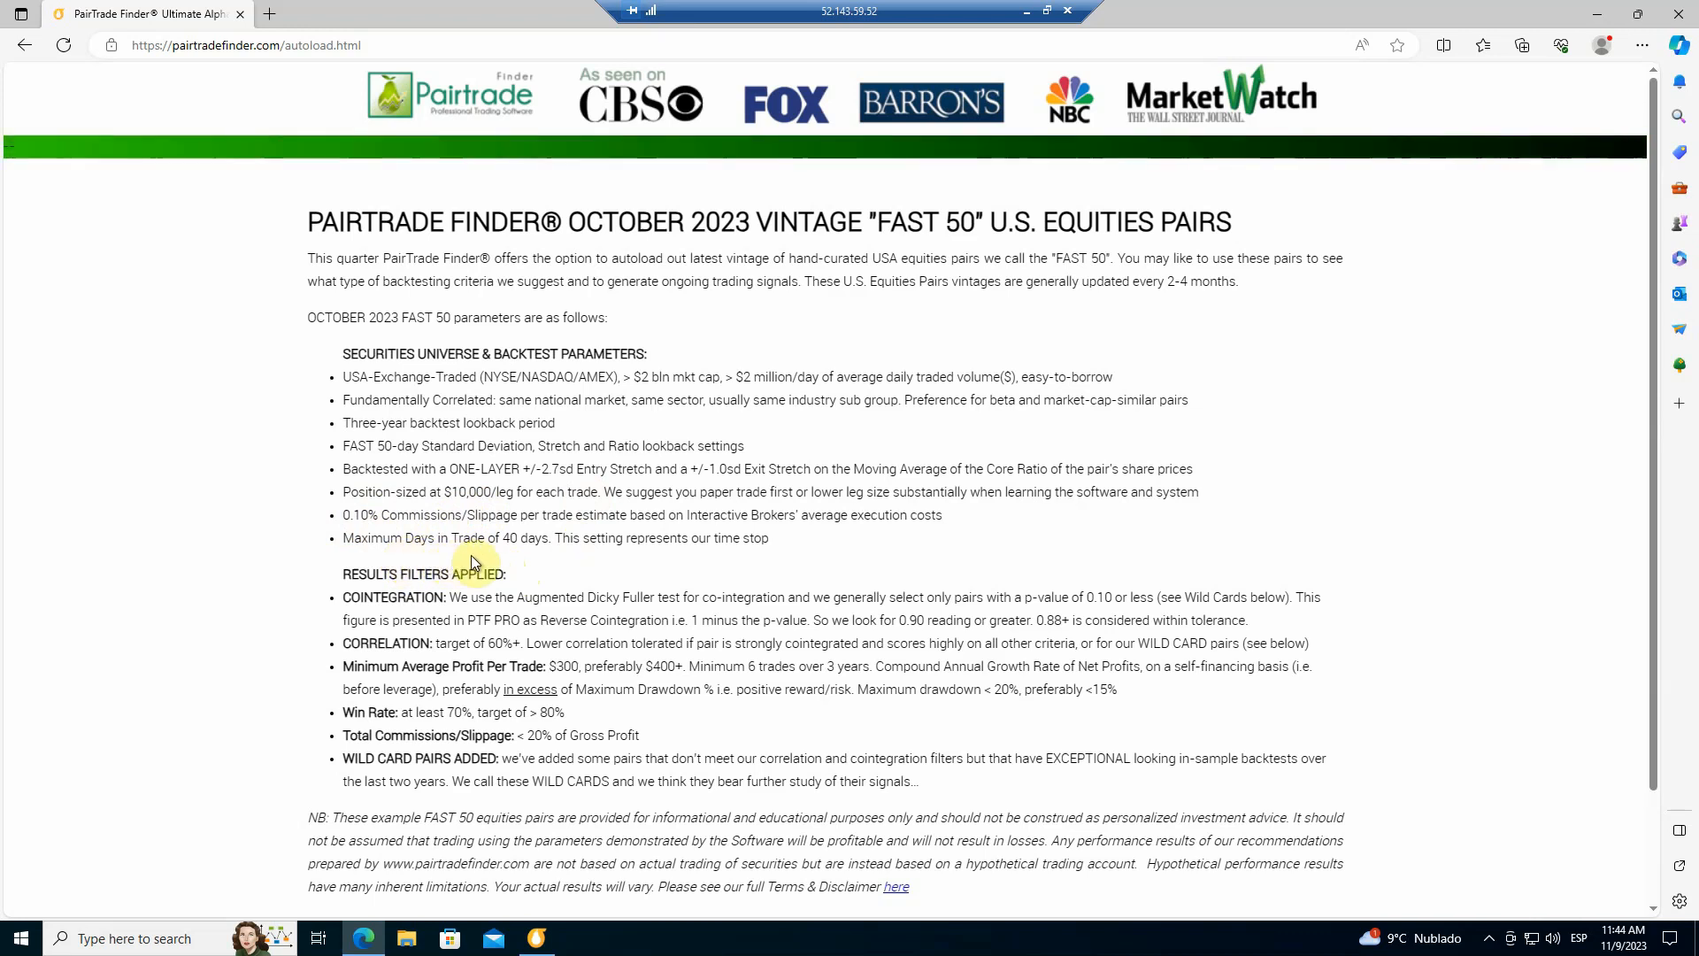
mouse_move(269, 641)
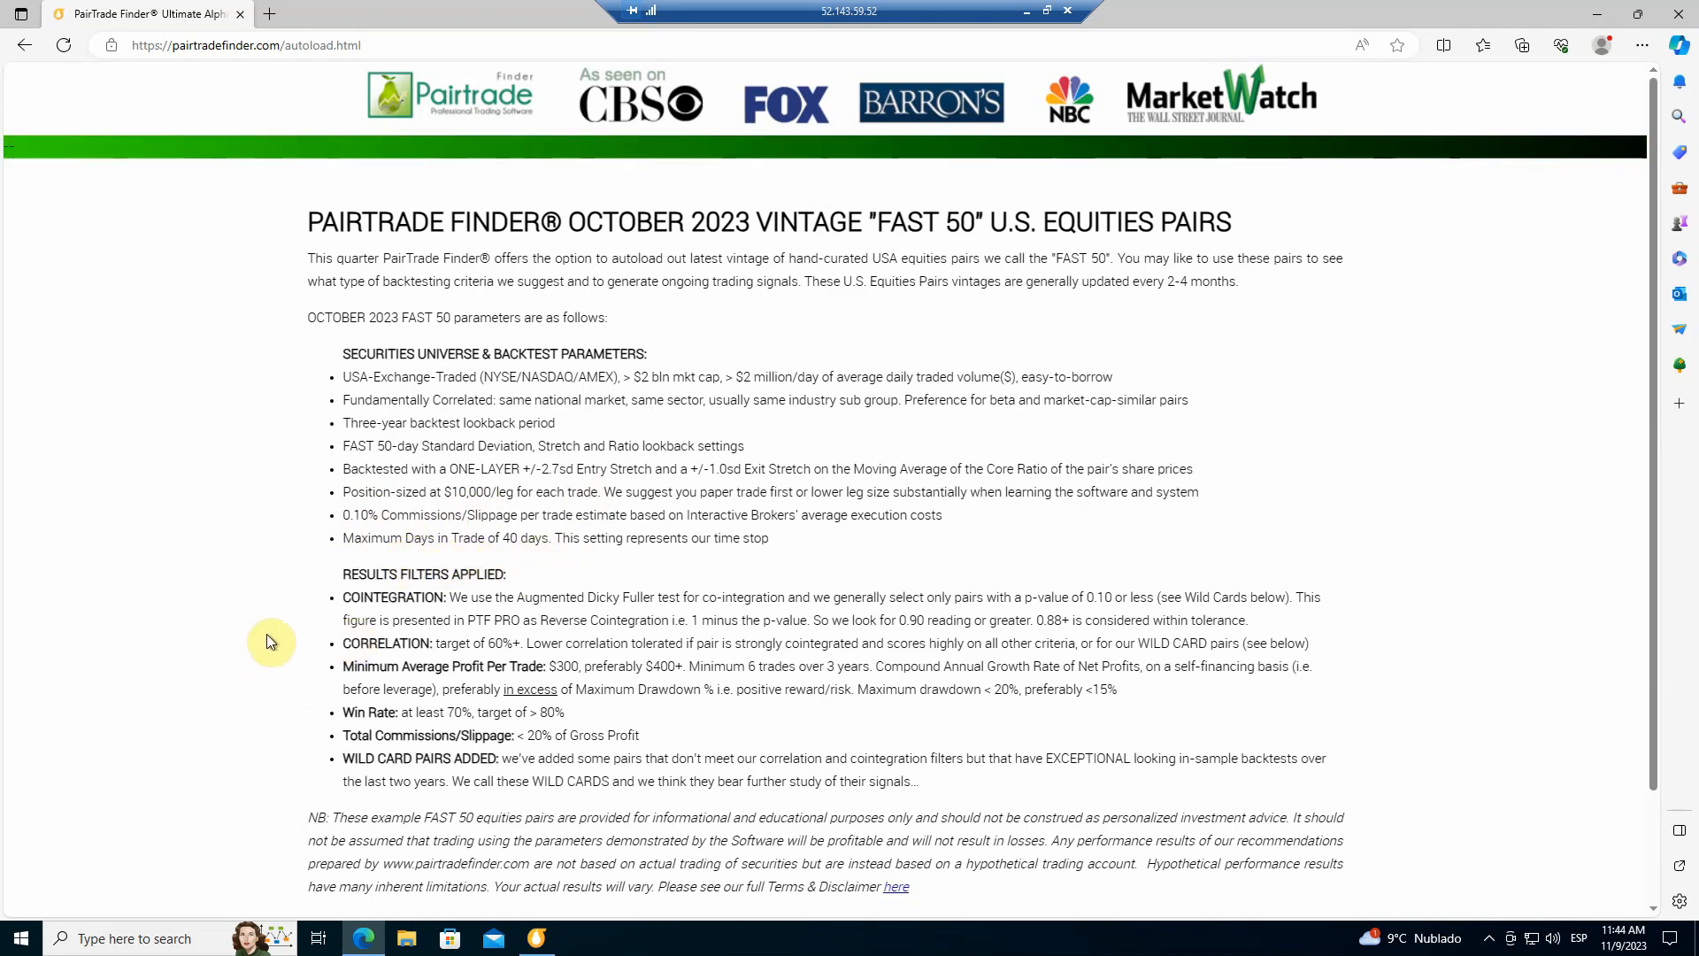
mouse_move(406, 545)
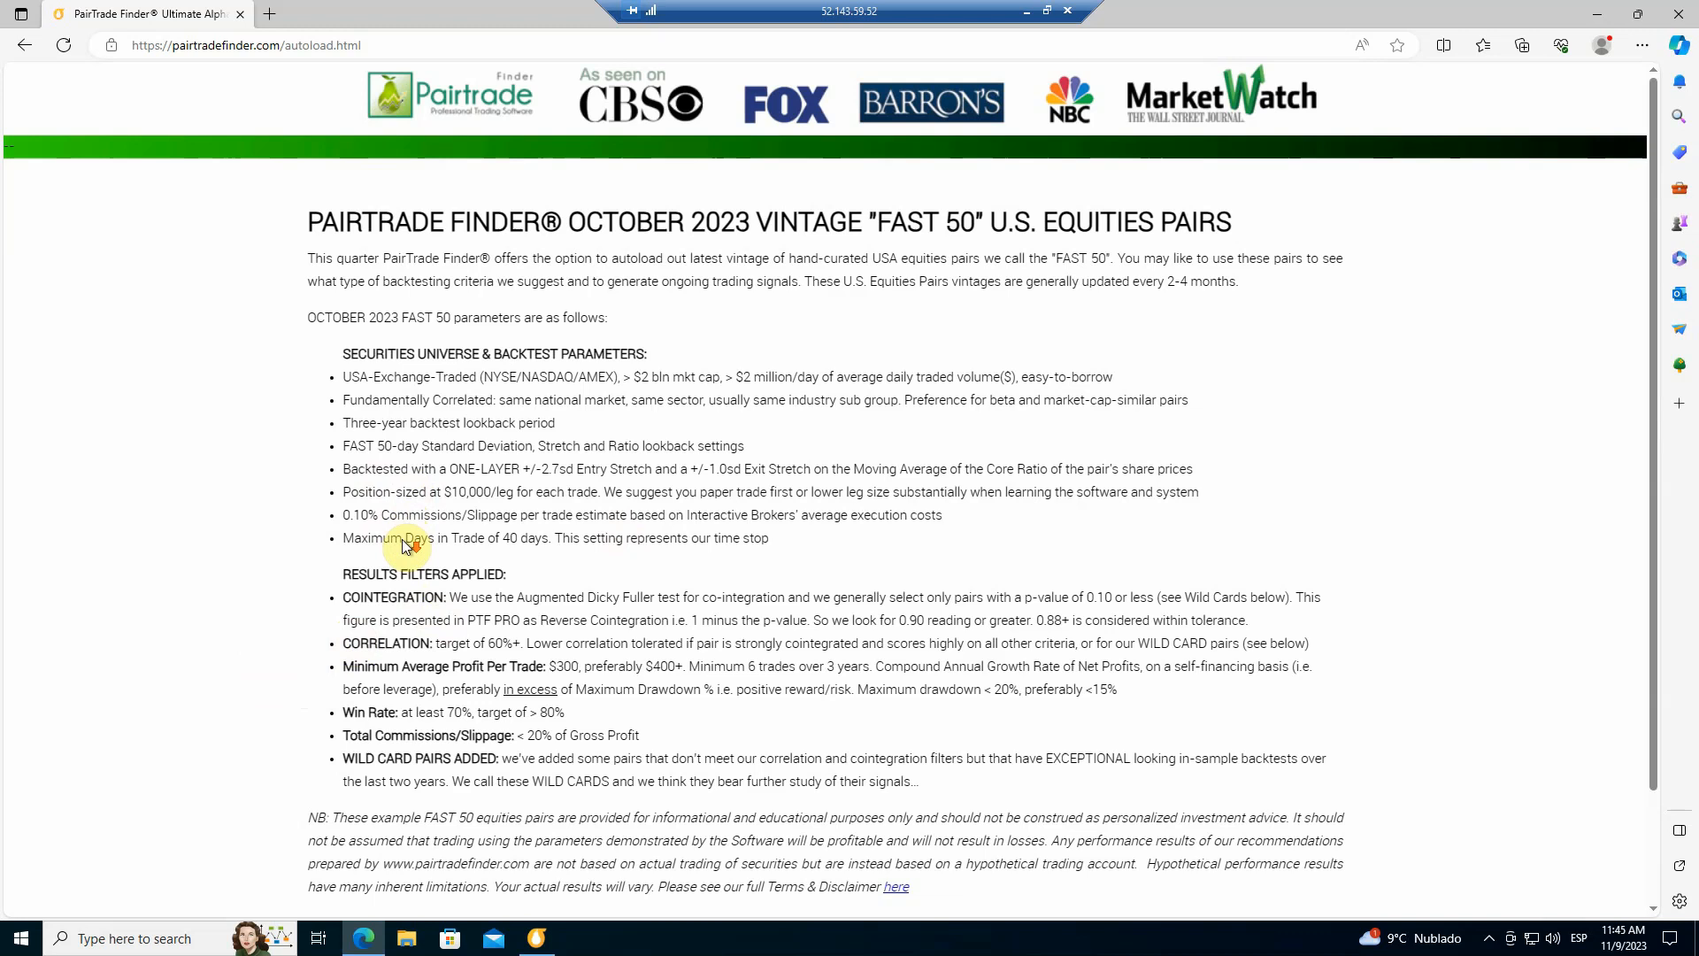
scroll(down, 3)
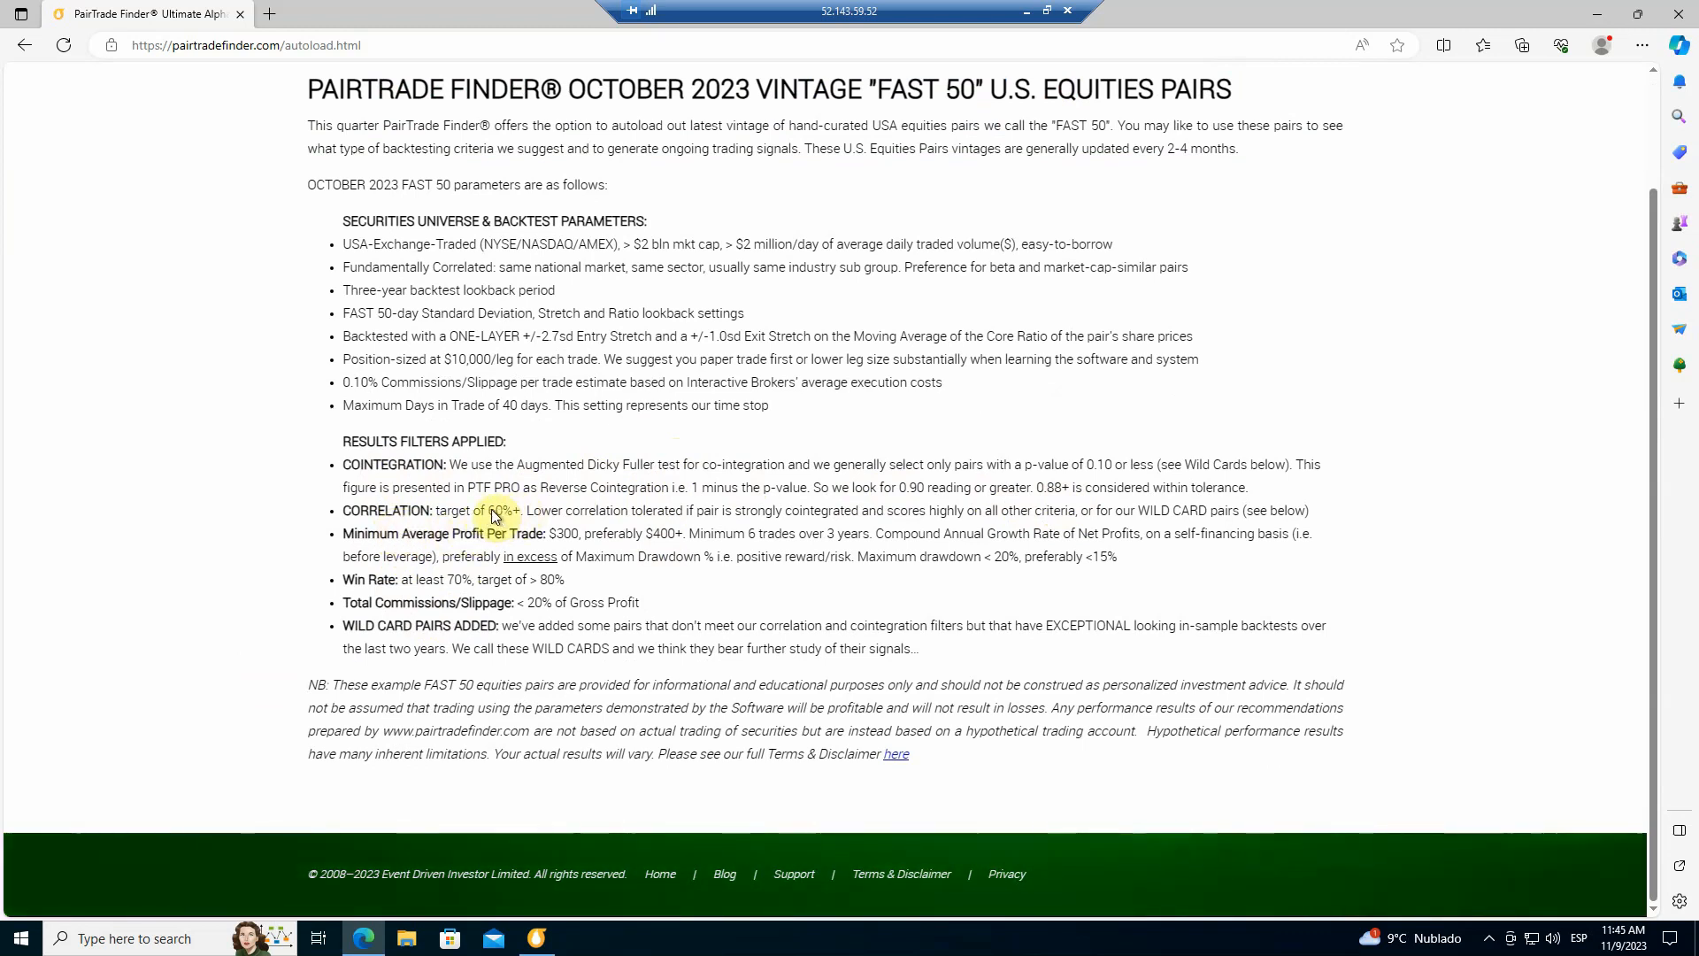
mouse_move(501, 463)
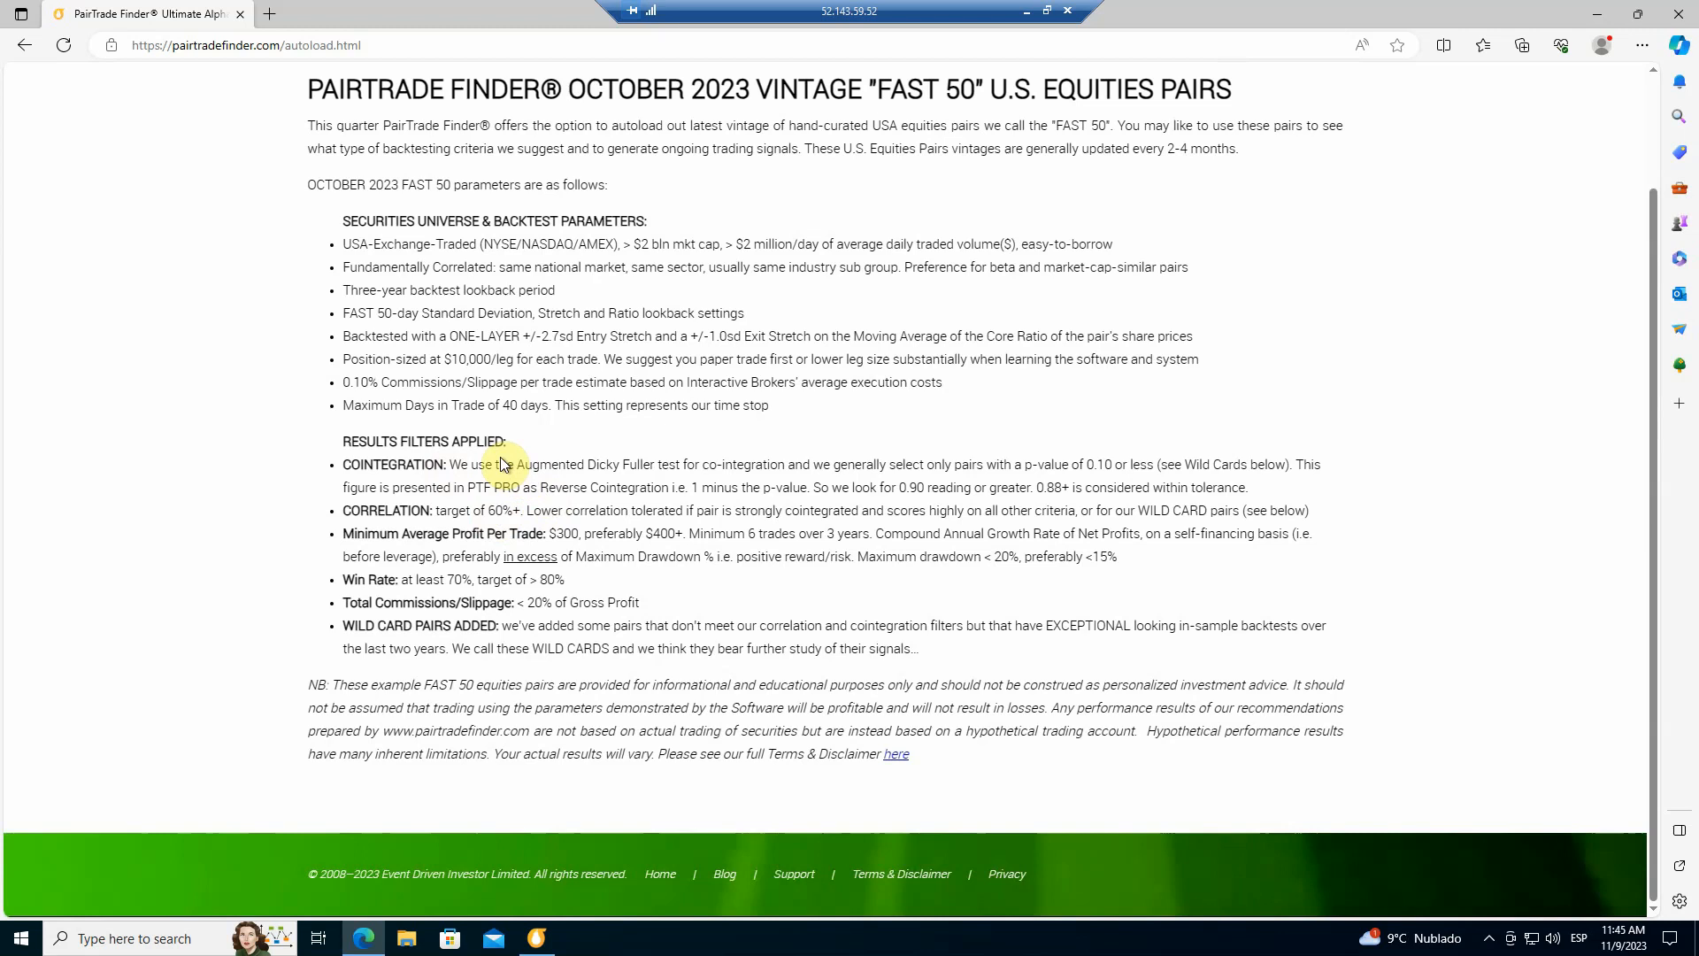
mouse_move(464, 559)
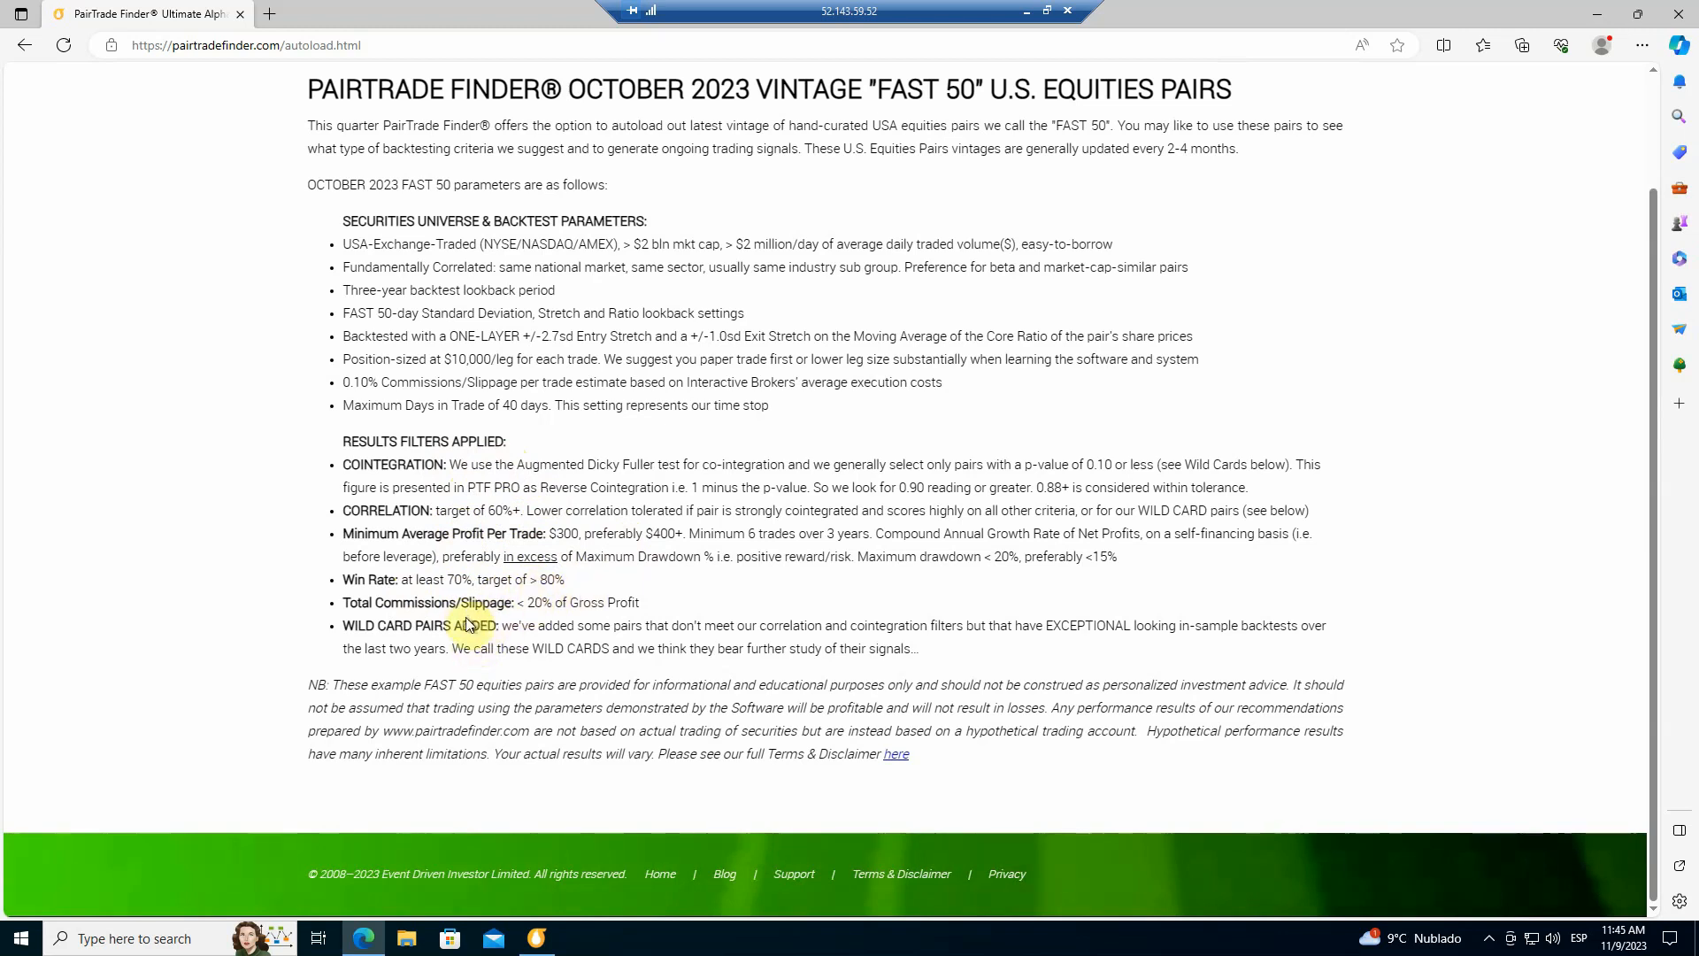
mouse_move(594, 619)
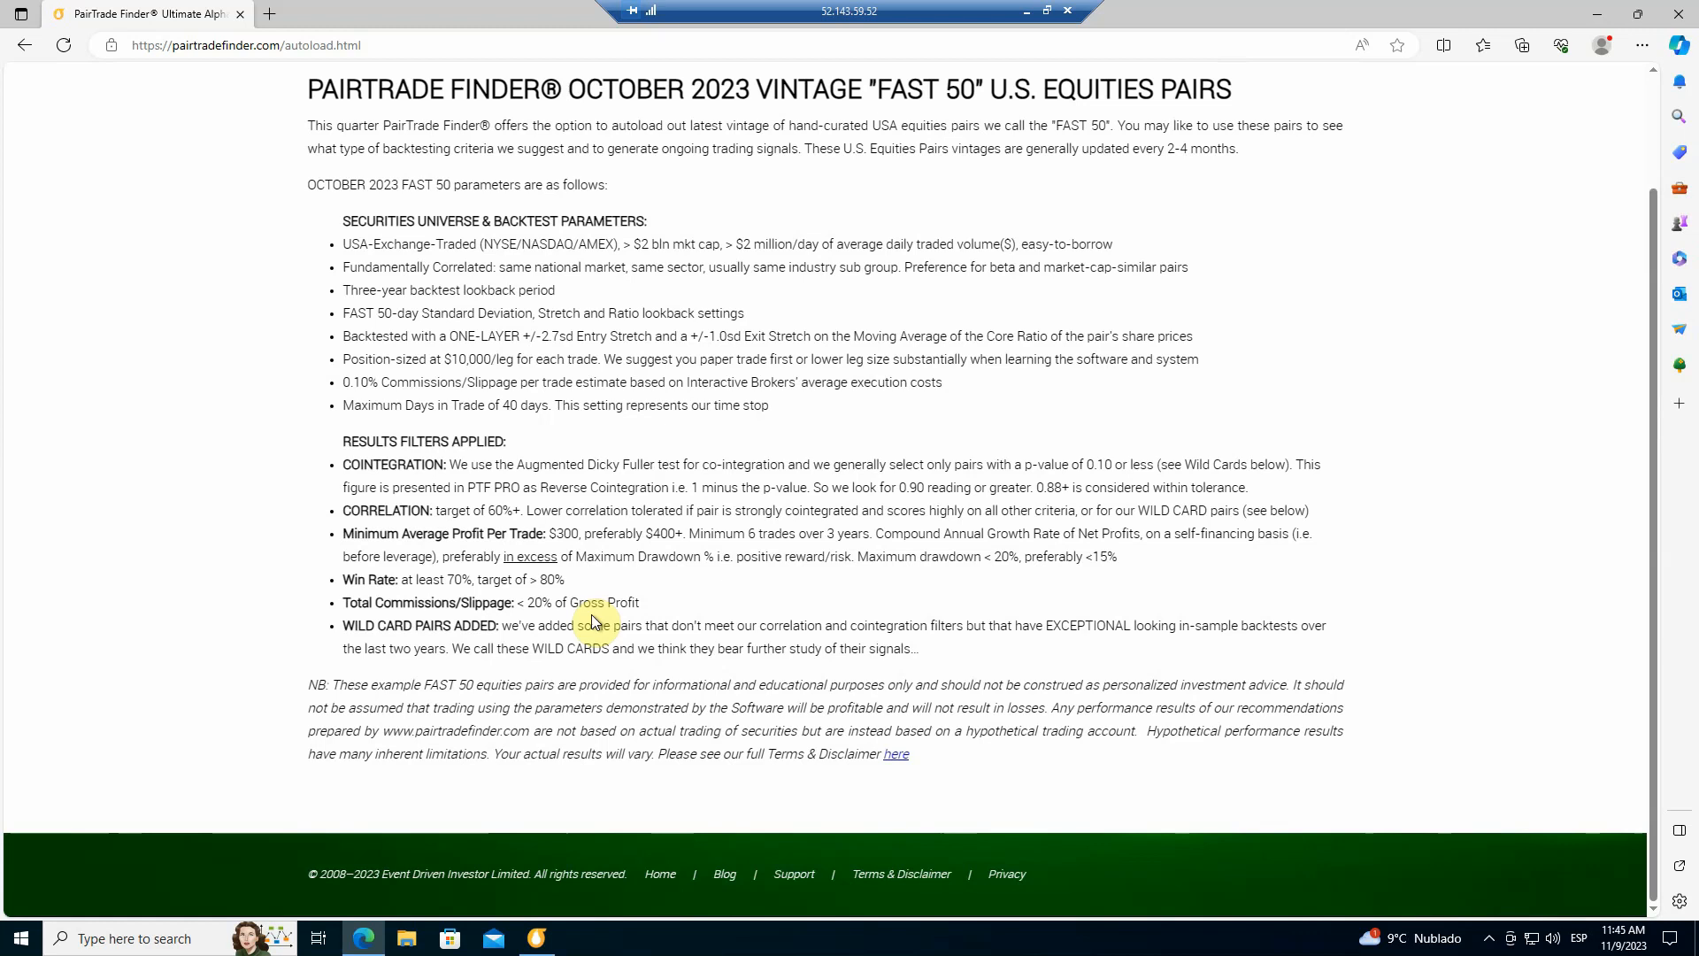
mouse_move(481, 658)
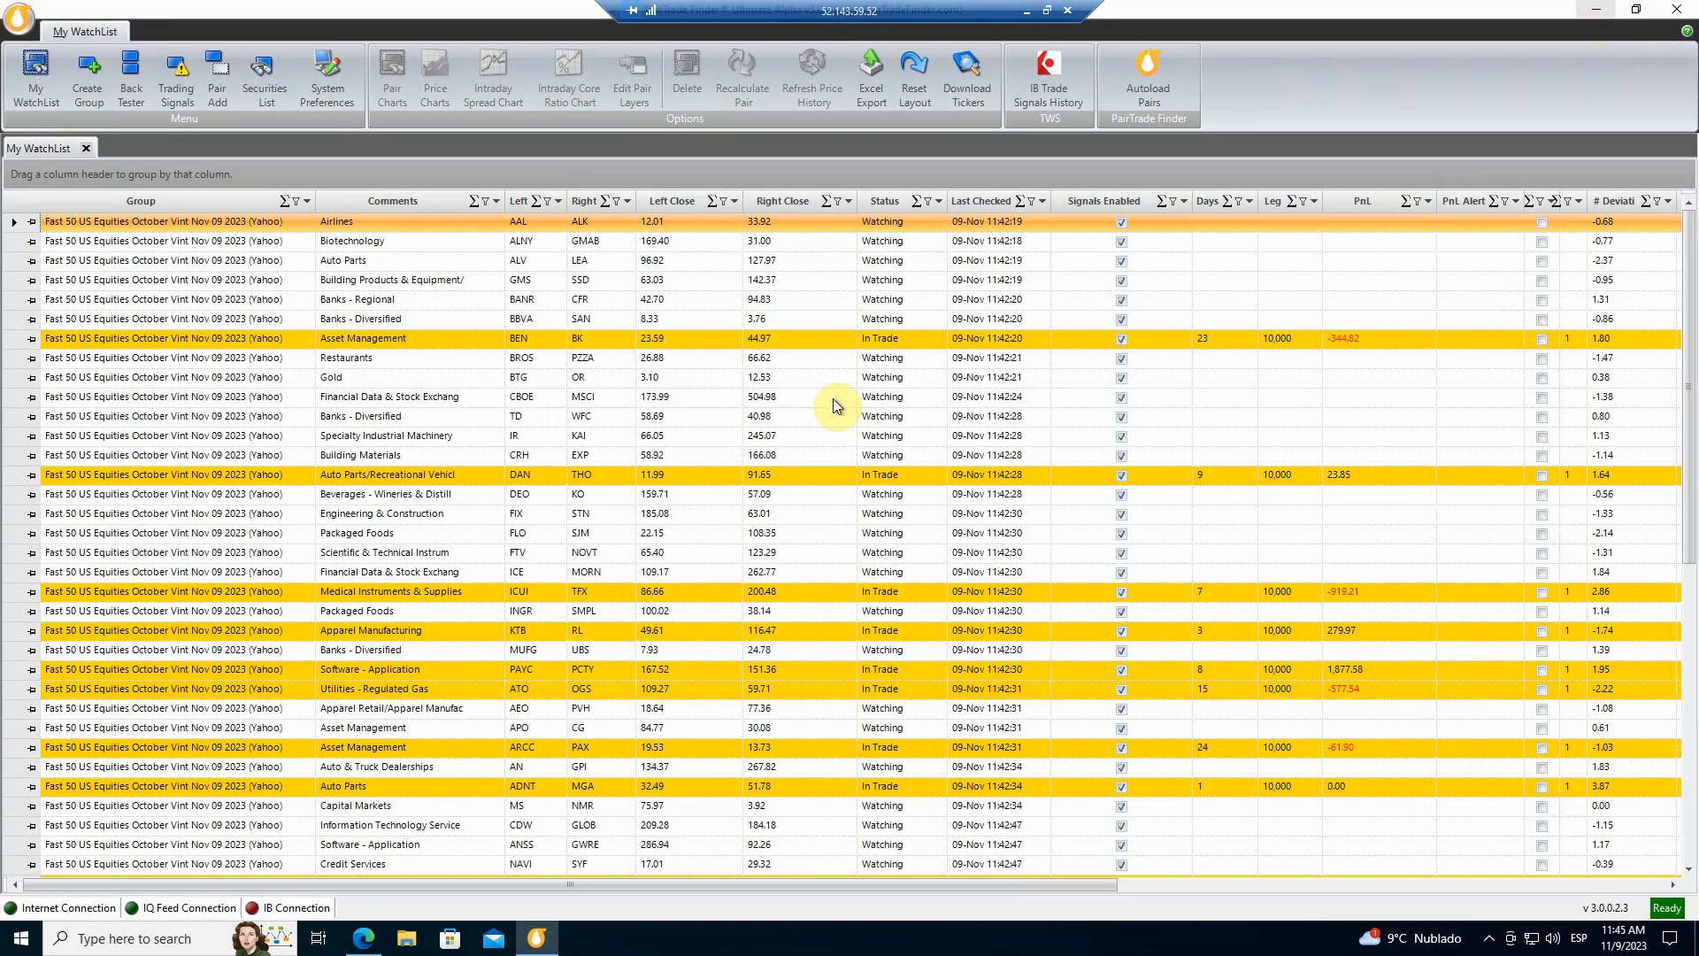
mouse_move(561, 501)
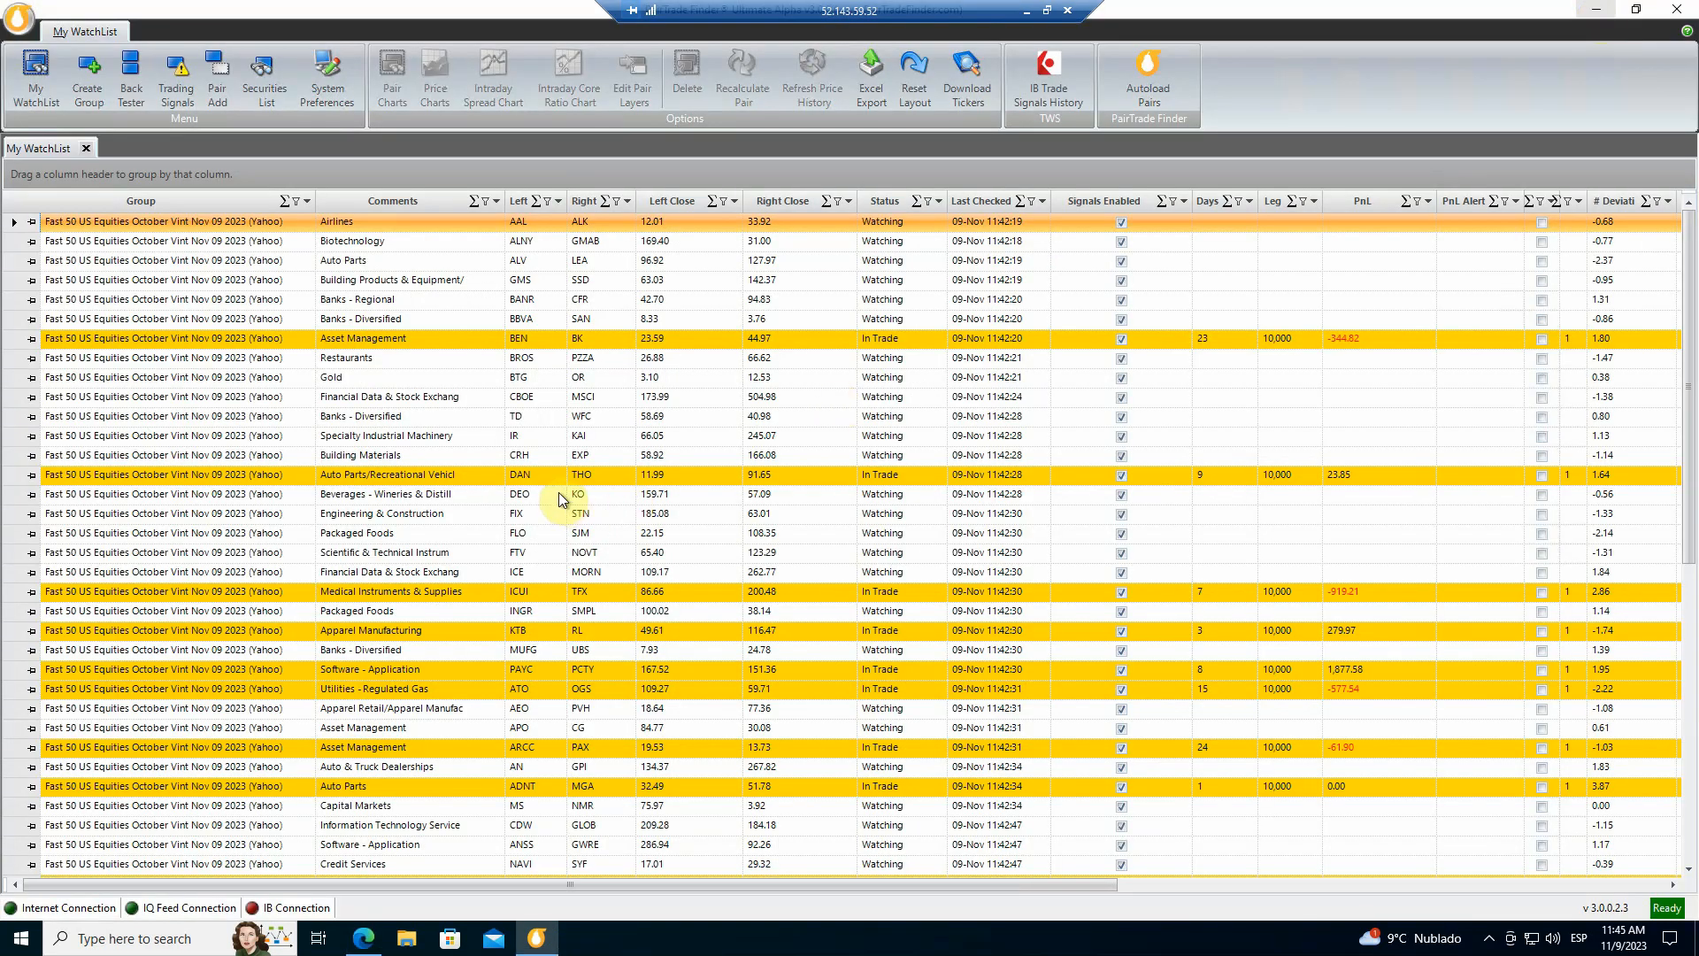
mouse_move(151, 435)
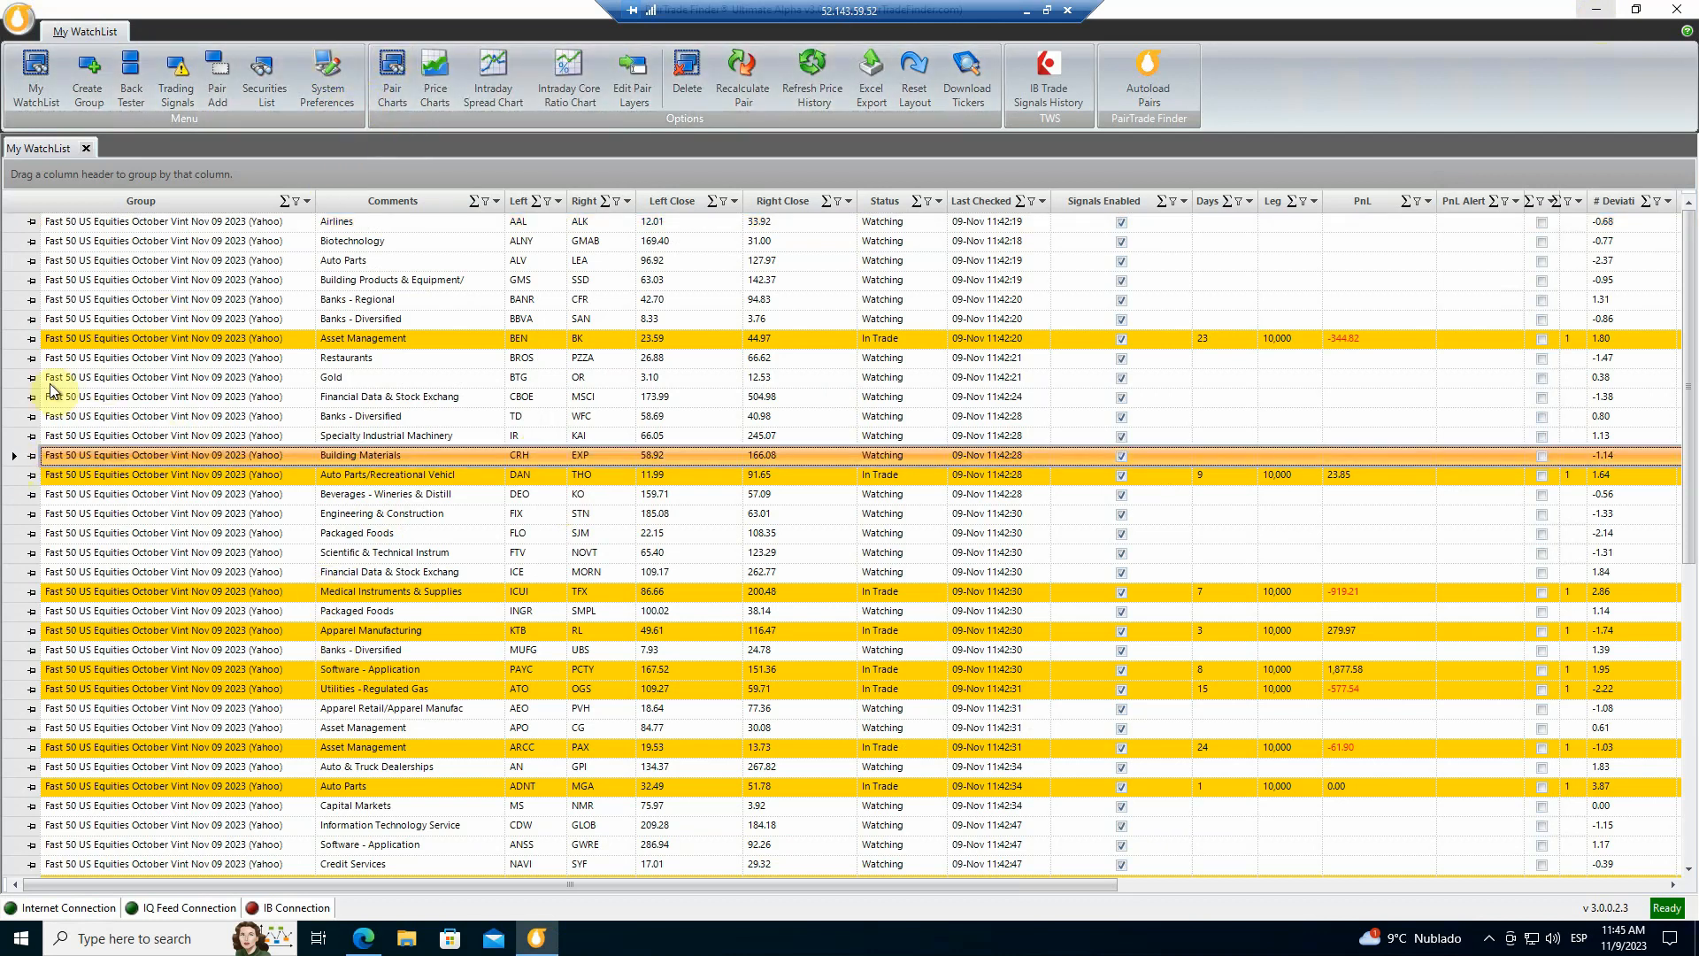
Show View Backtest Results for the CRH/EXP Building Materials pair in My WatchList.
right_click(59, 390)
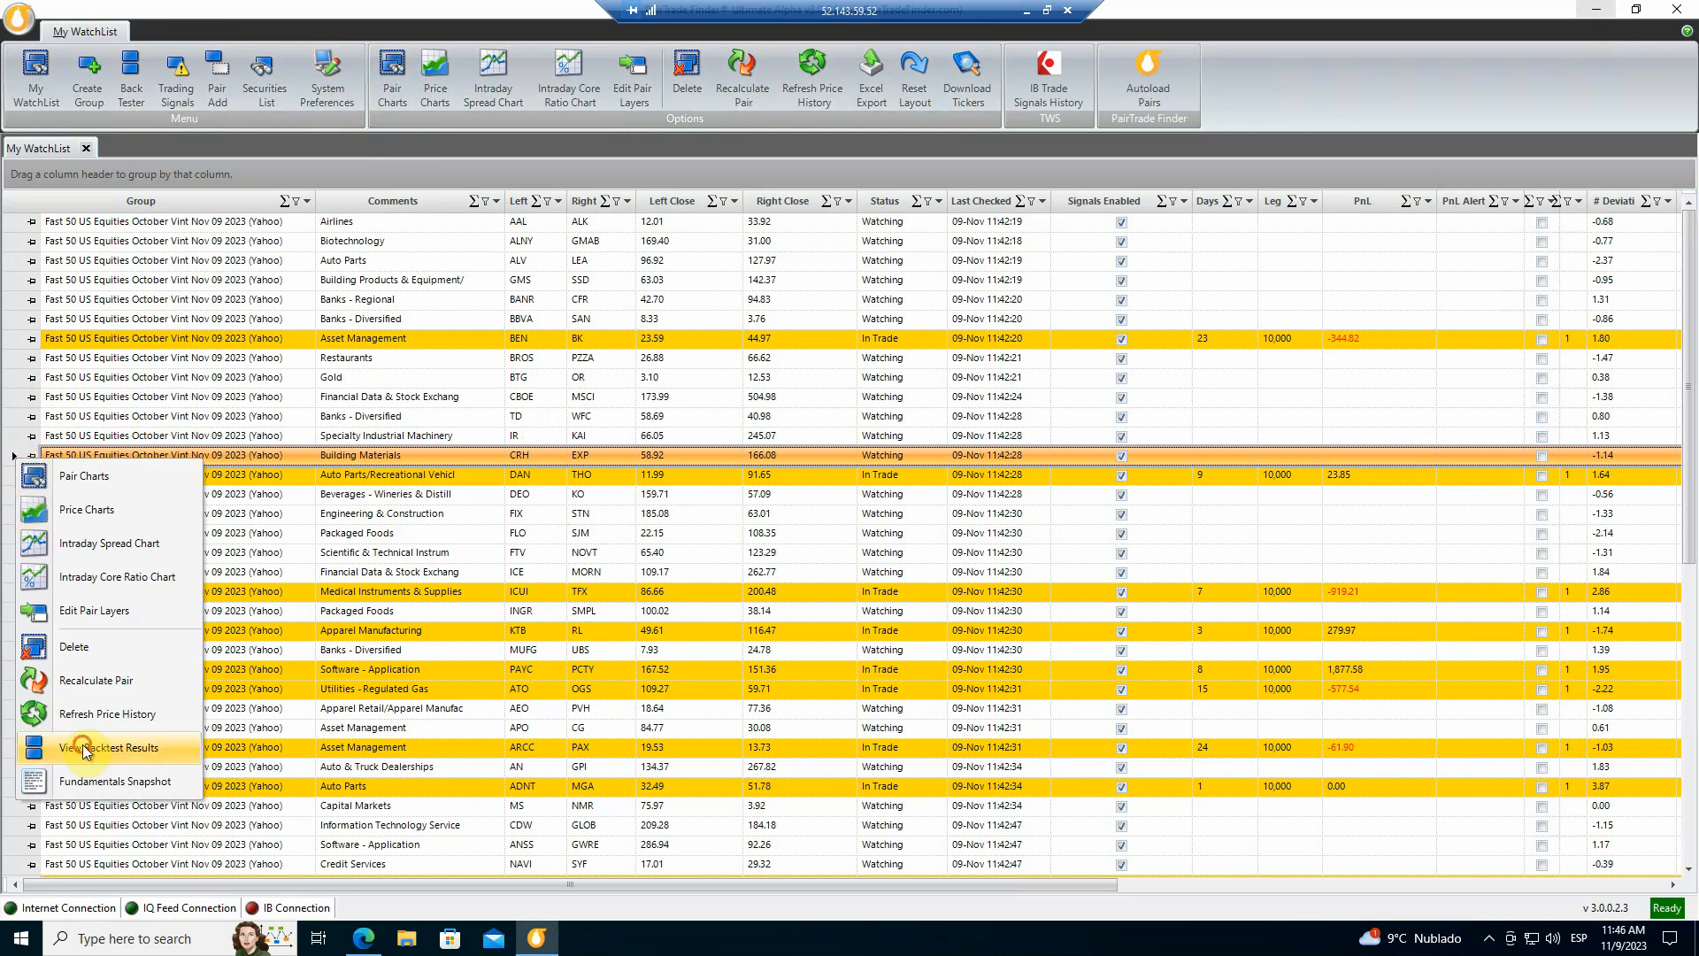
click(106, 748)
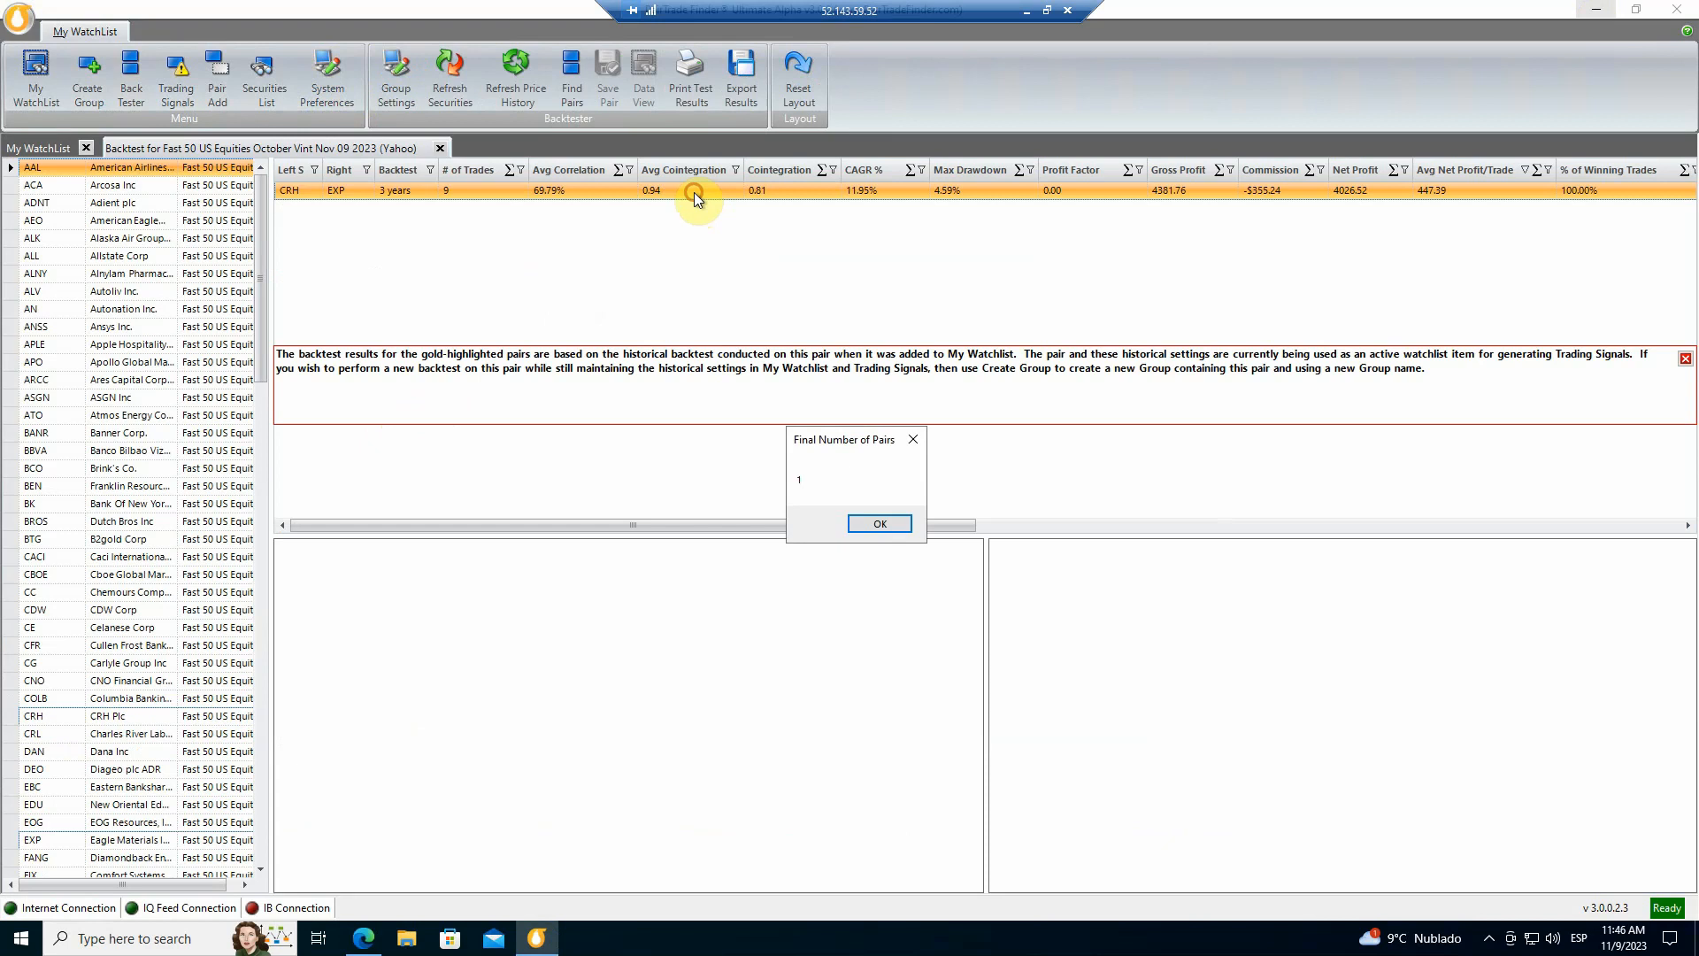
Dismiss the Final Number of Pairs box and gold-highlight note to reveal PnL charts.
click(878, 523)
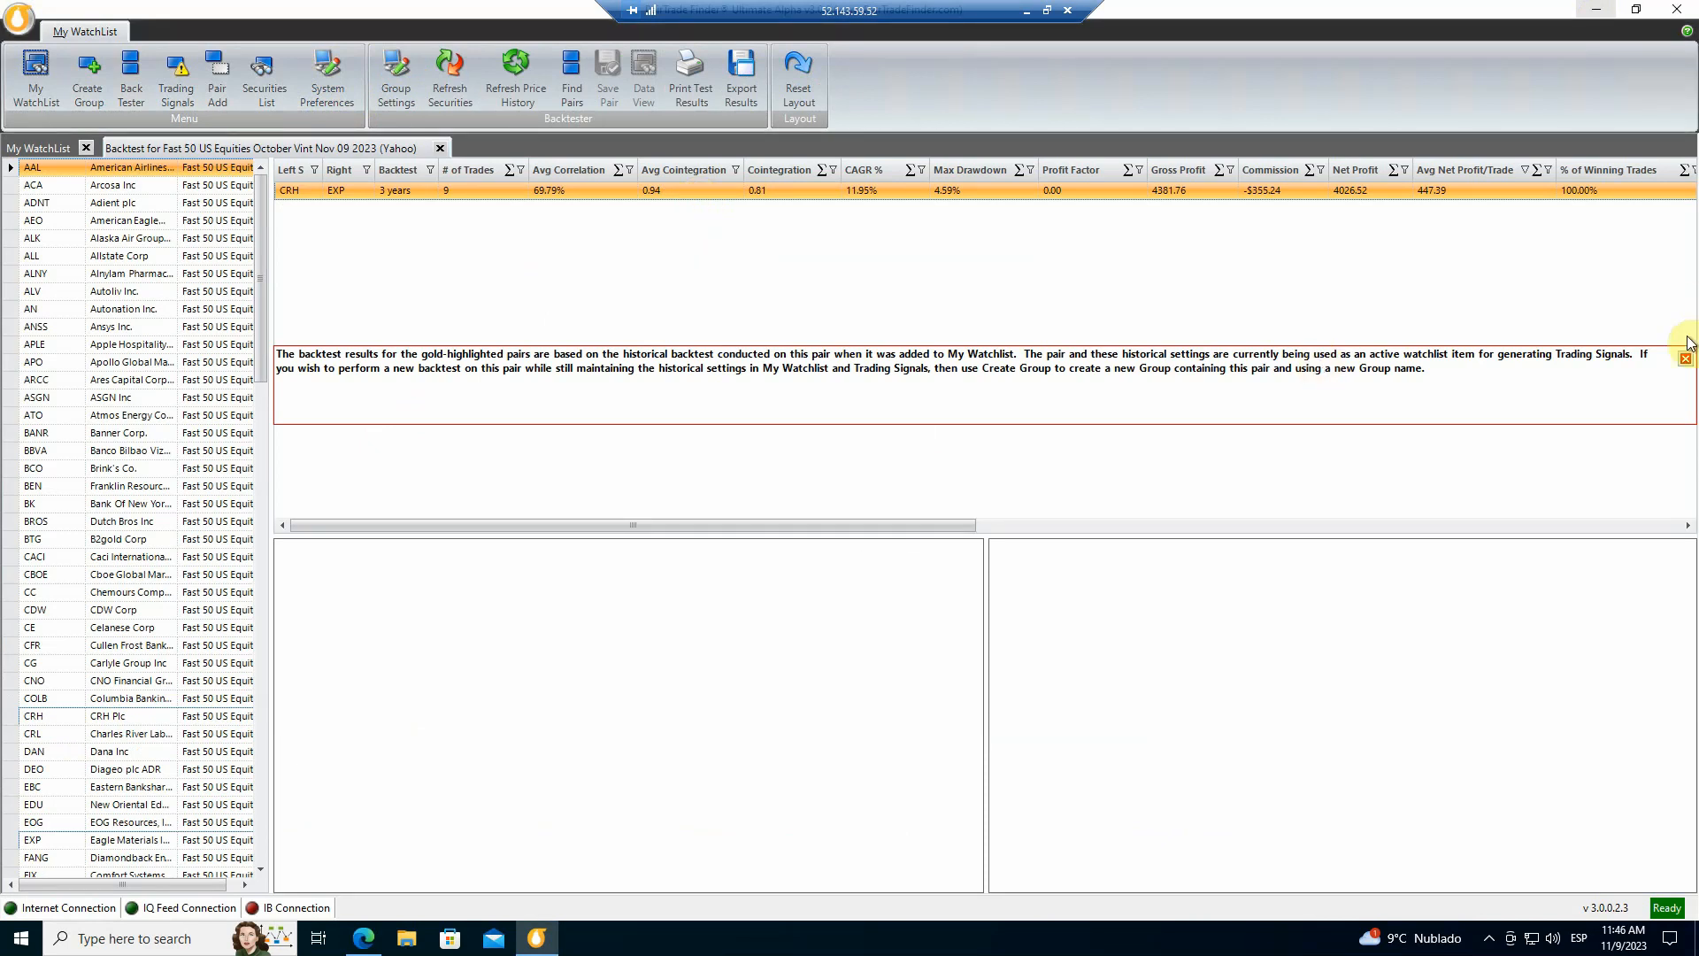
mouse_move(811, 423)
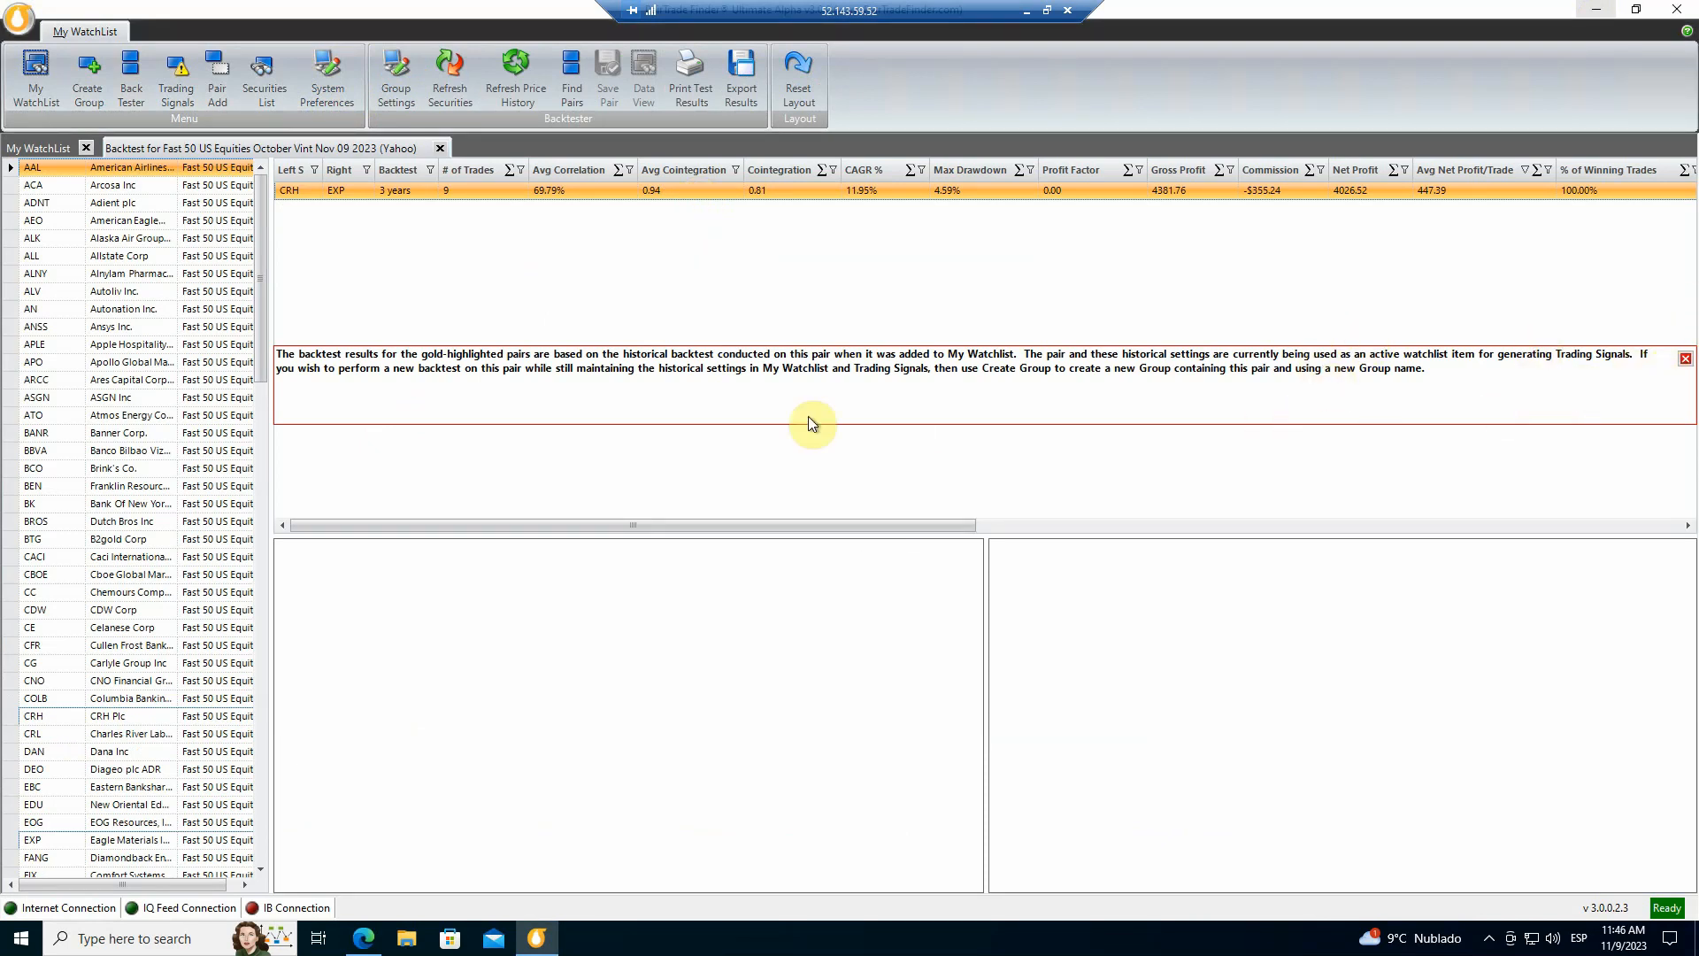
mouse_move(1683, 400)
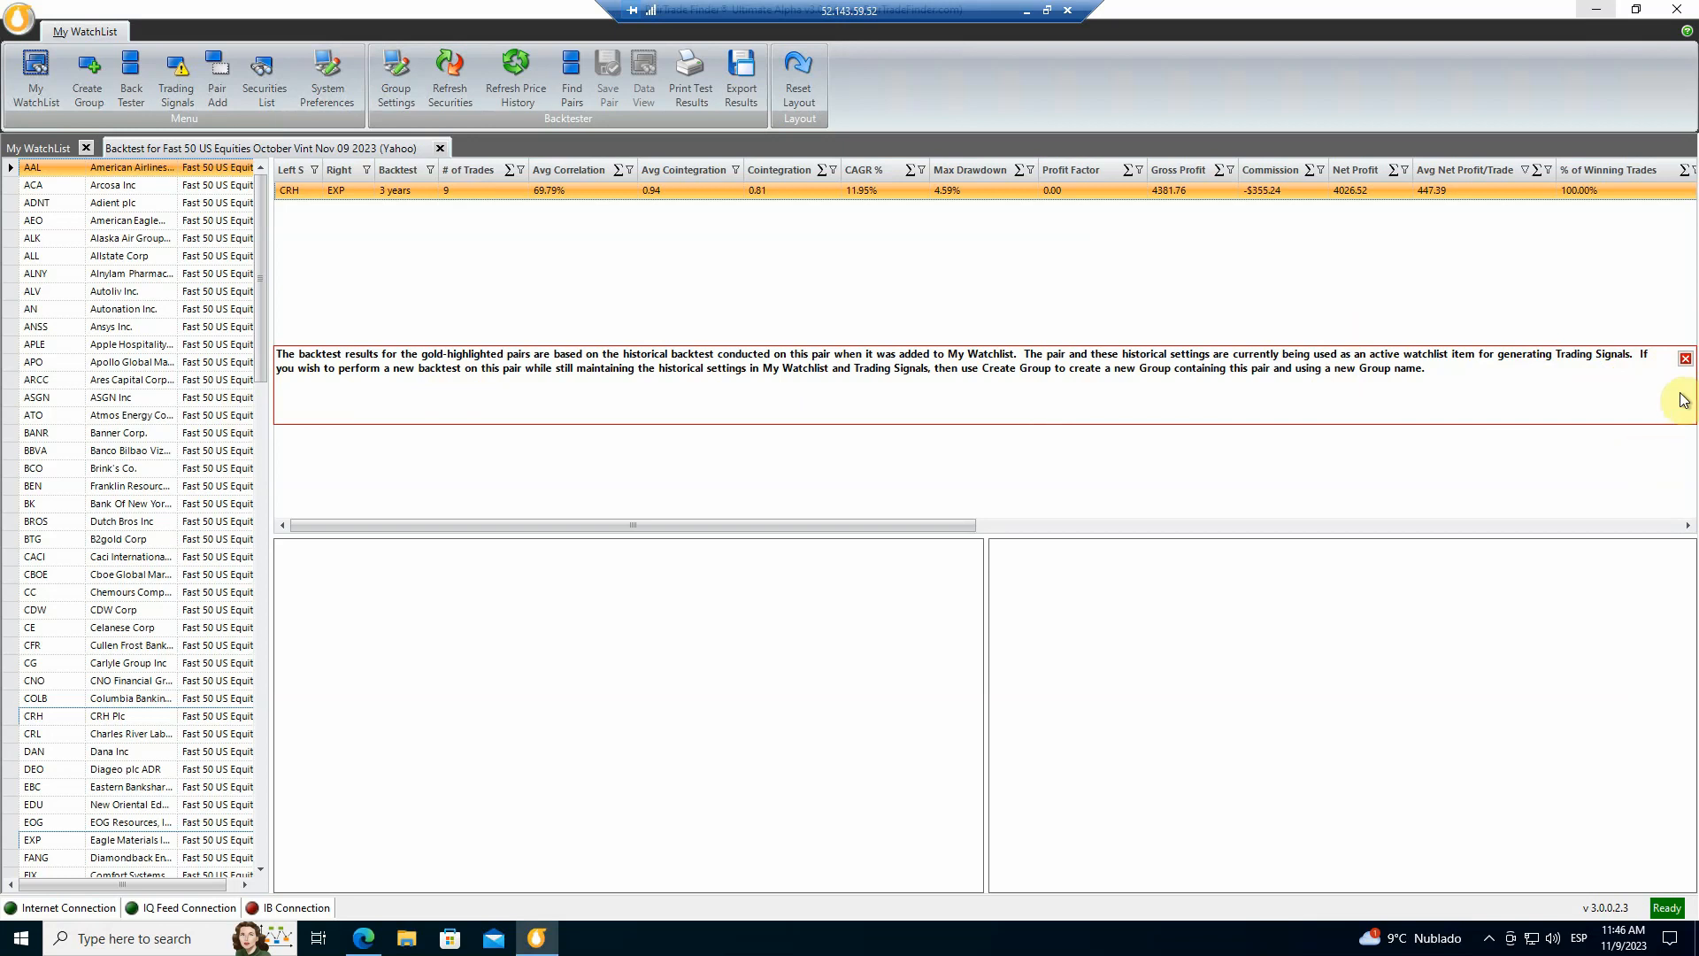
click(1684, 357)
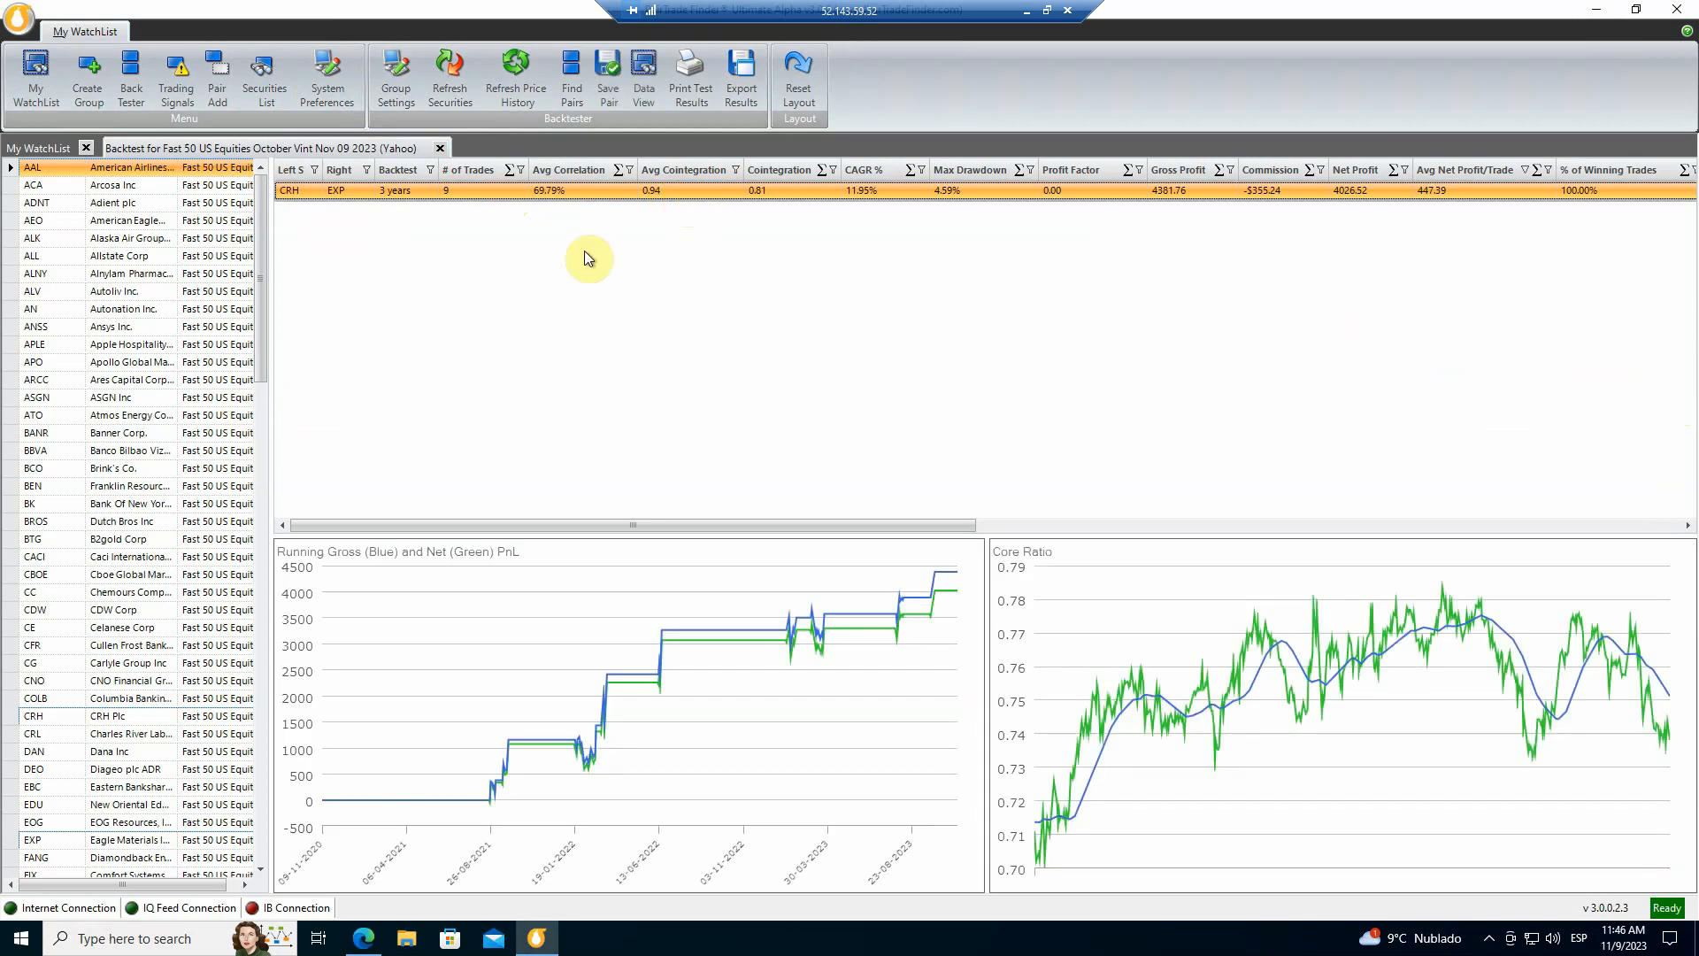
mouse_move(322, 227)
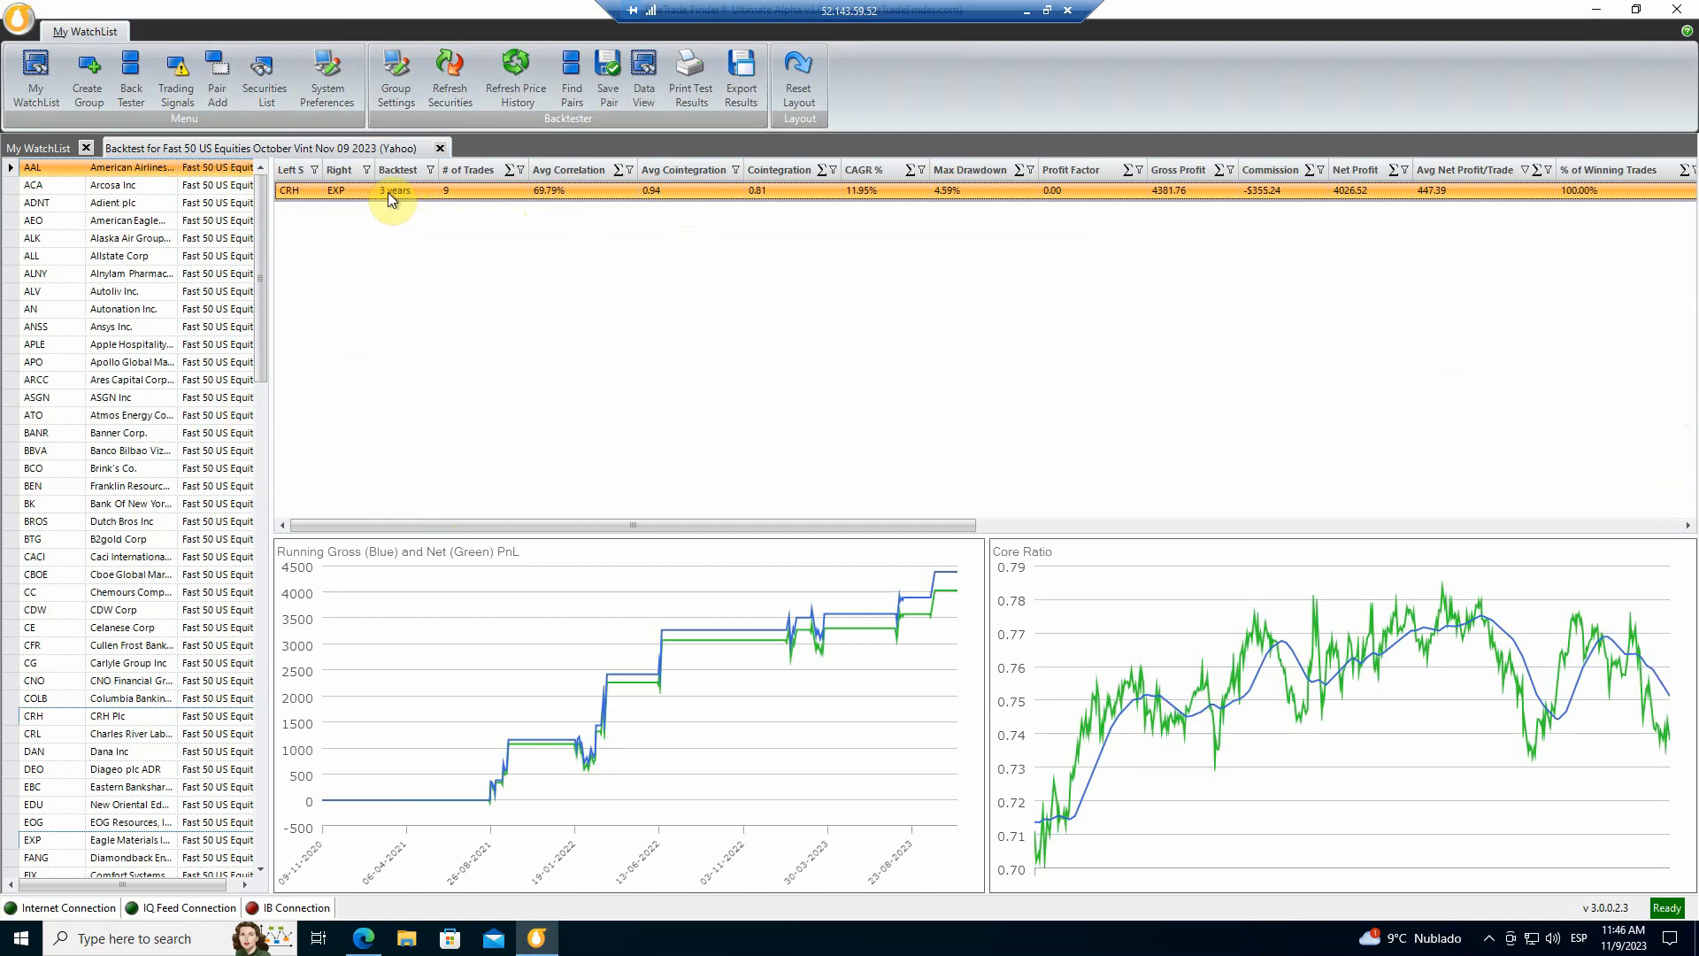
mouse_move(501, 203)
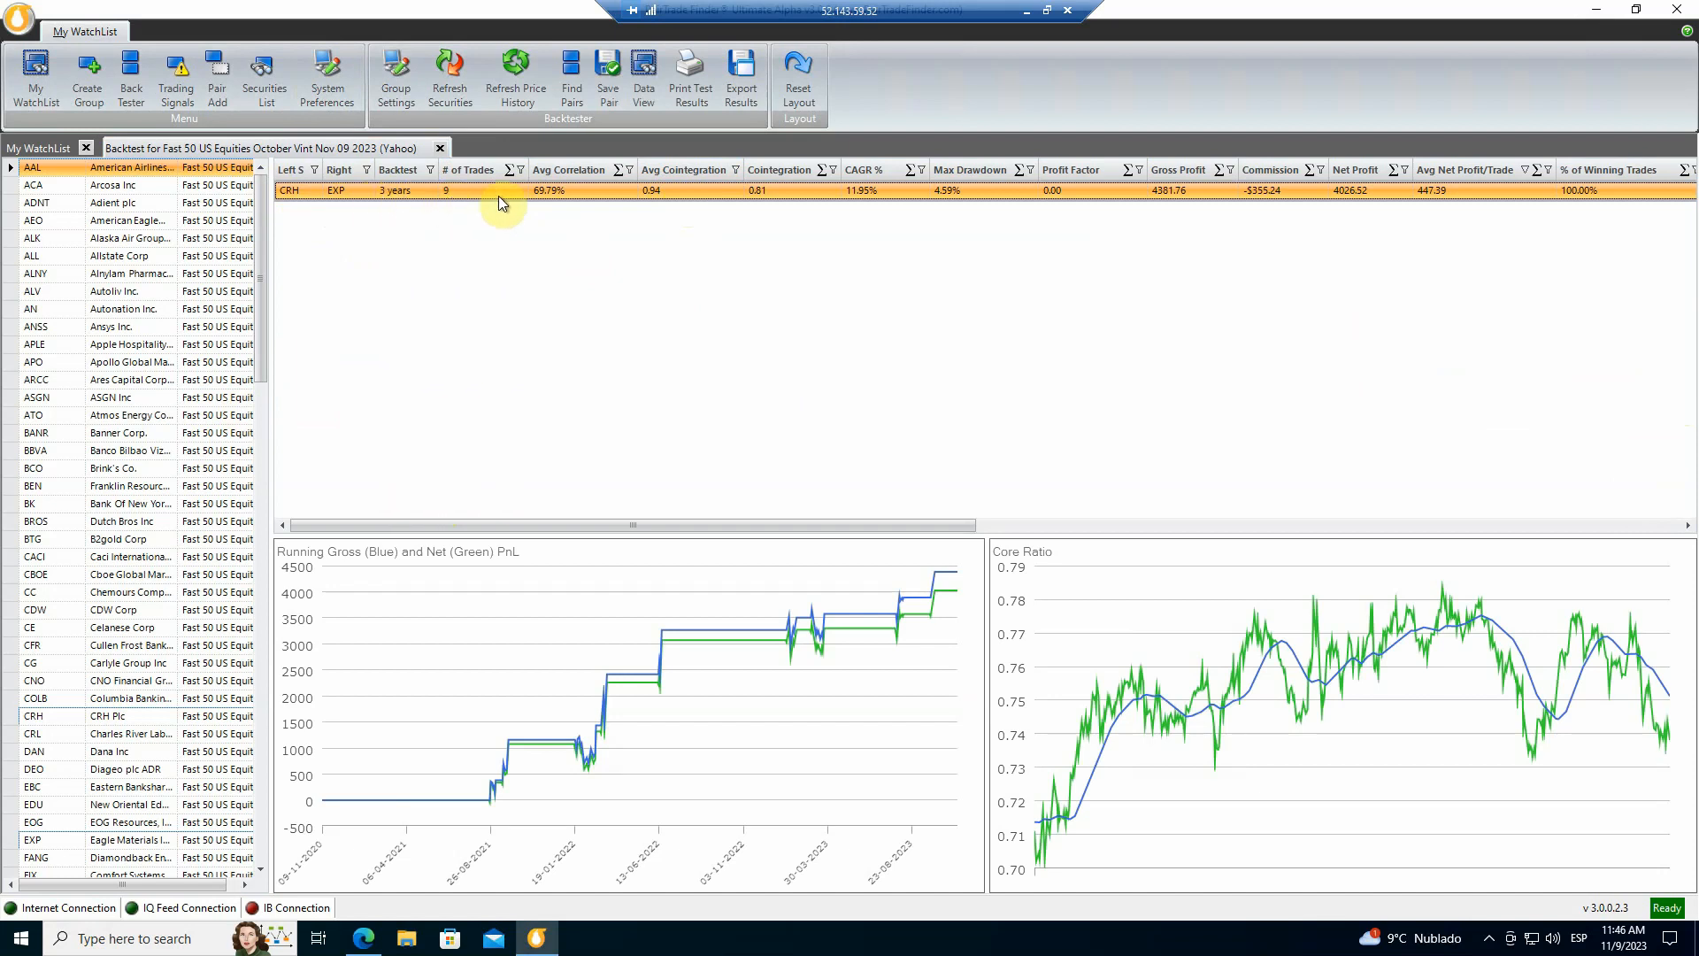
mouse_move(645, 207)
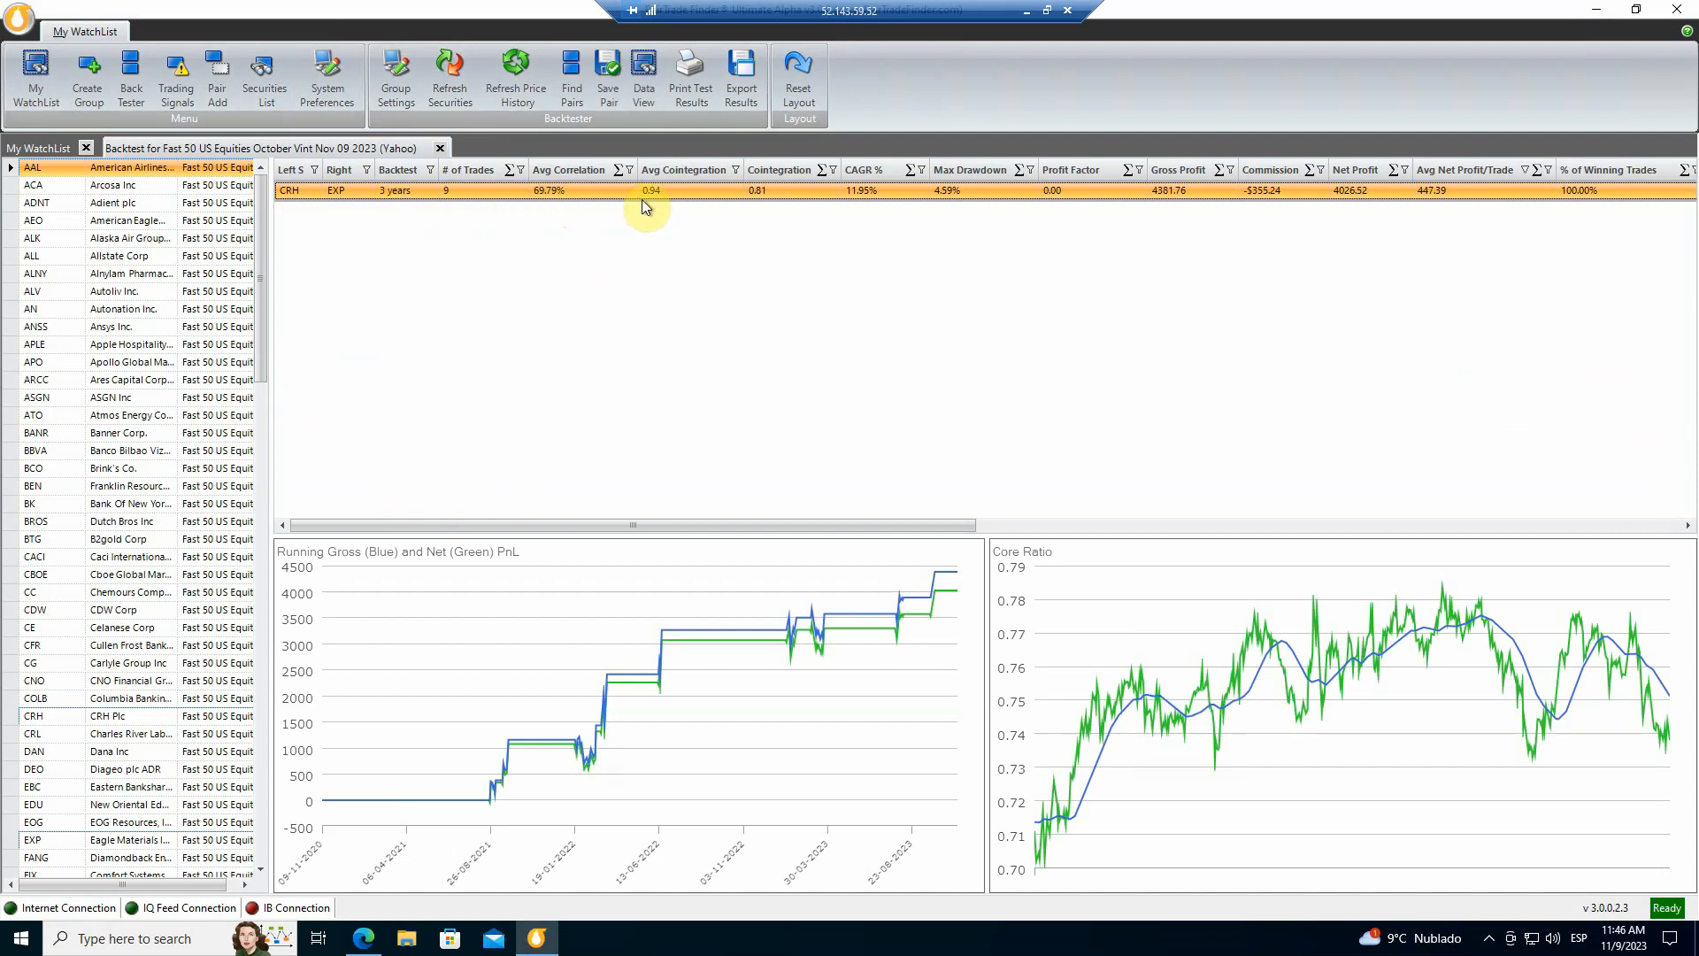
mouse_move(669, 204)
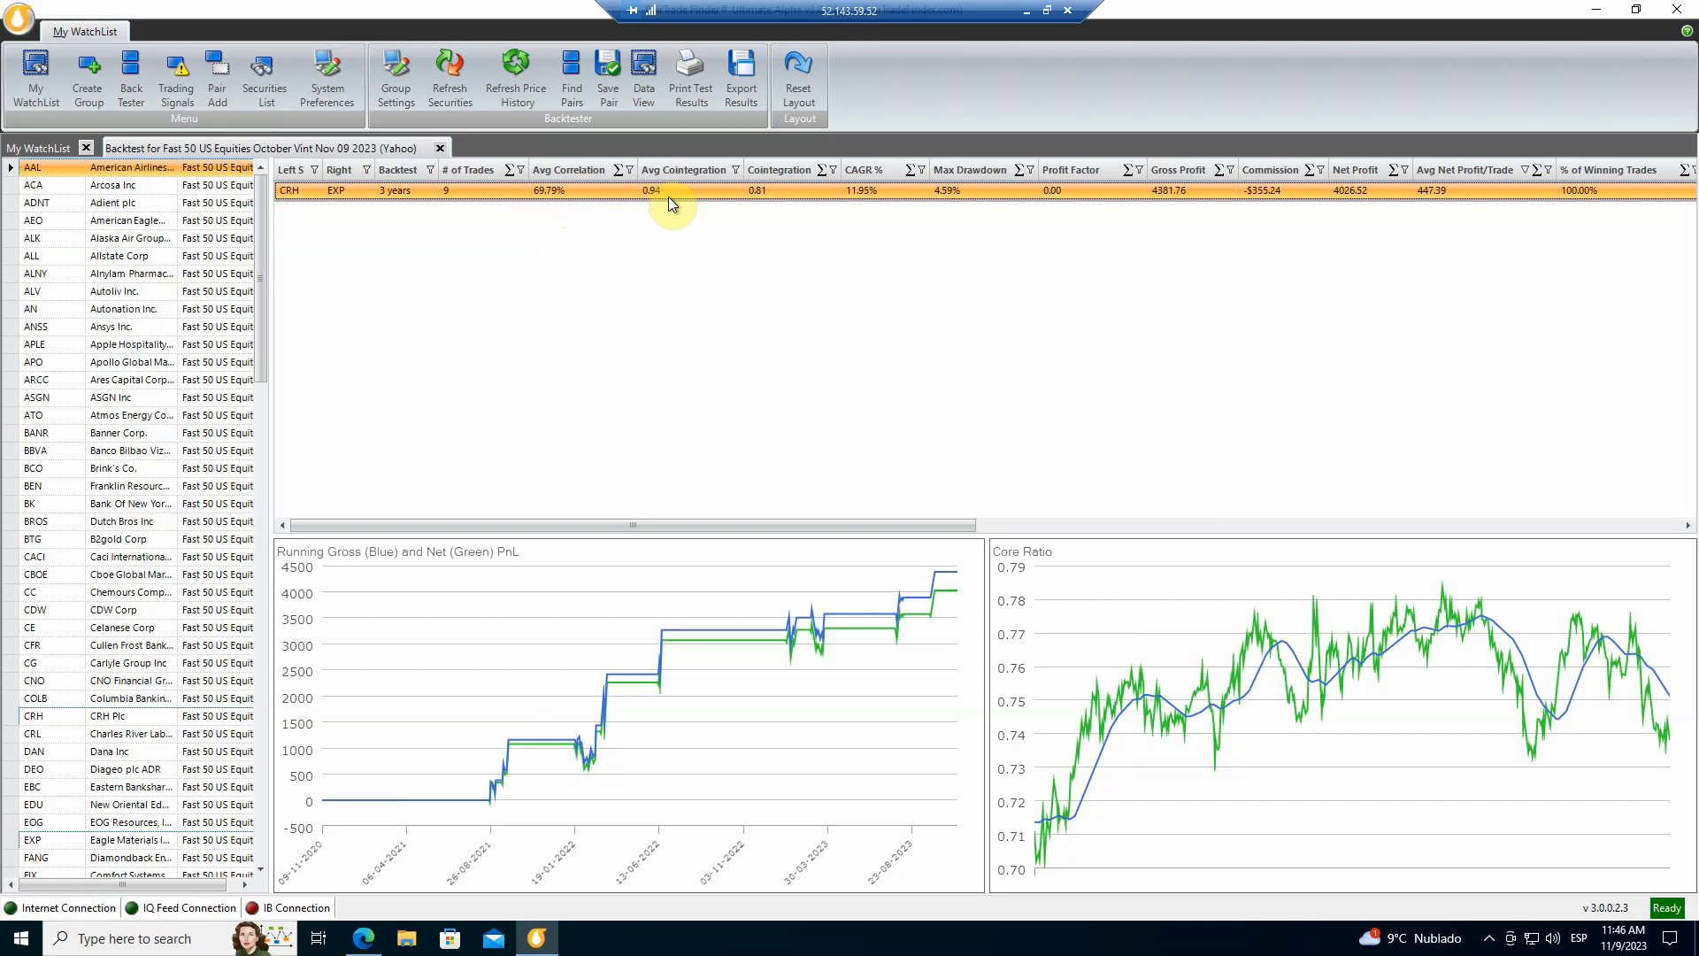
mouse_move(870, 204)
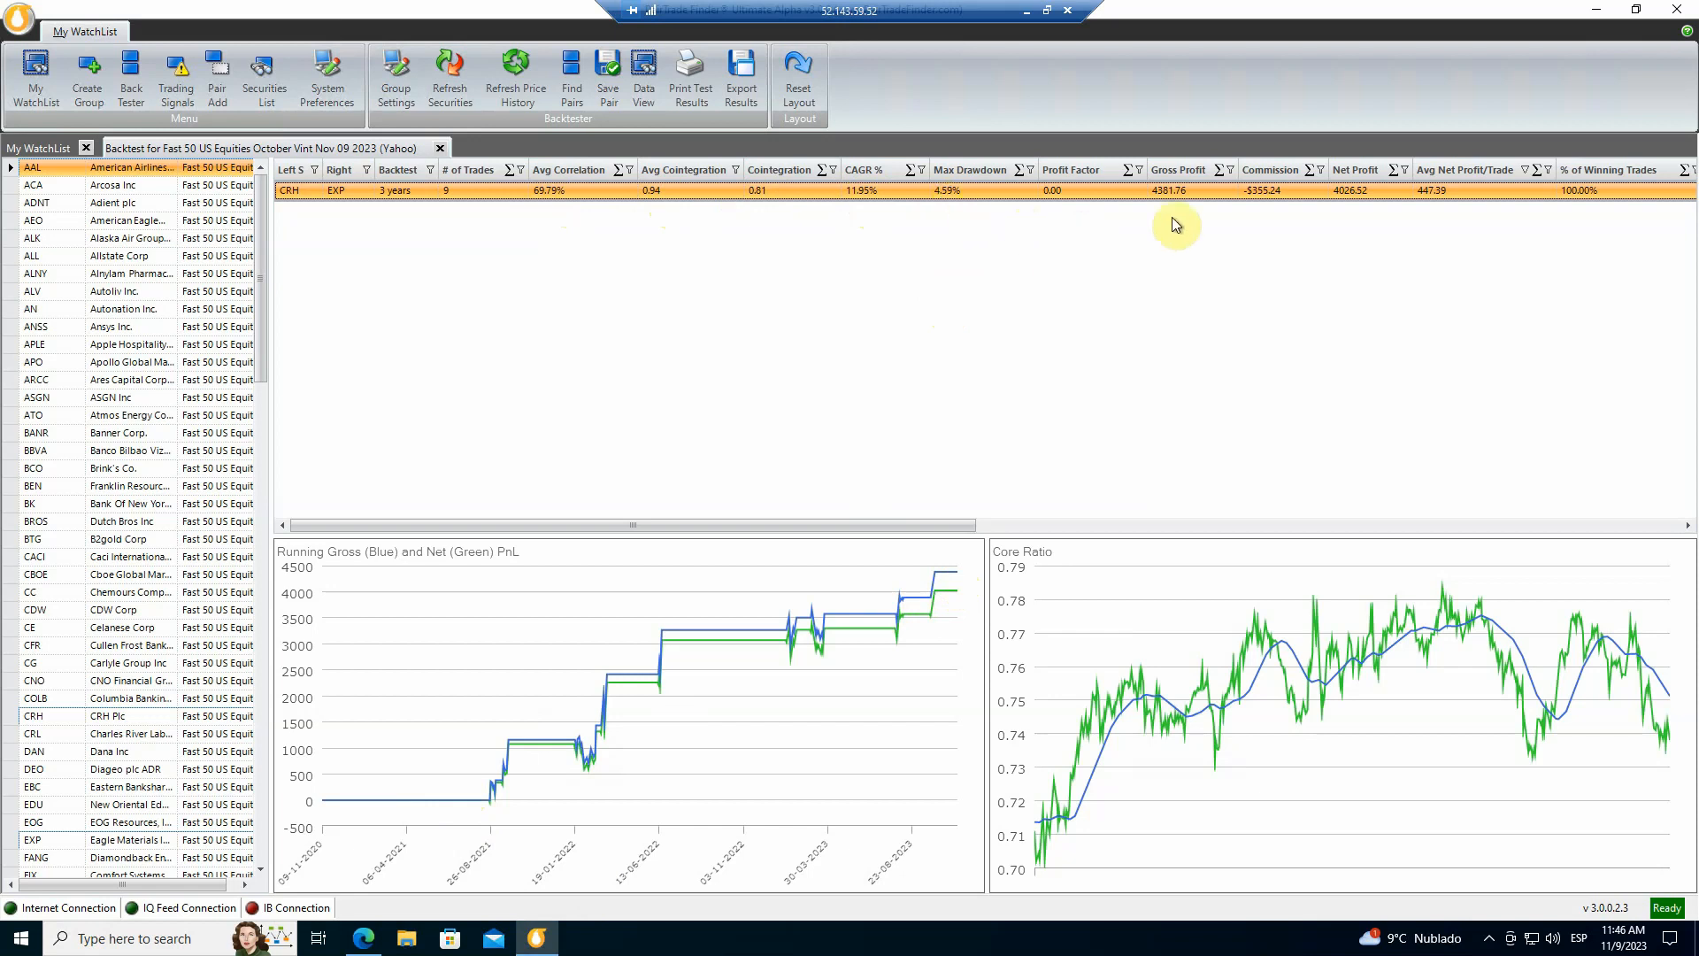
mouse_move(1240, 203)
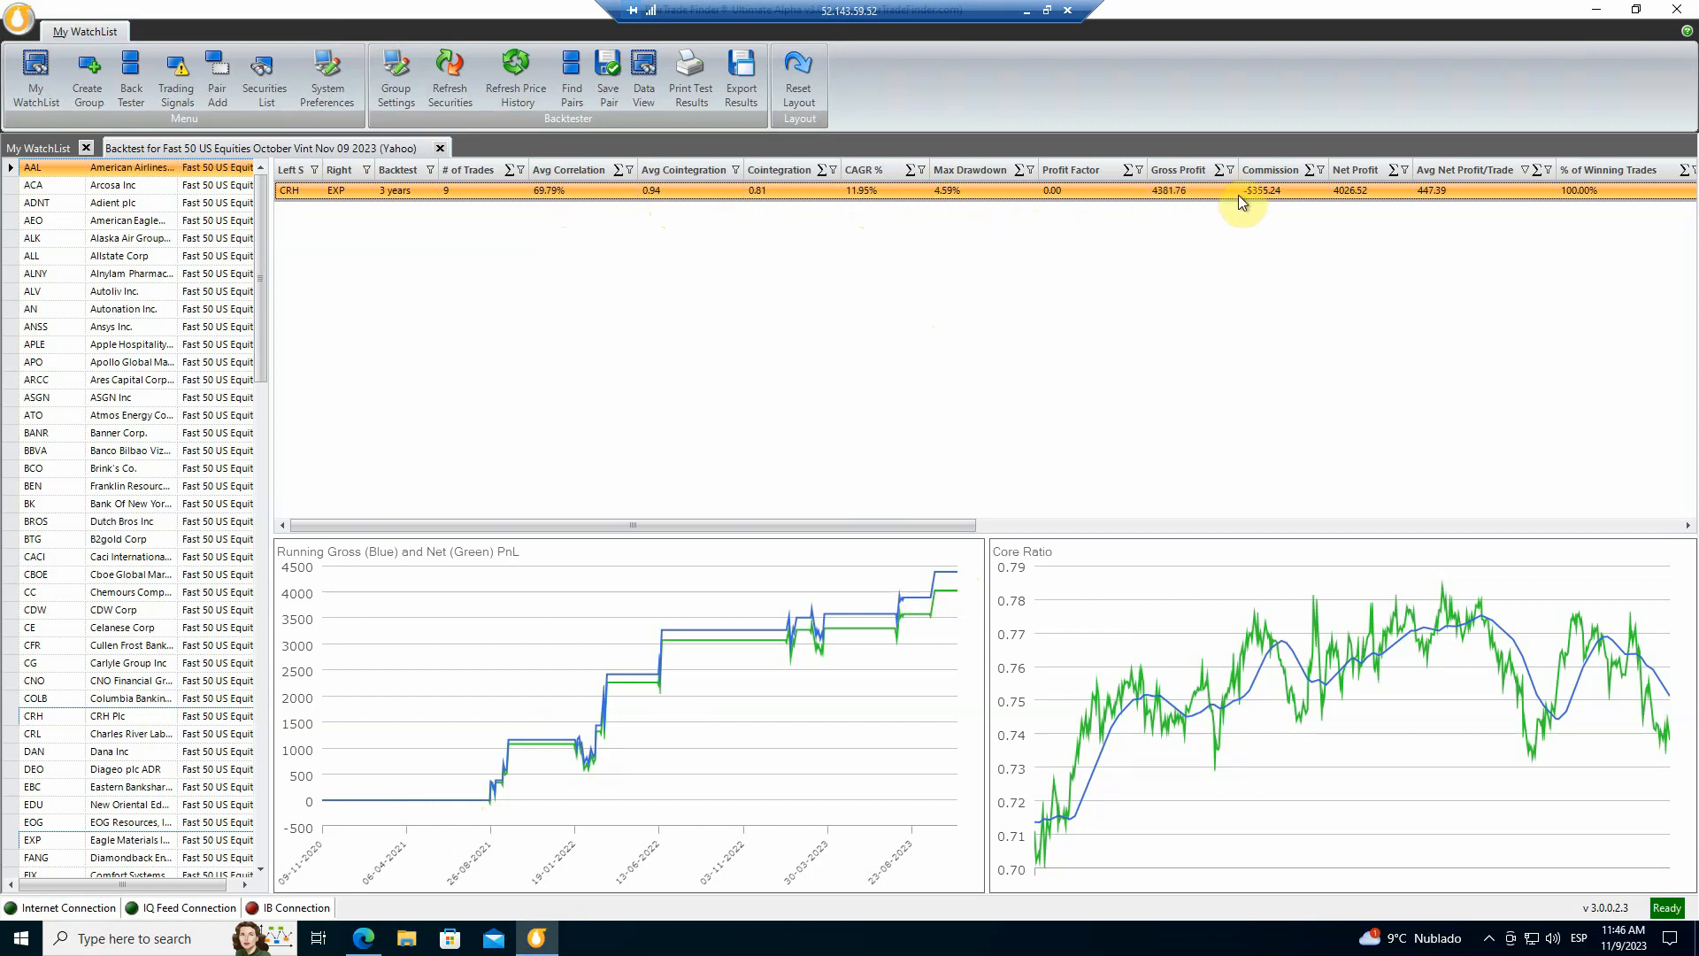
mouse_move(1414, 207)
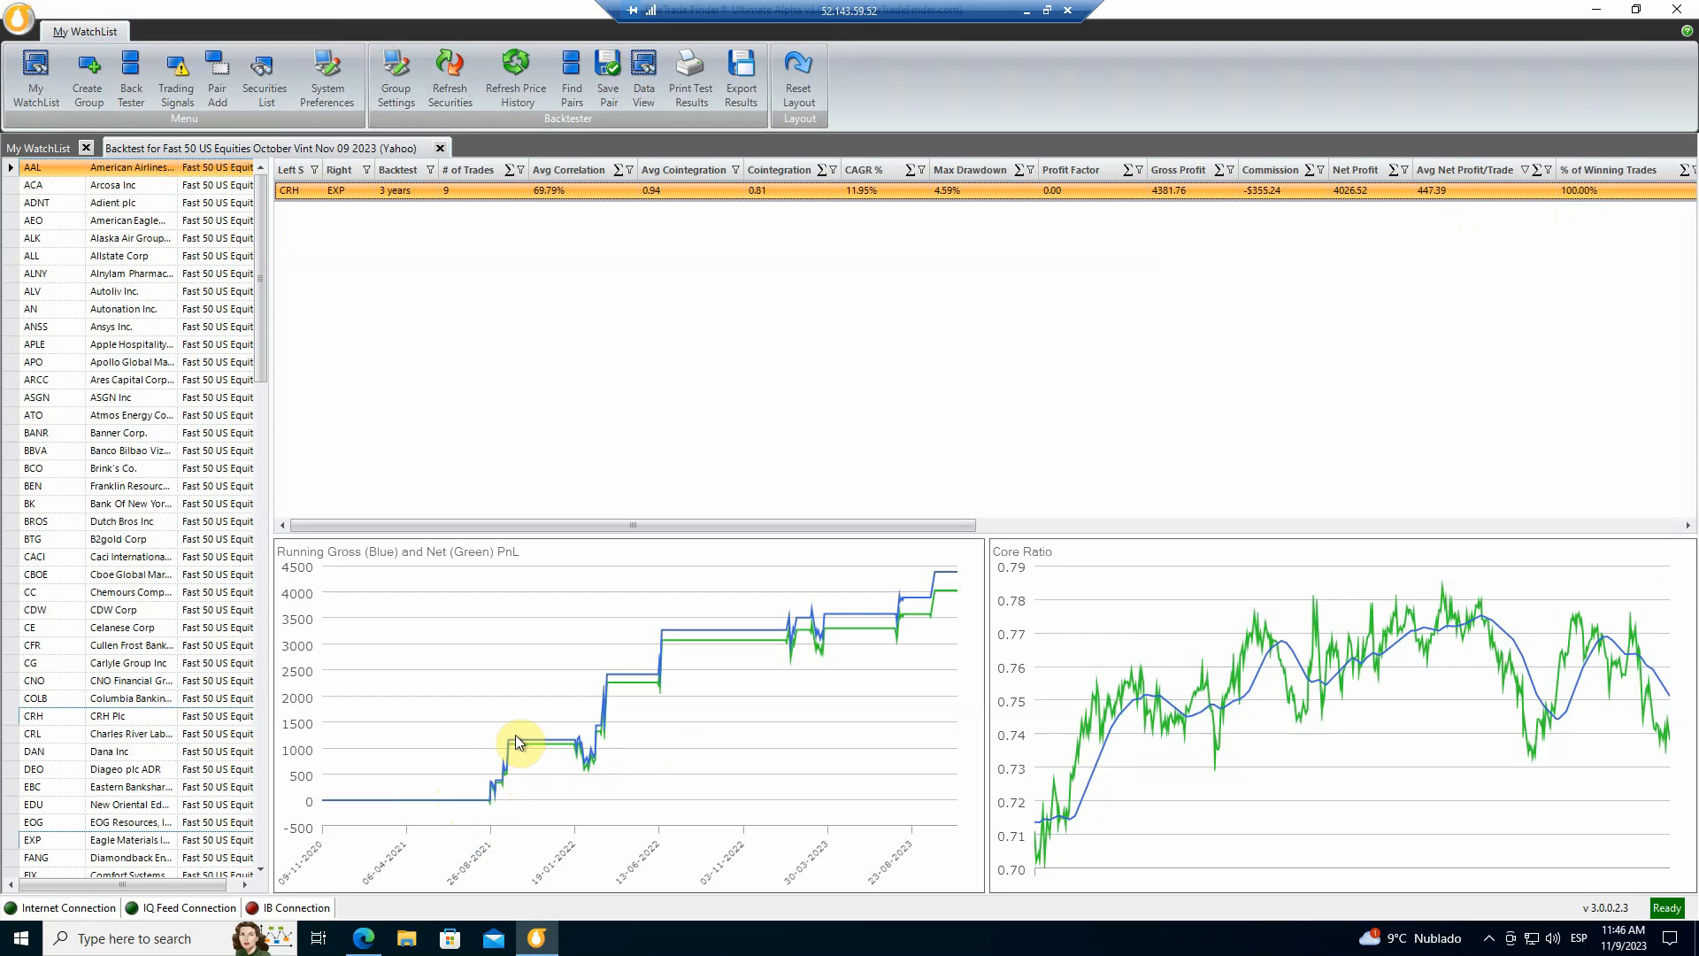
mouse_move(835, 623)
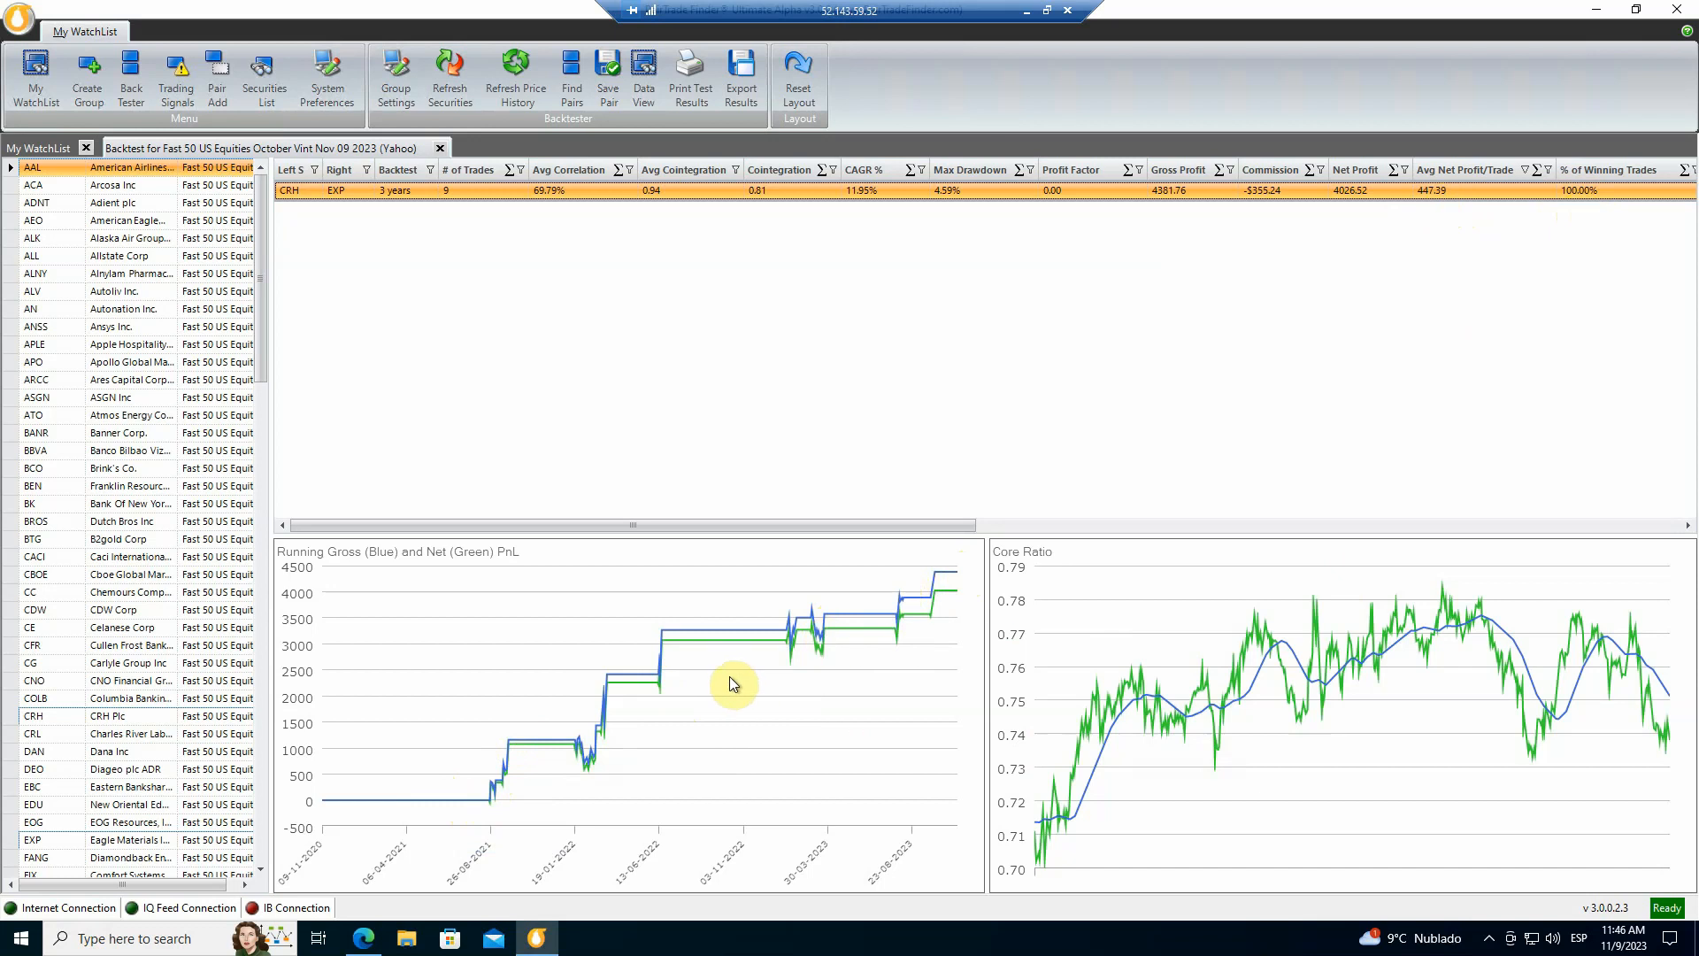
mouse_move(835, 679)
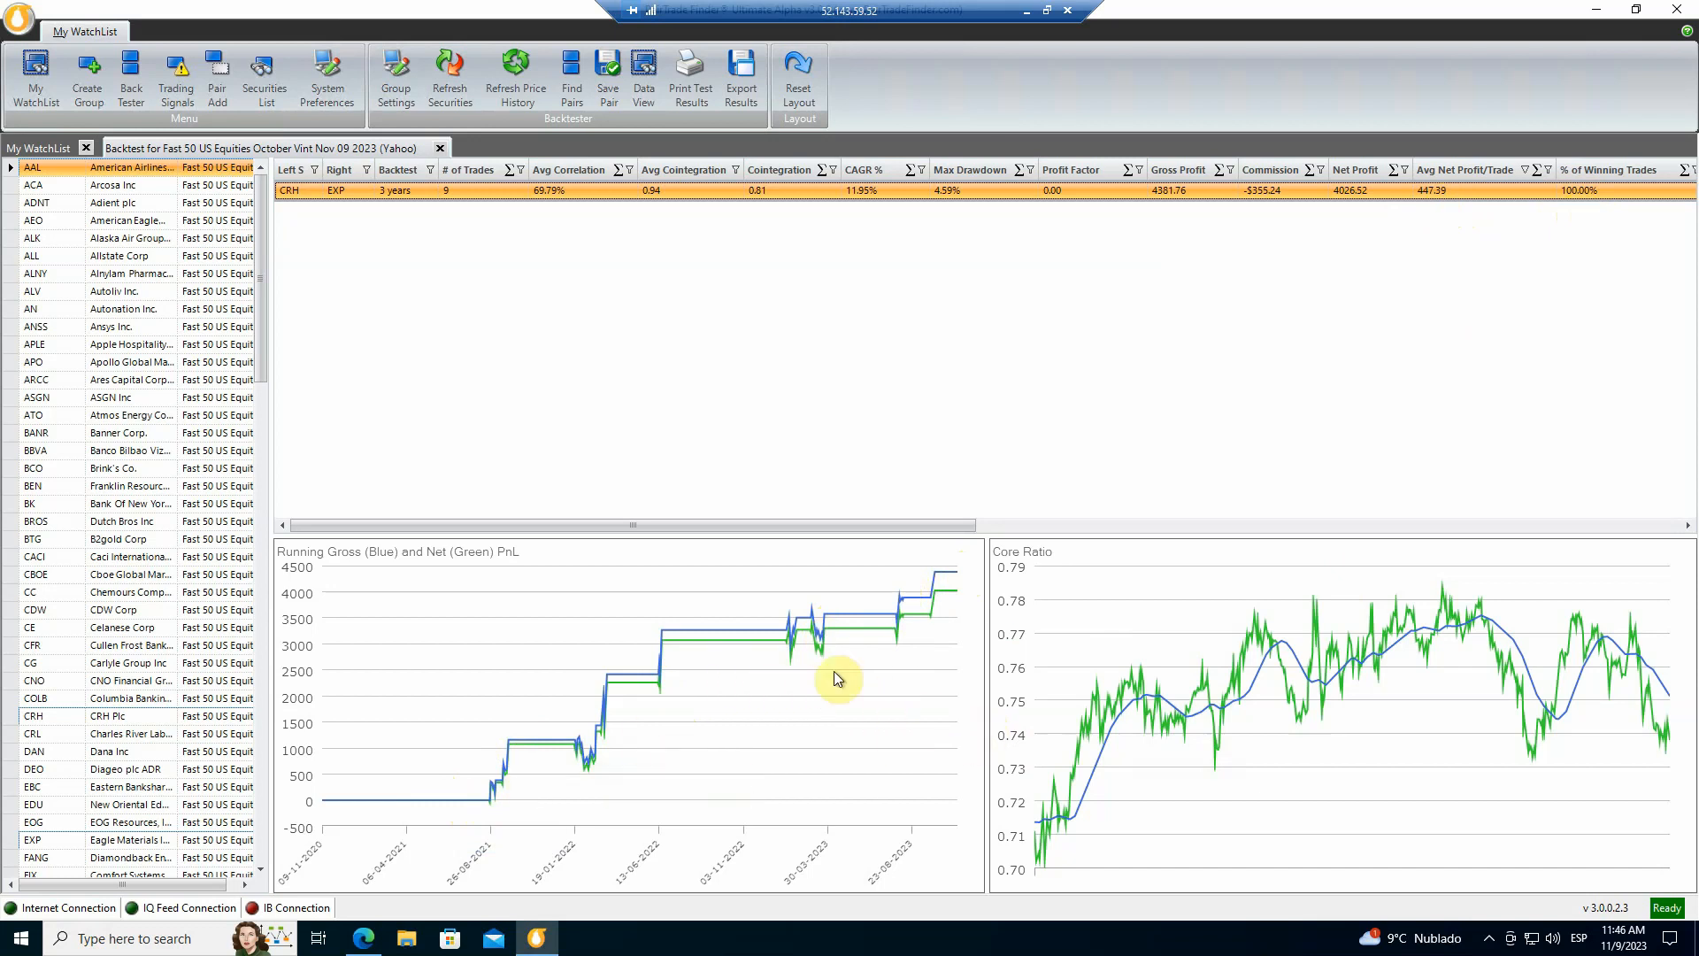
mouse_move(1104, 651)
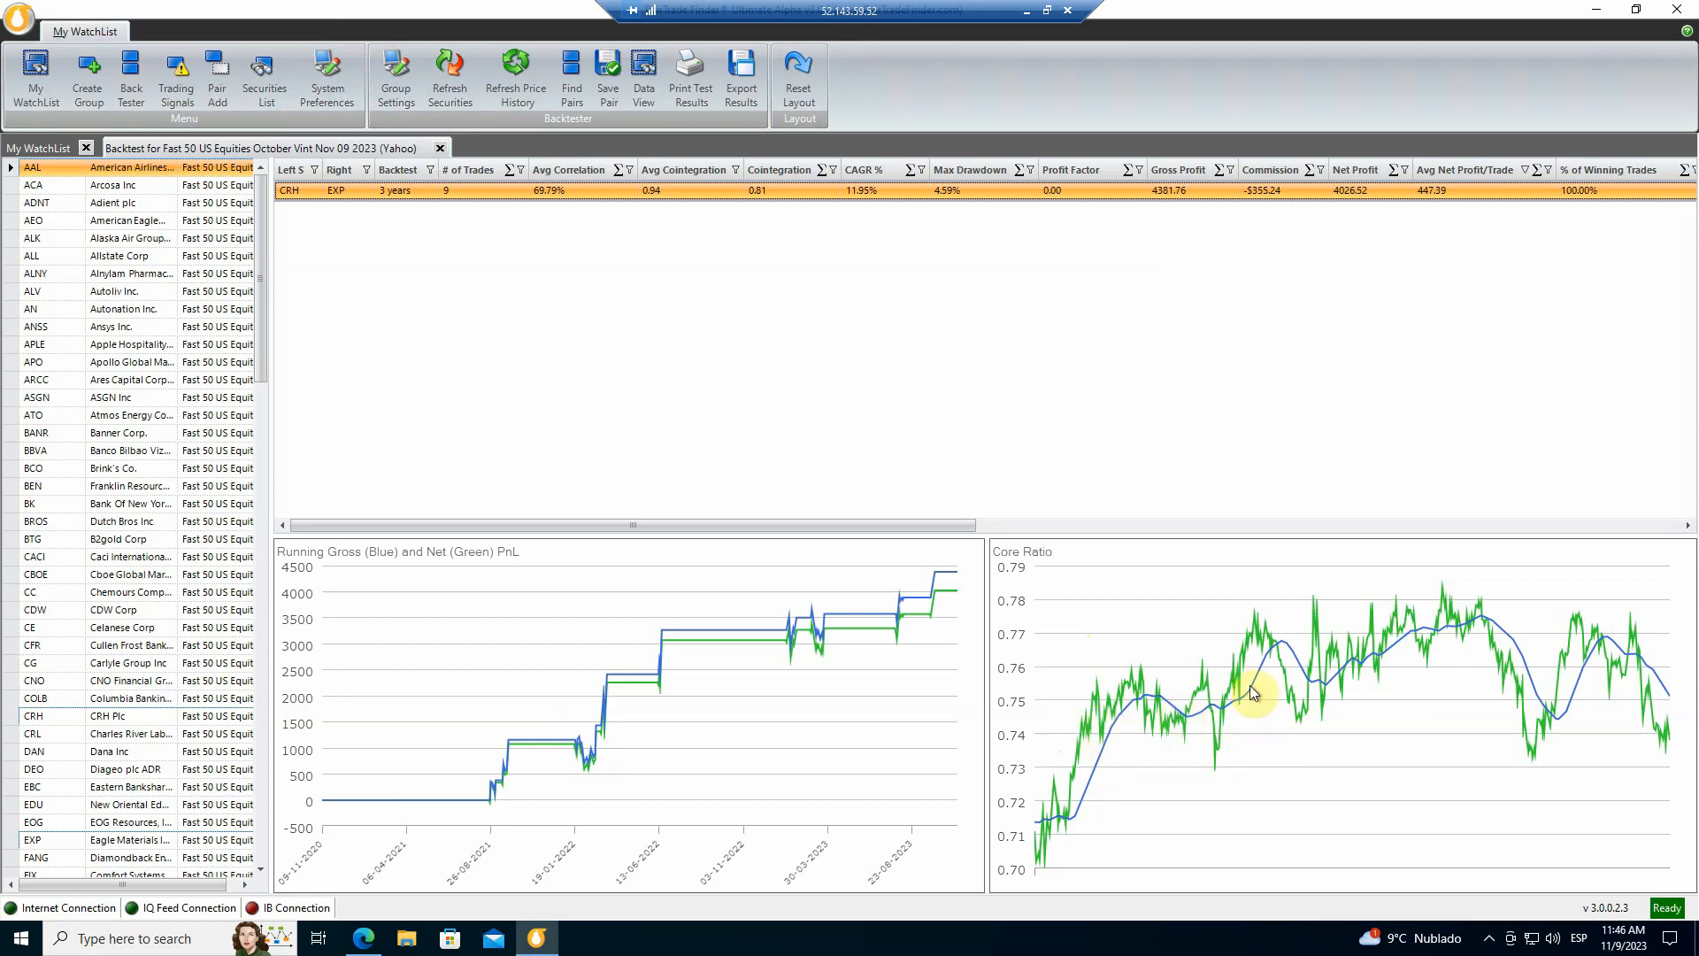
mouse_move(1515, 711)
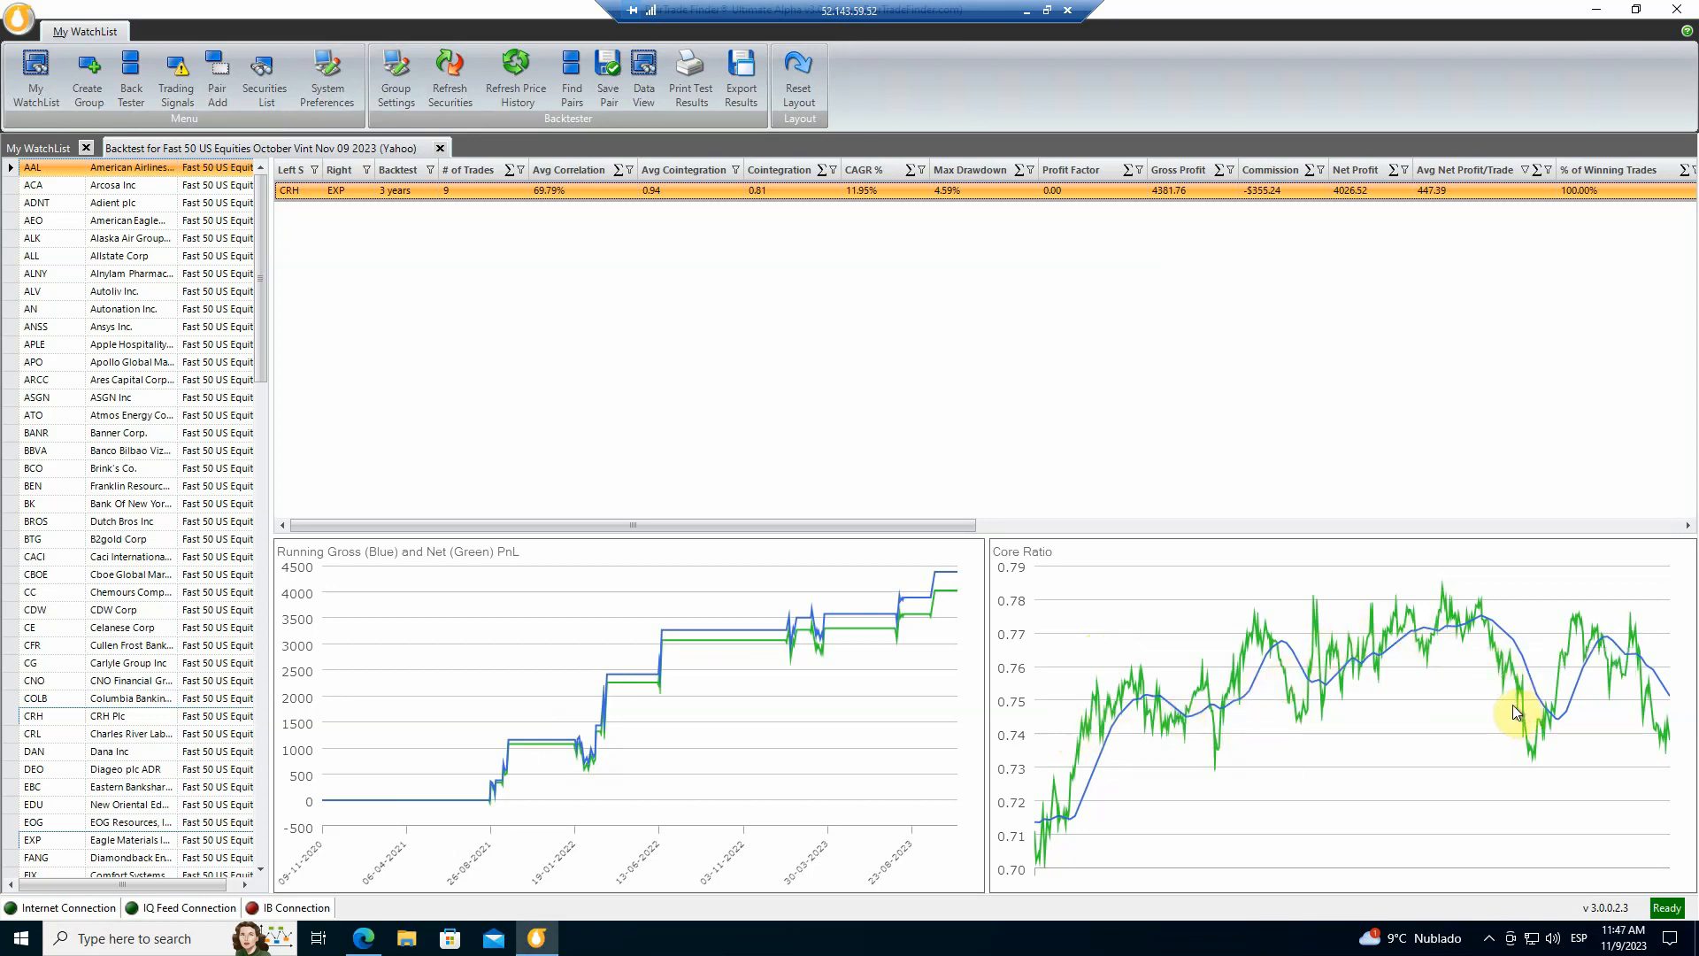
mouse_move(1298, 681)
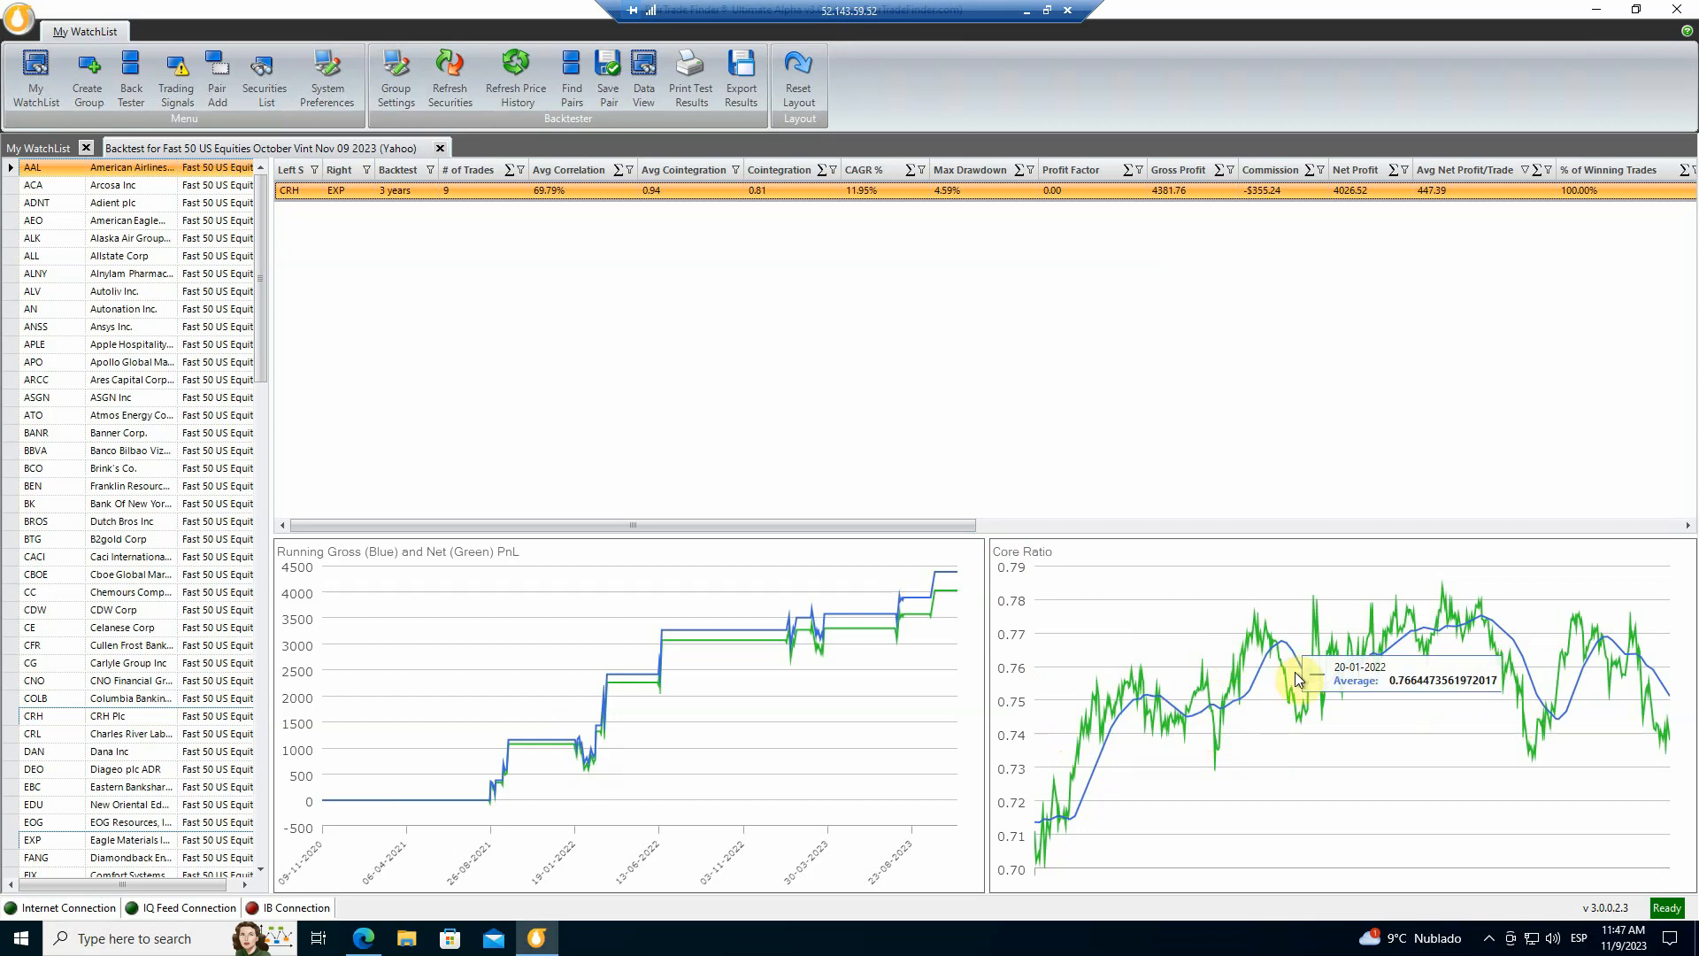
mouse_move(1343, 675)
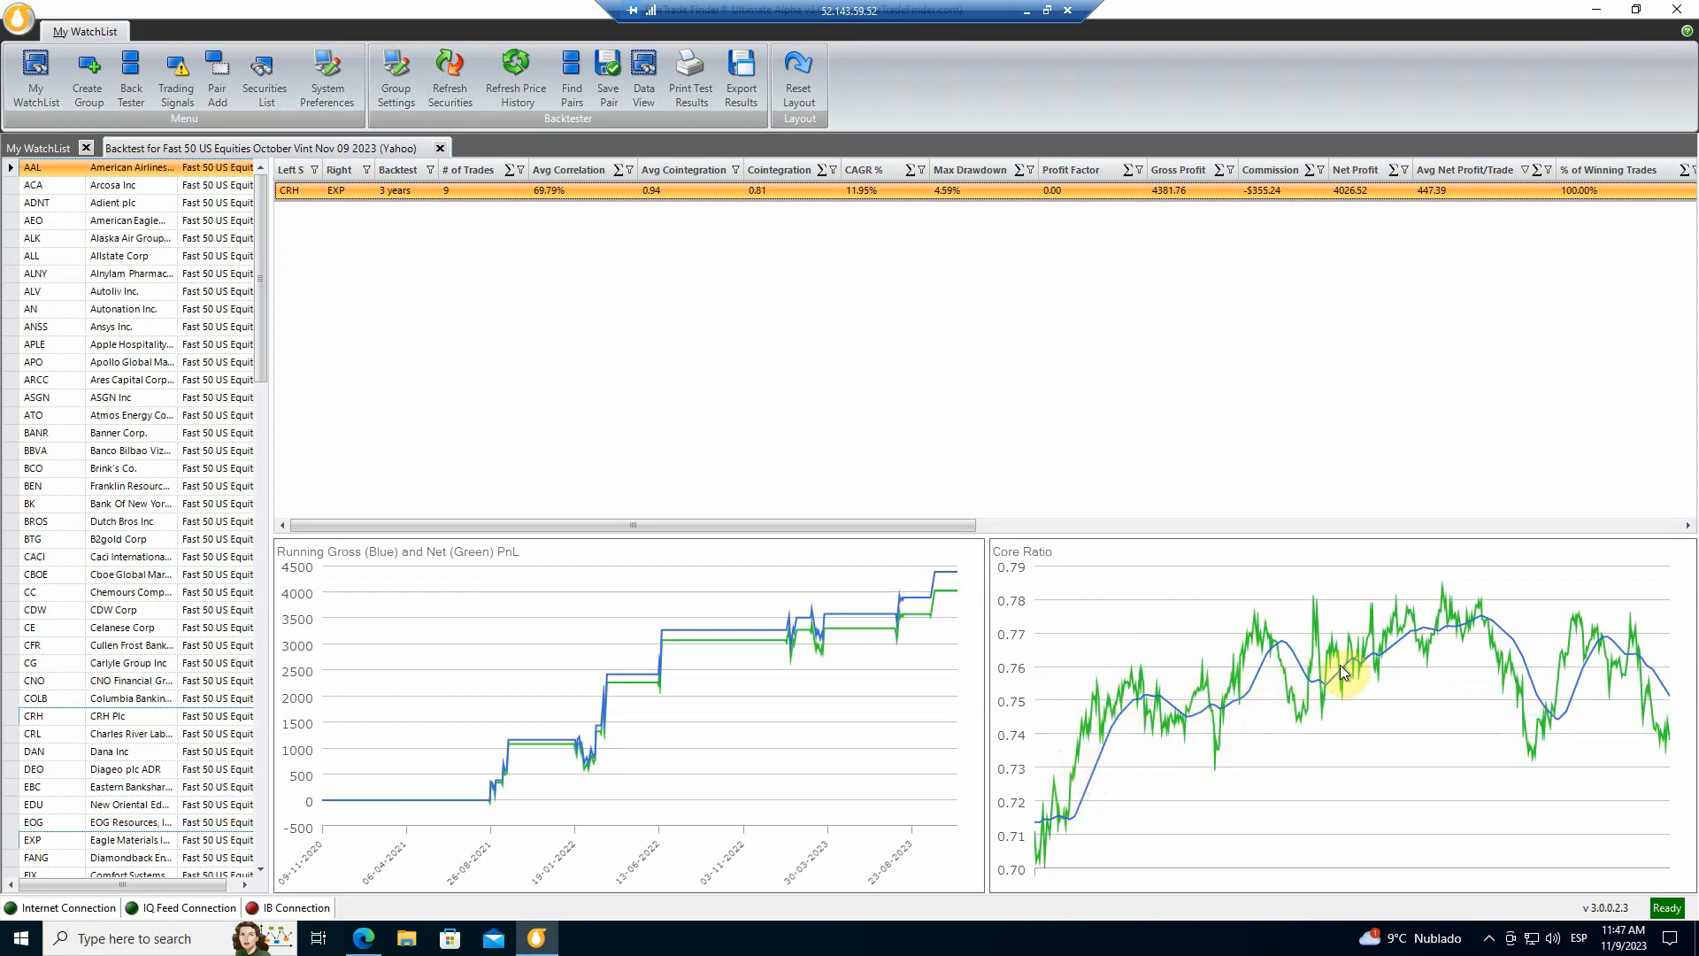
mouse_move(1222, 691)
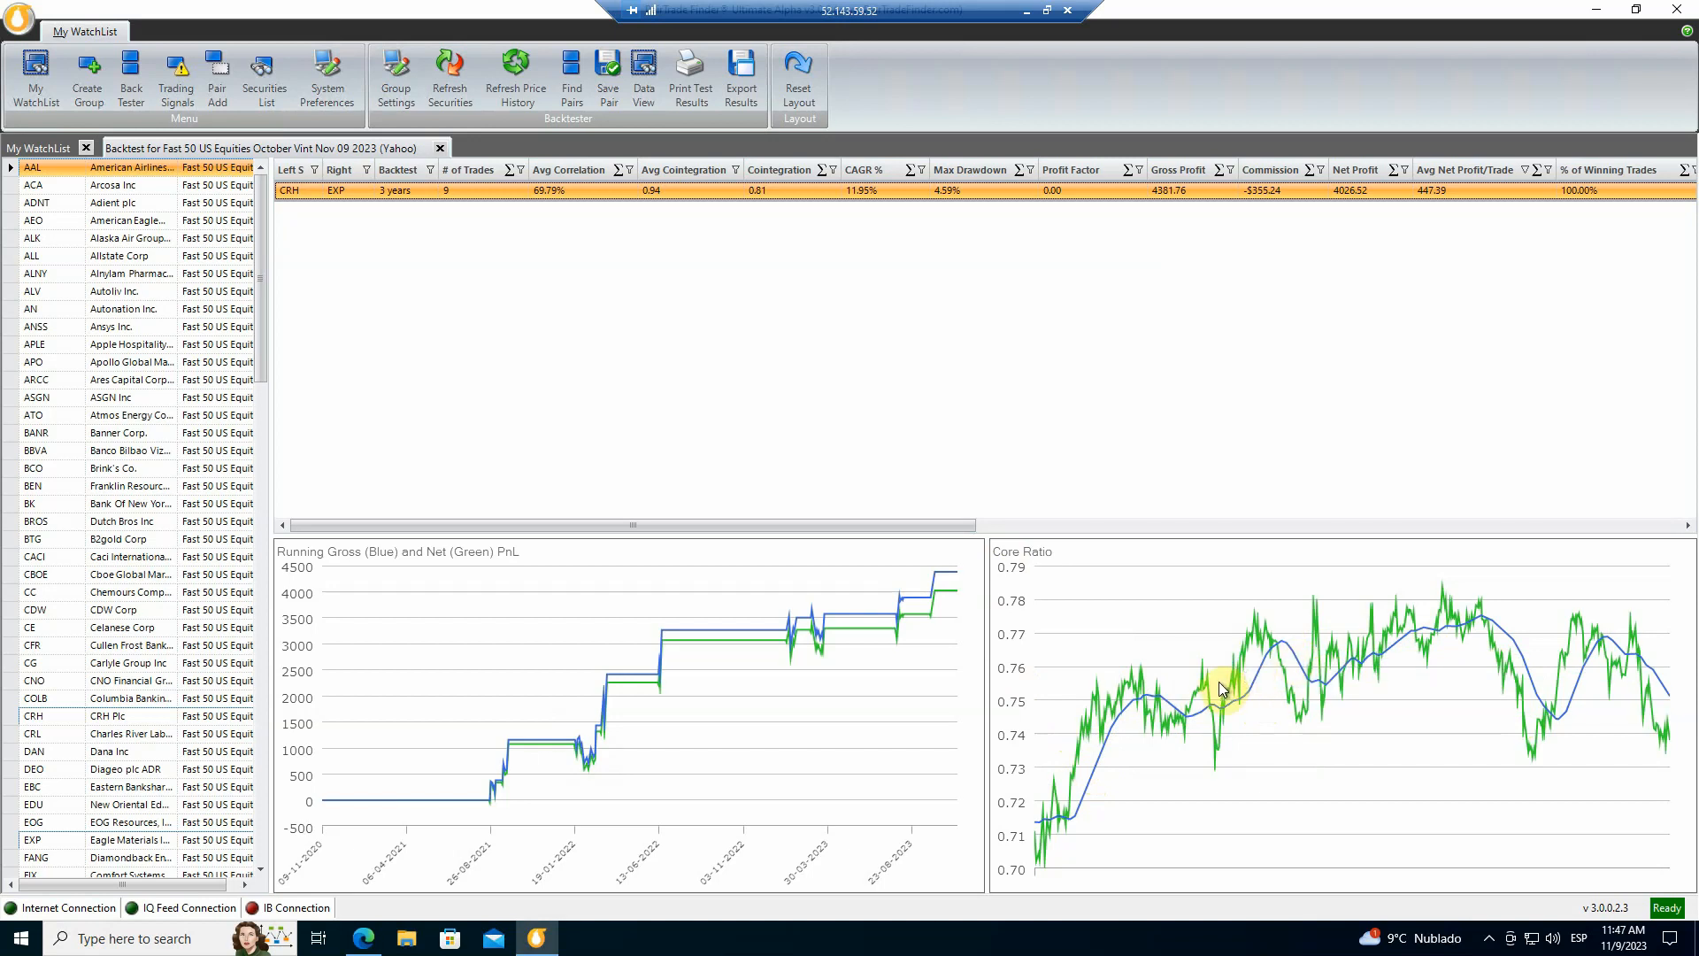
mouse_move(1428, 633)
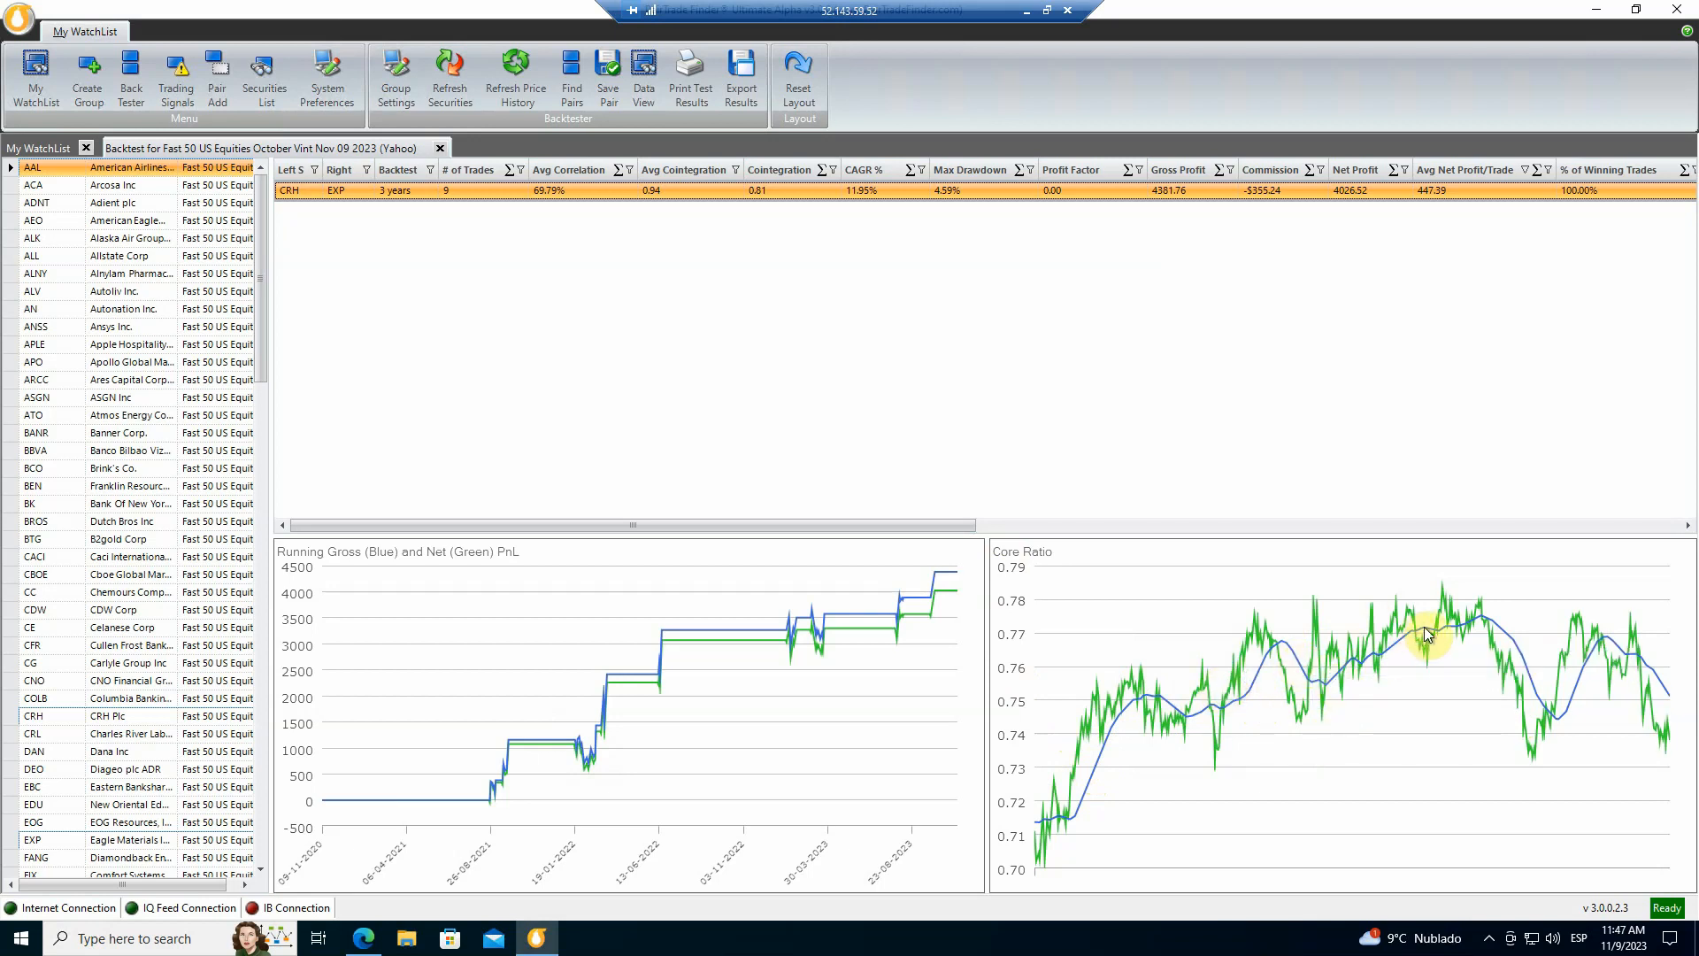
mouse_move(1540, 691)
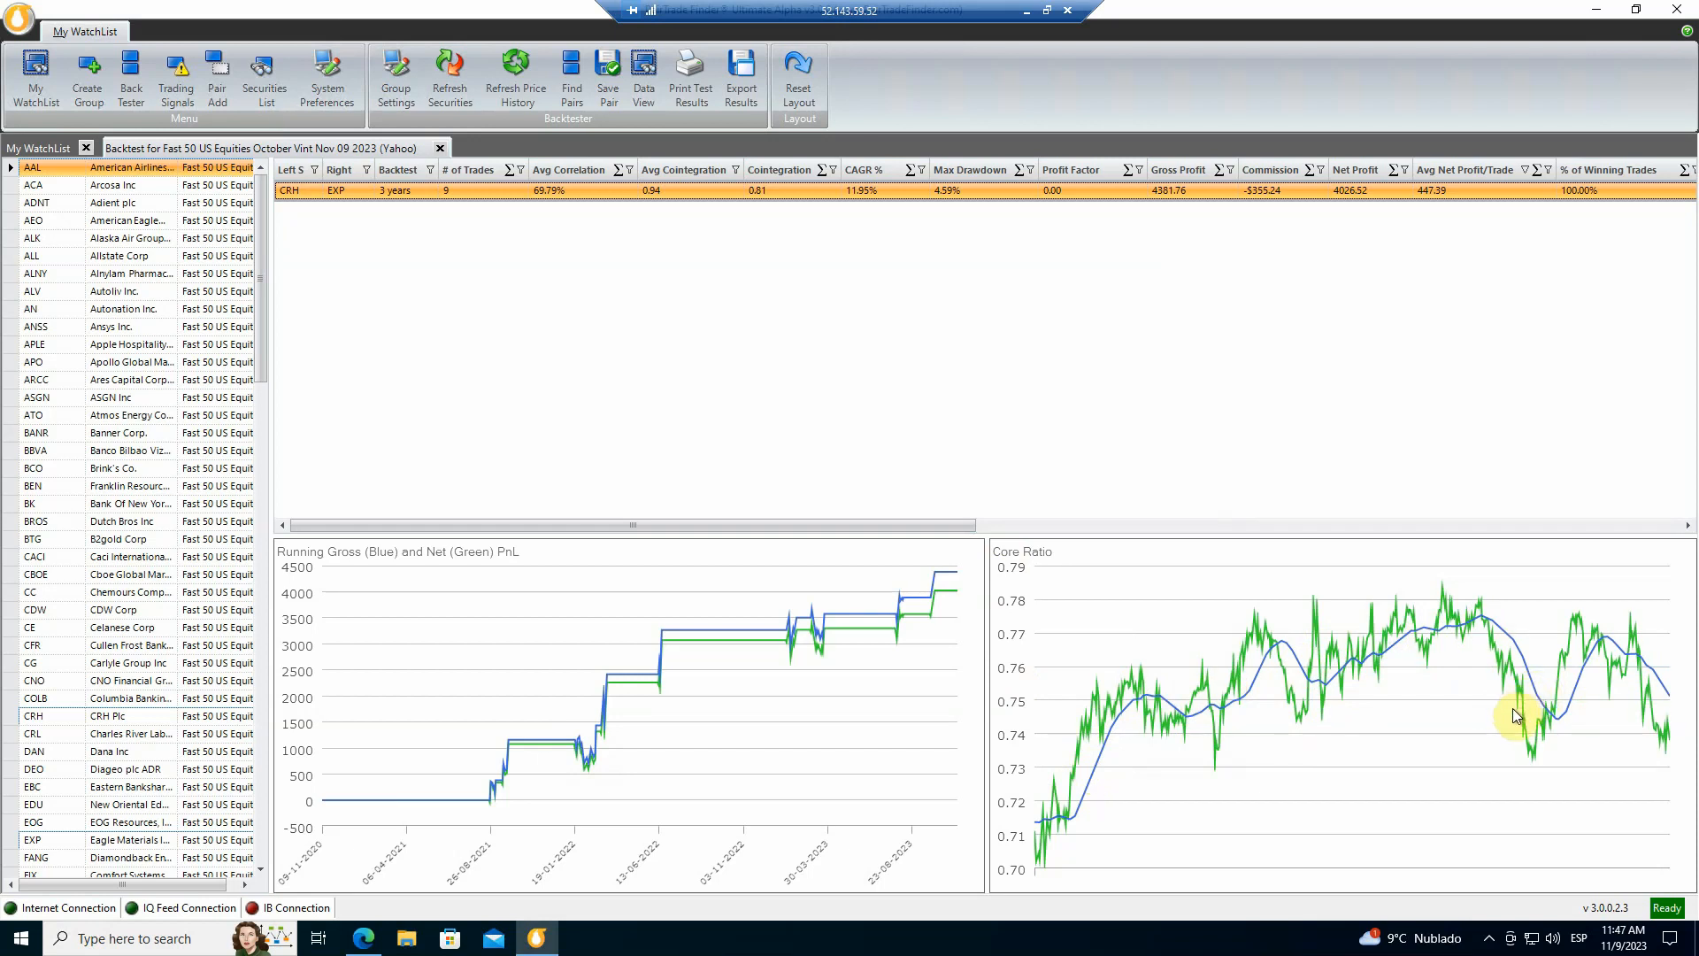
mouse_move(1131, 729)
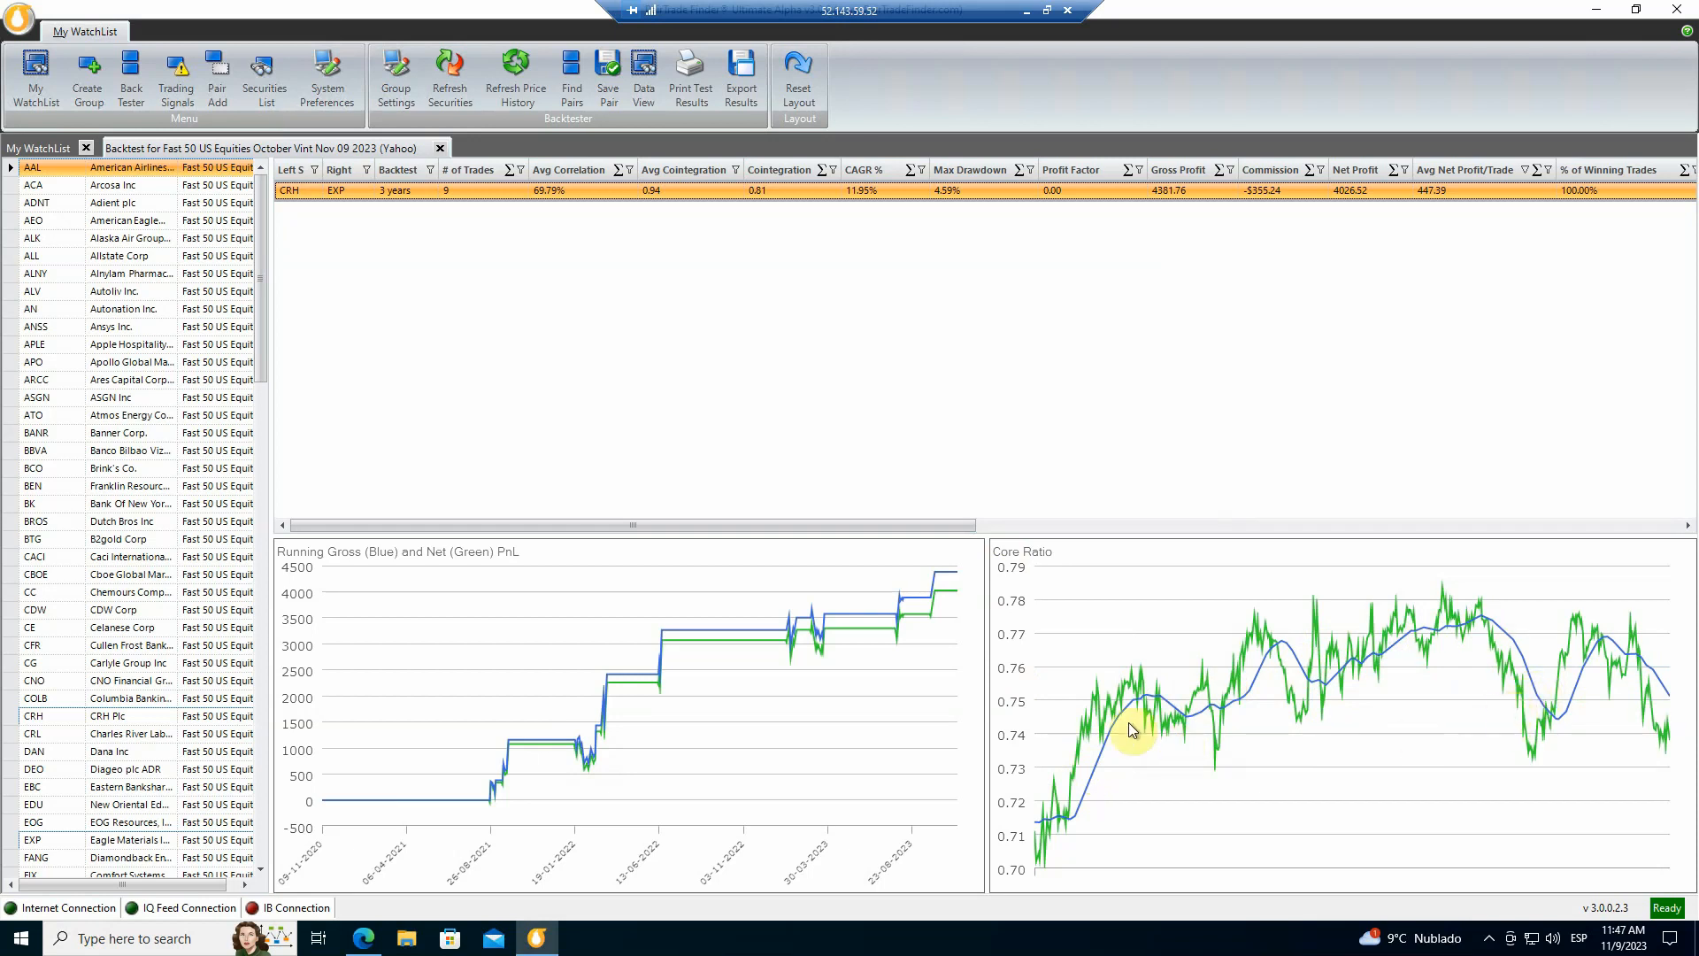
mouse_move(1620, 701)
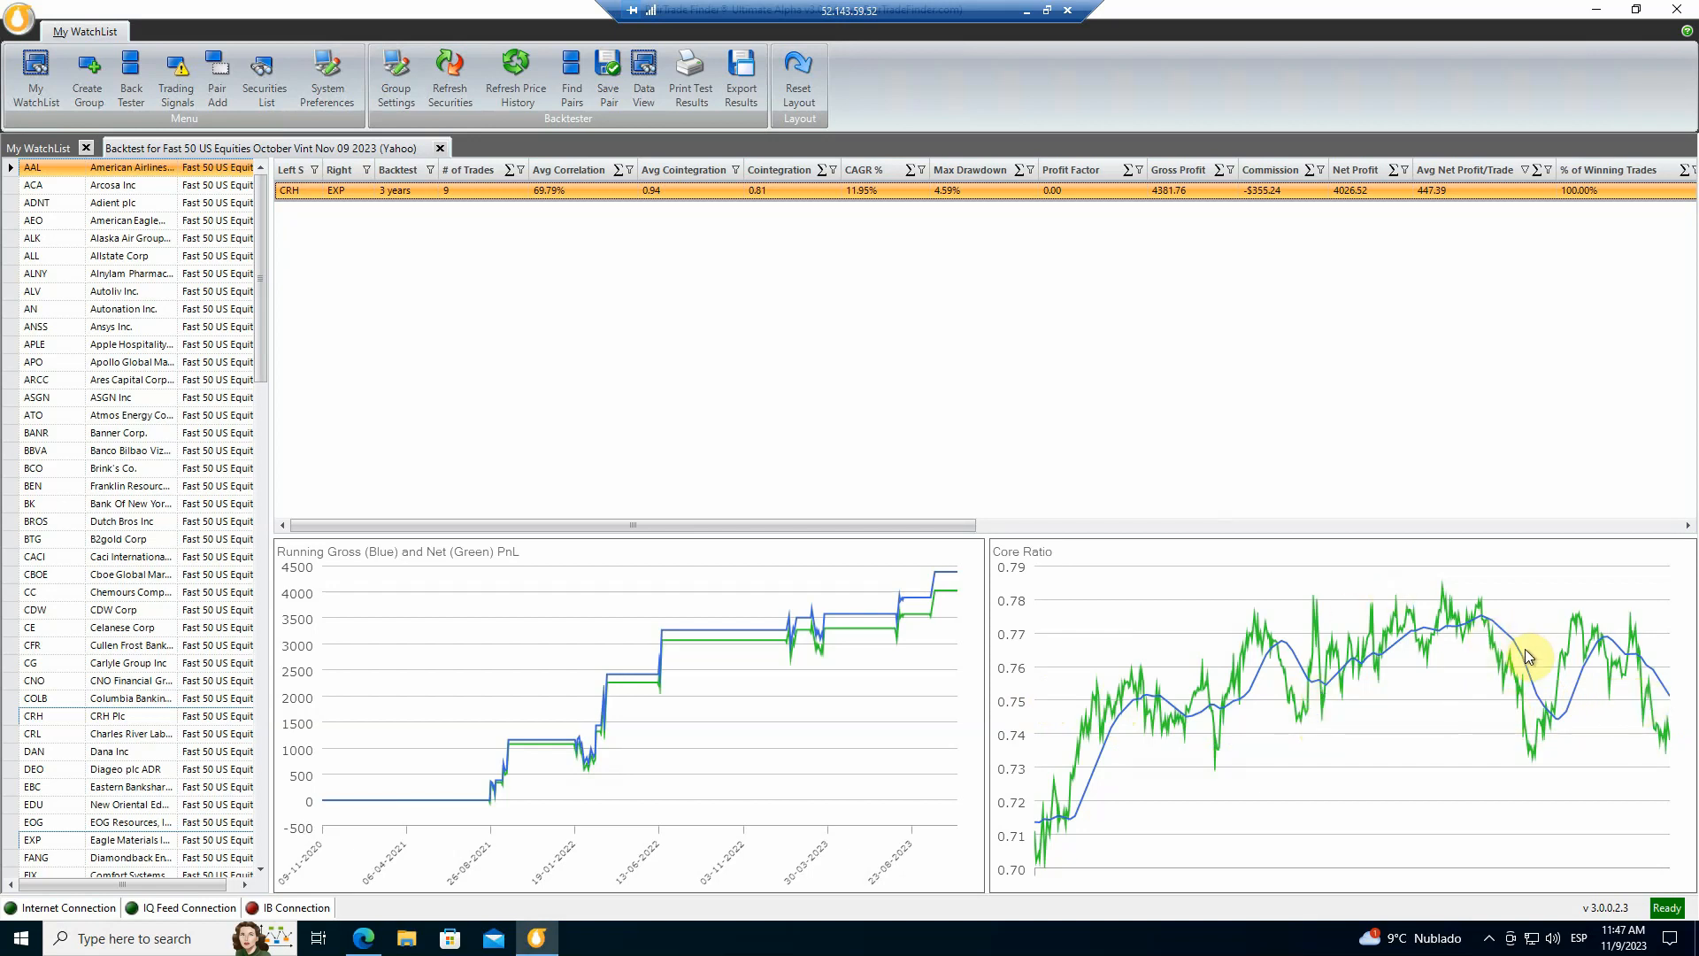
mouse_move(738, 593)
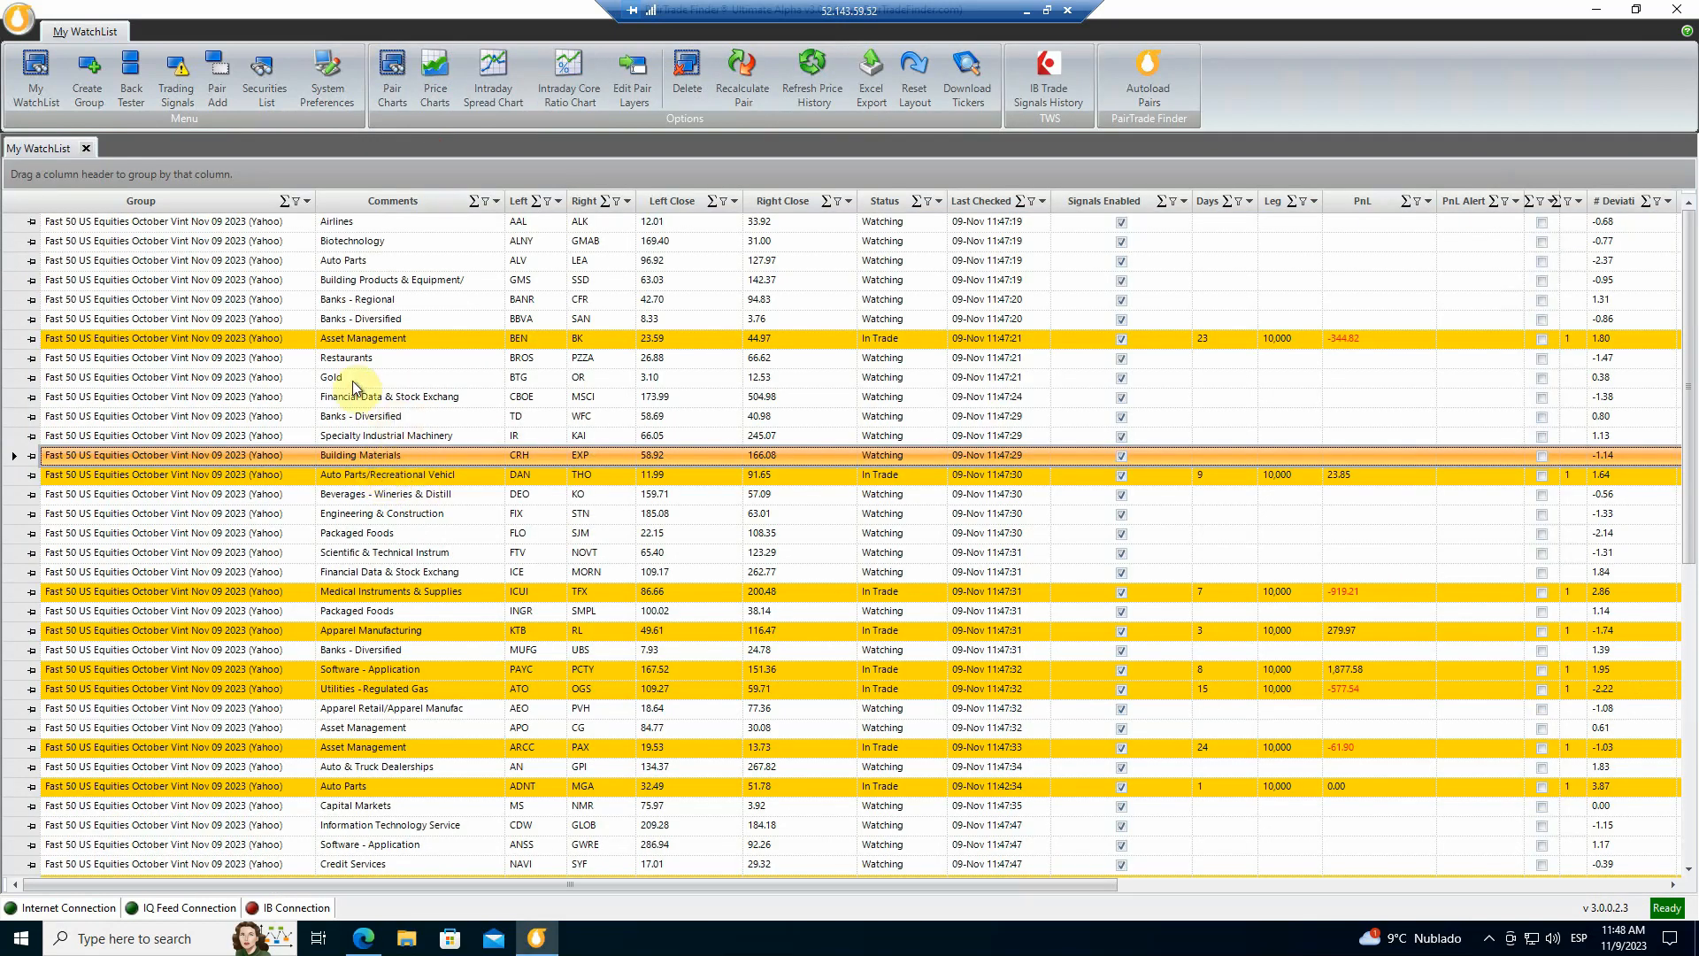
Sort the watchlist by PnL, grouping open trades totalling -603.19 across 50 pairs.
scroll(down, 3)
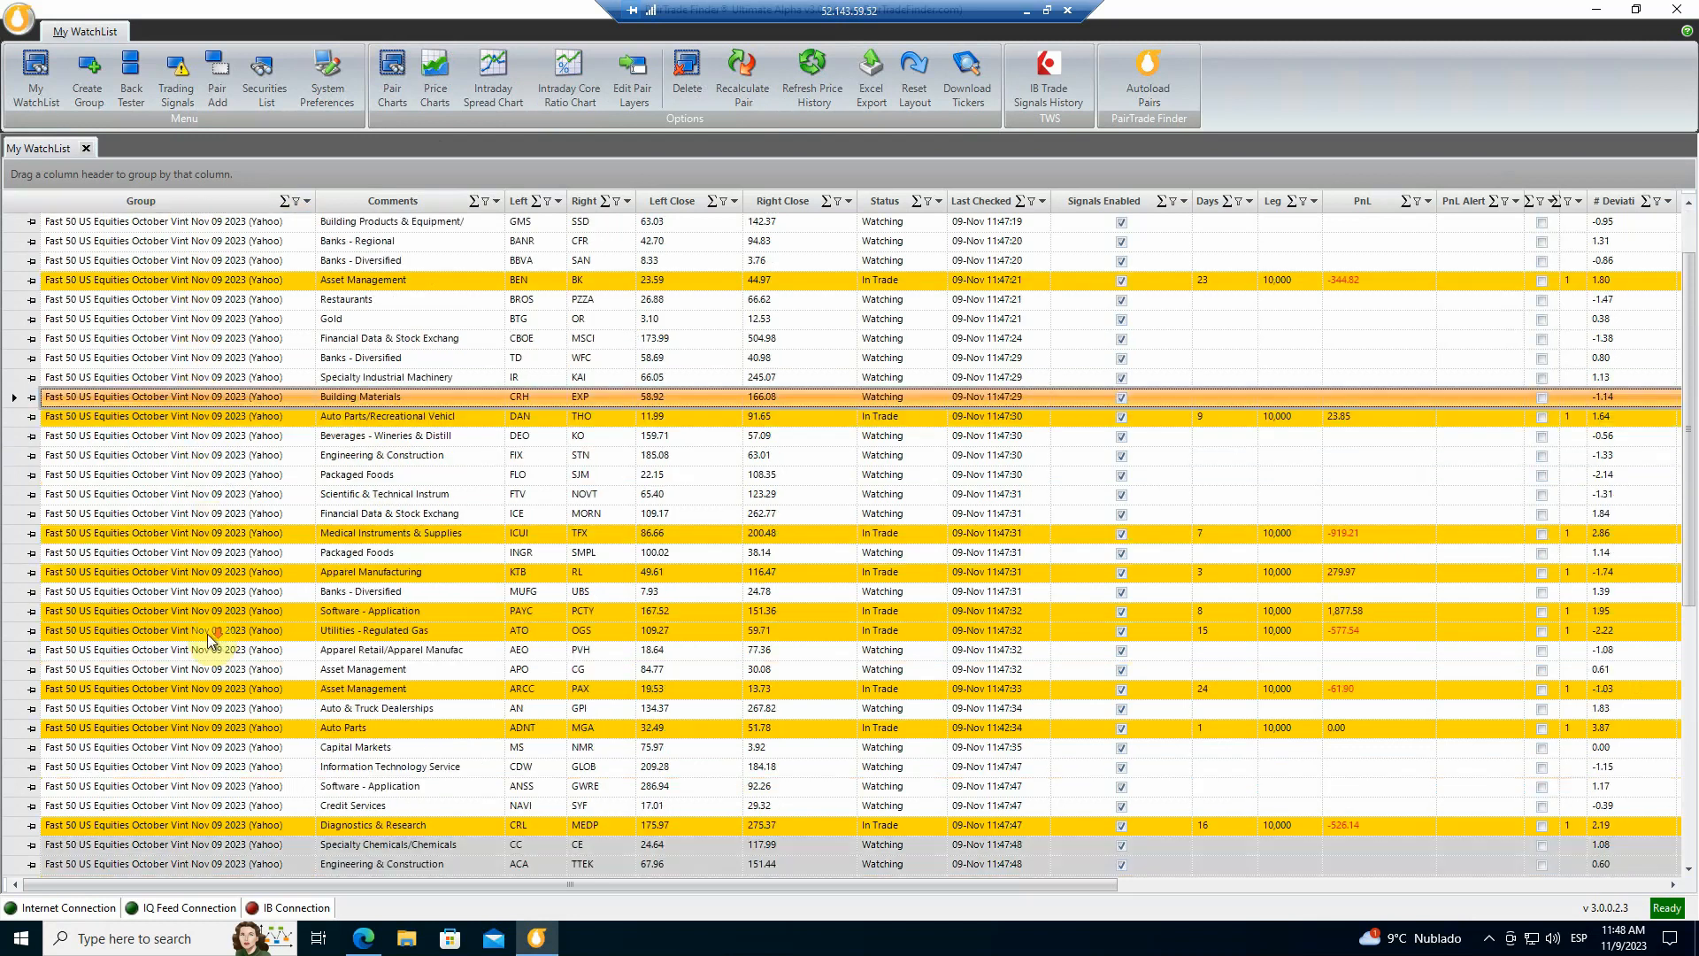
scroll(down, 3)
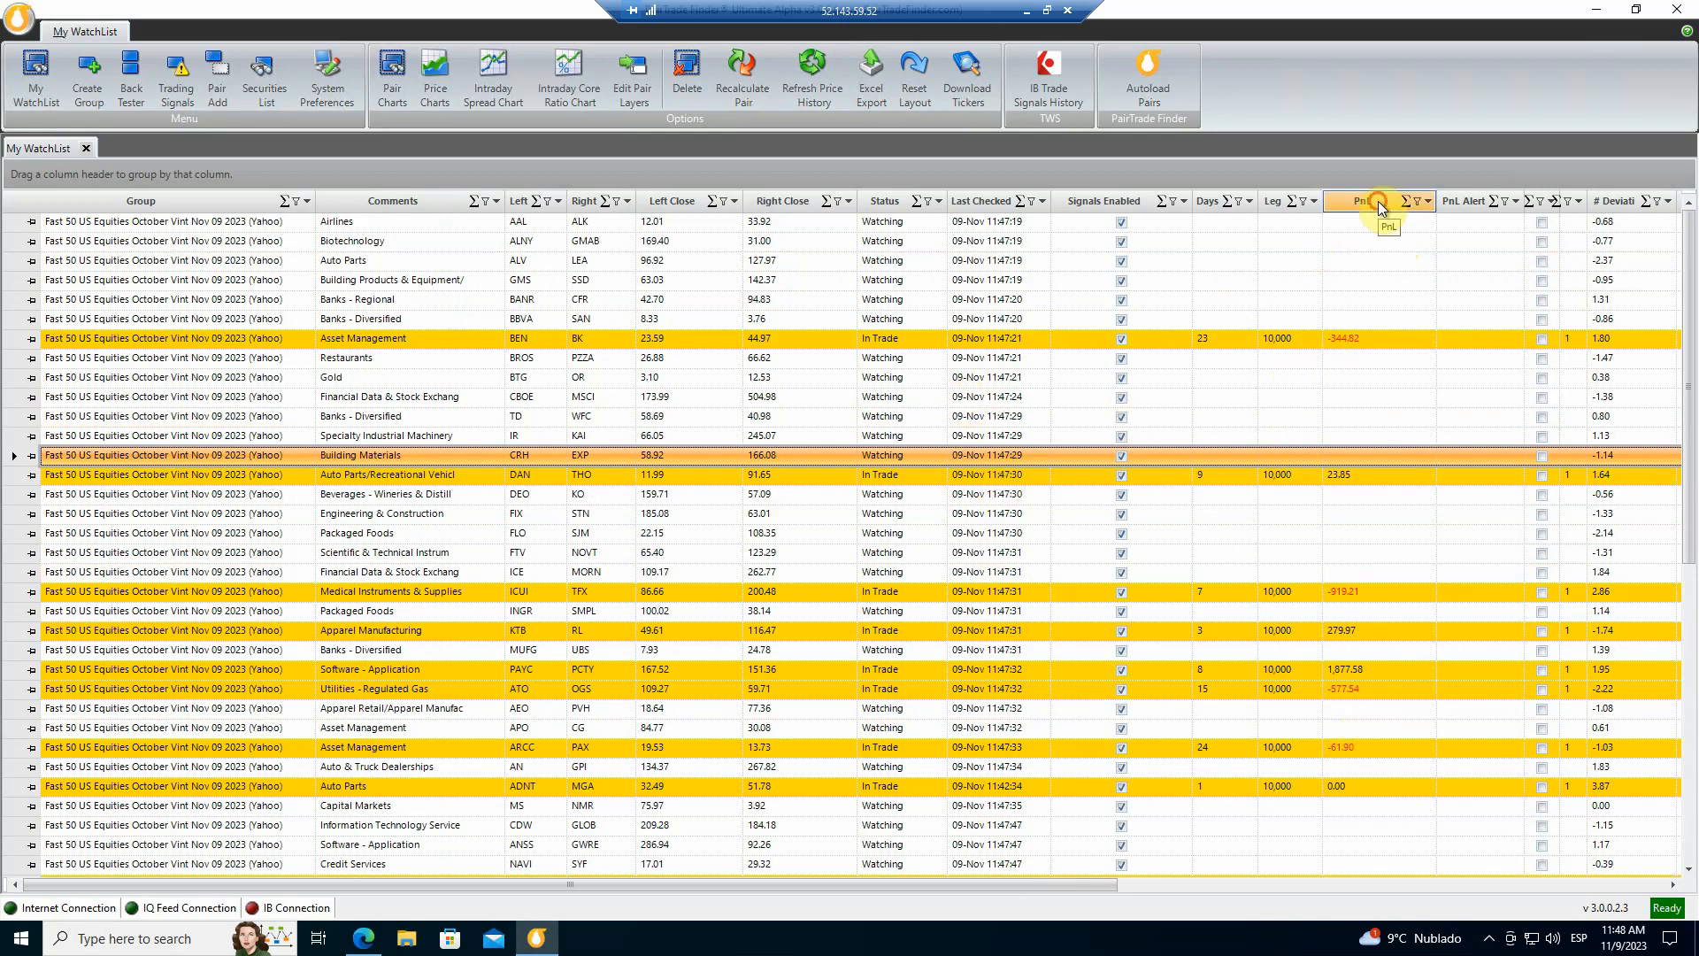
click(1360, 201)
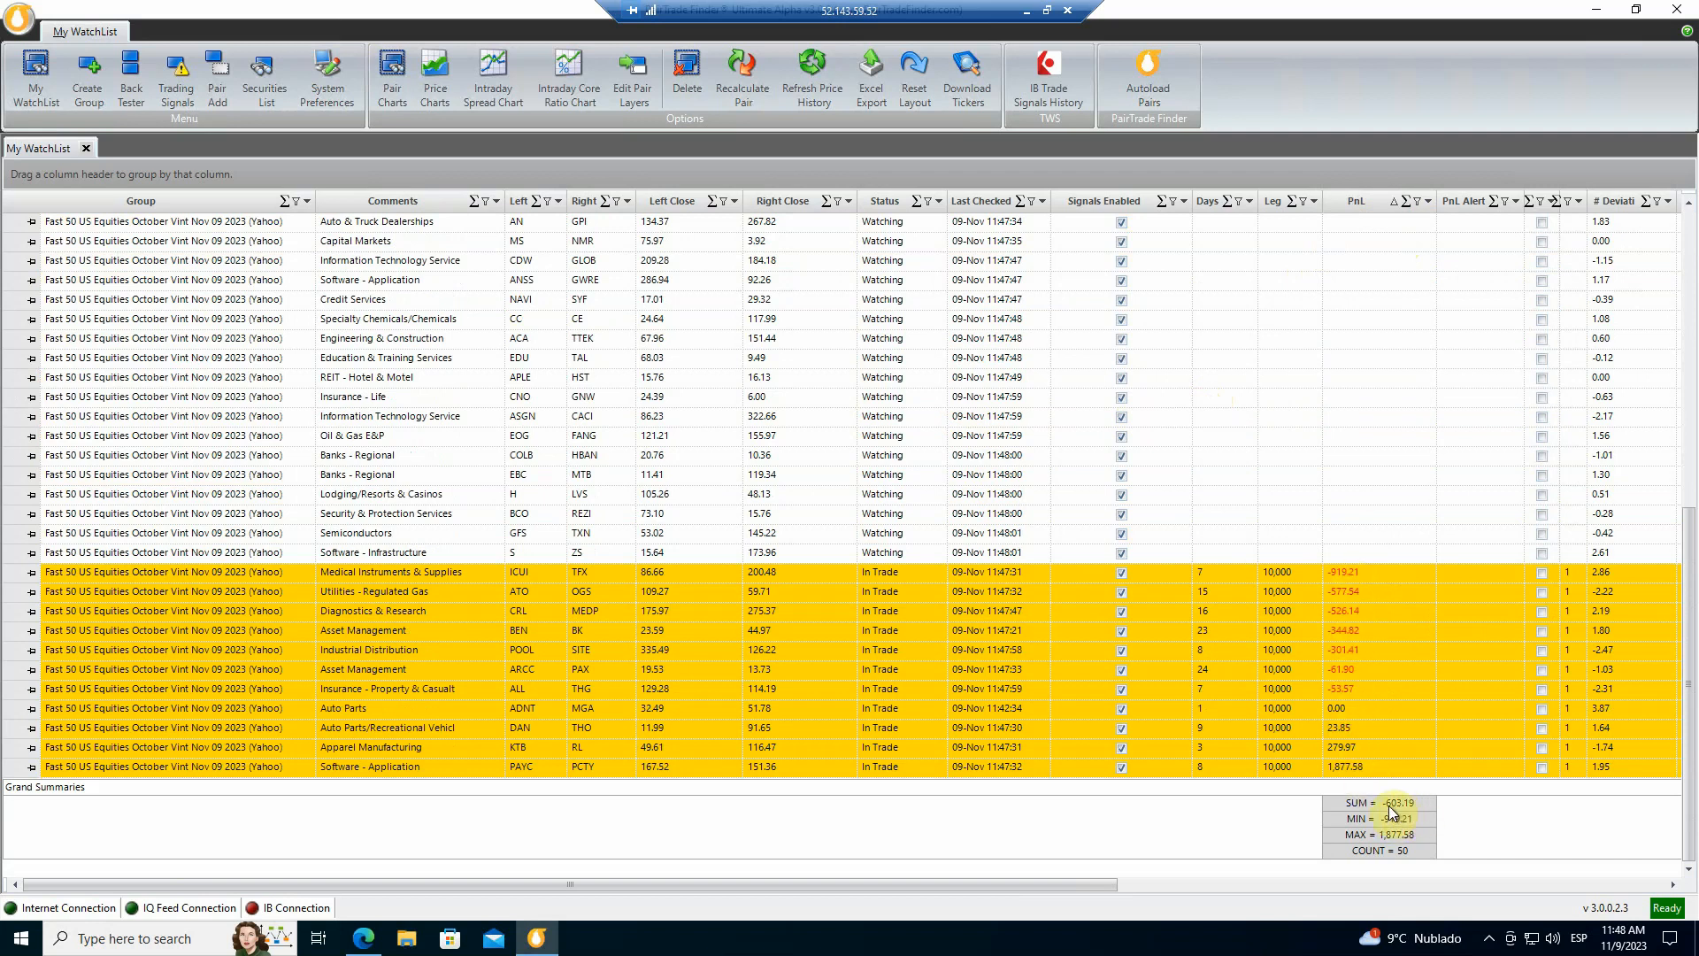
mouse_move(509, 552)
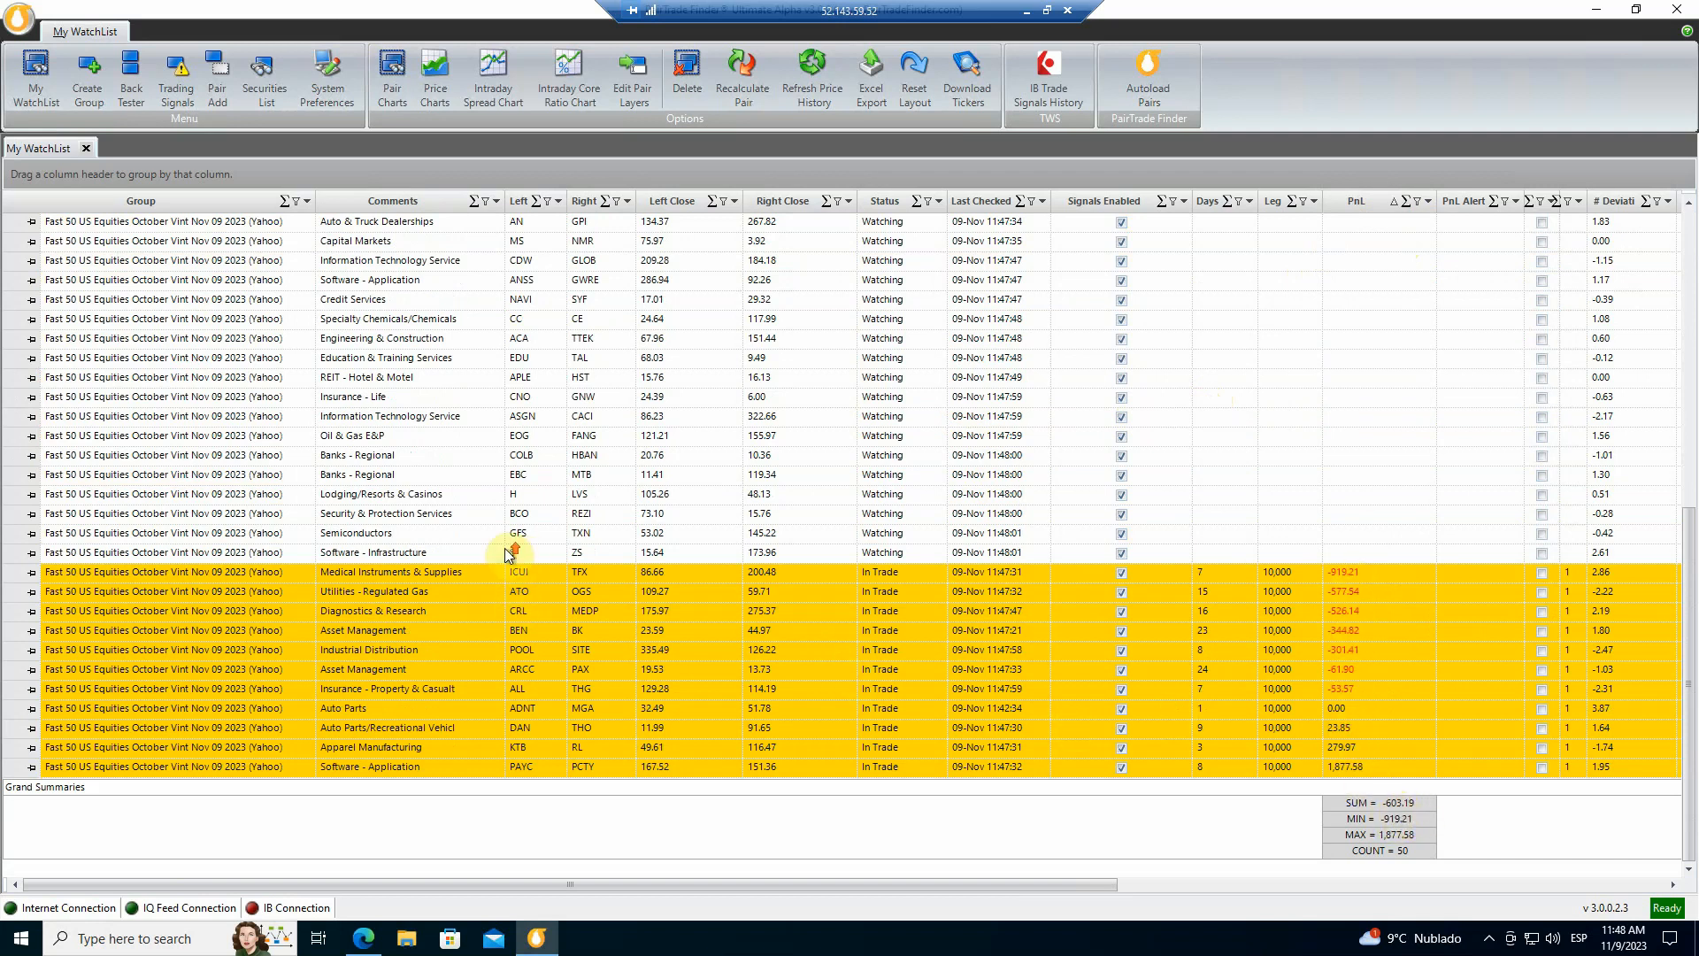
click(140, 201)
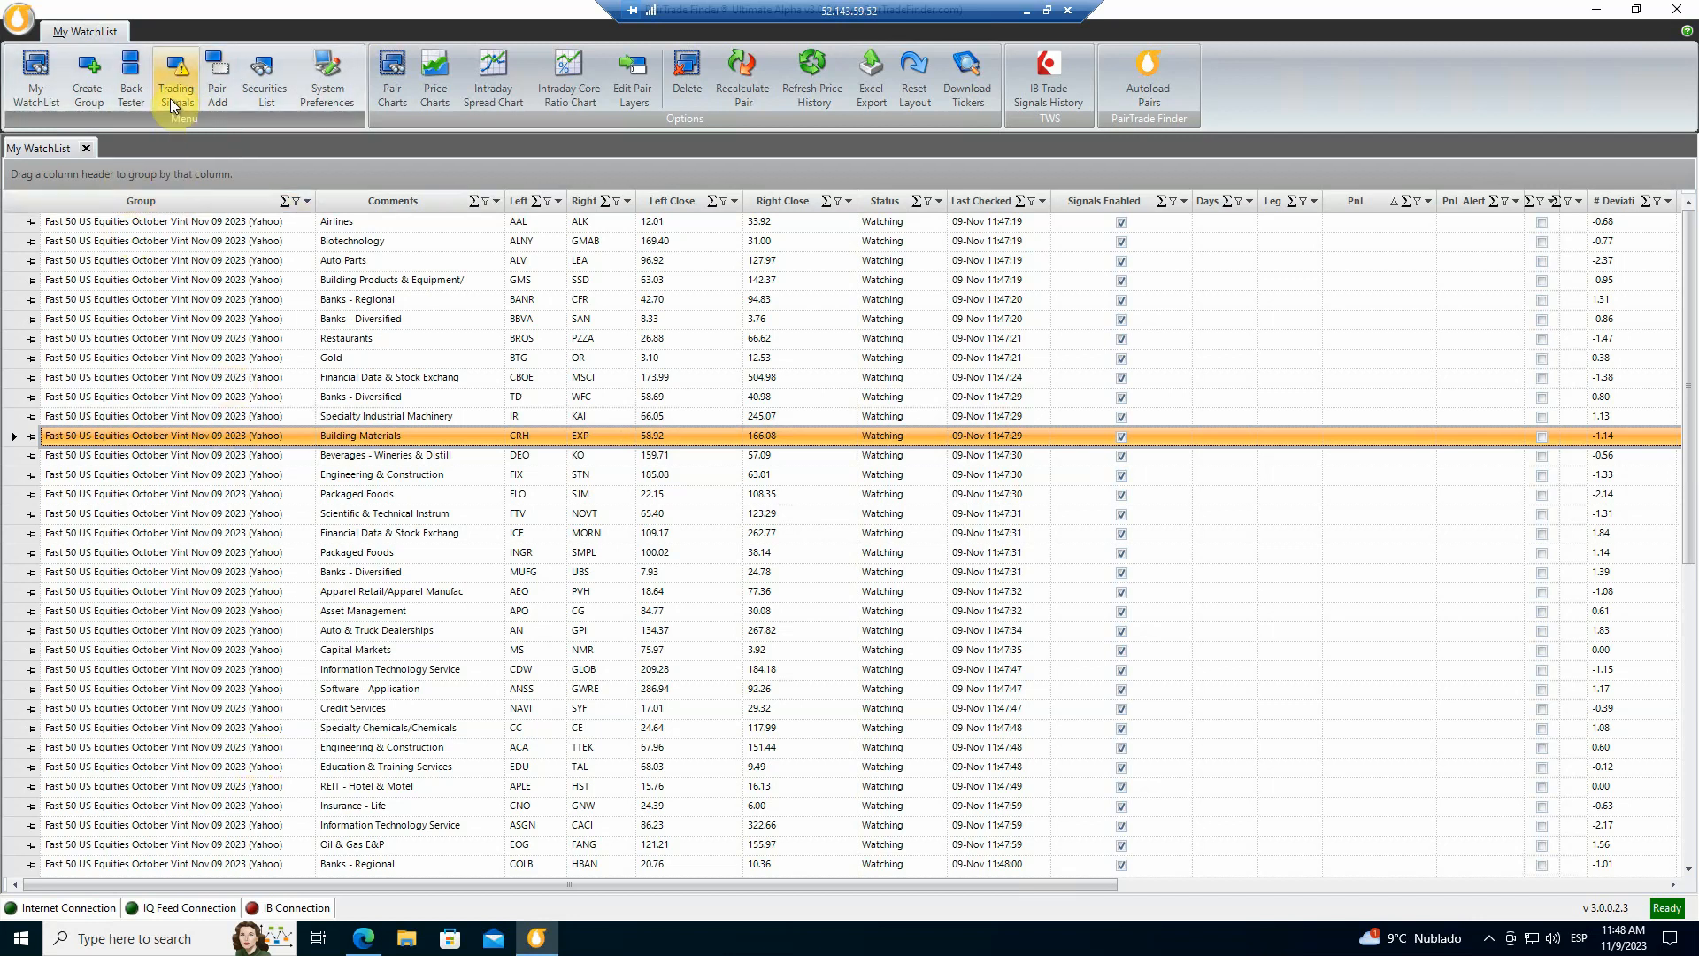
Review Trading Signals history with 77,179.74 net profit, then minimise the program window.
click(176, 78)
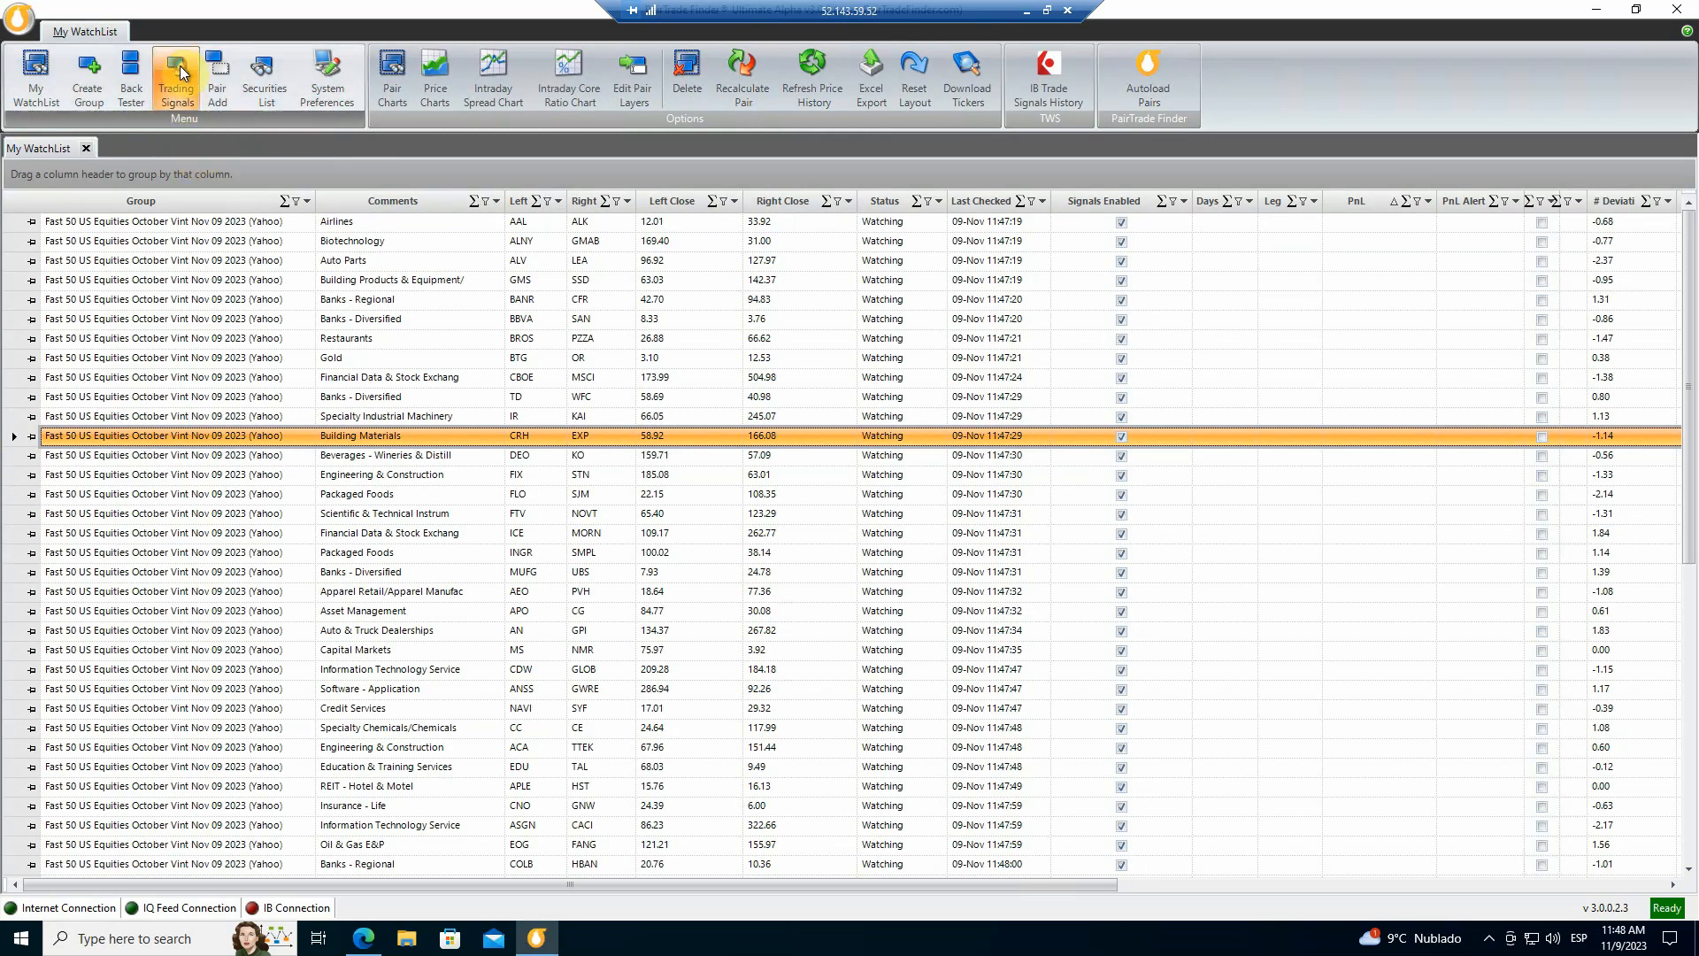
click(175, 77)
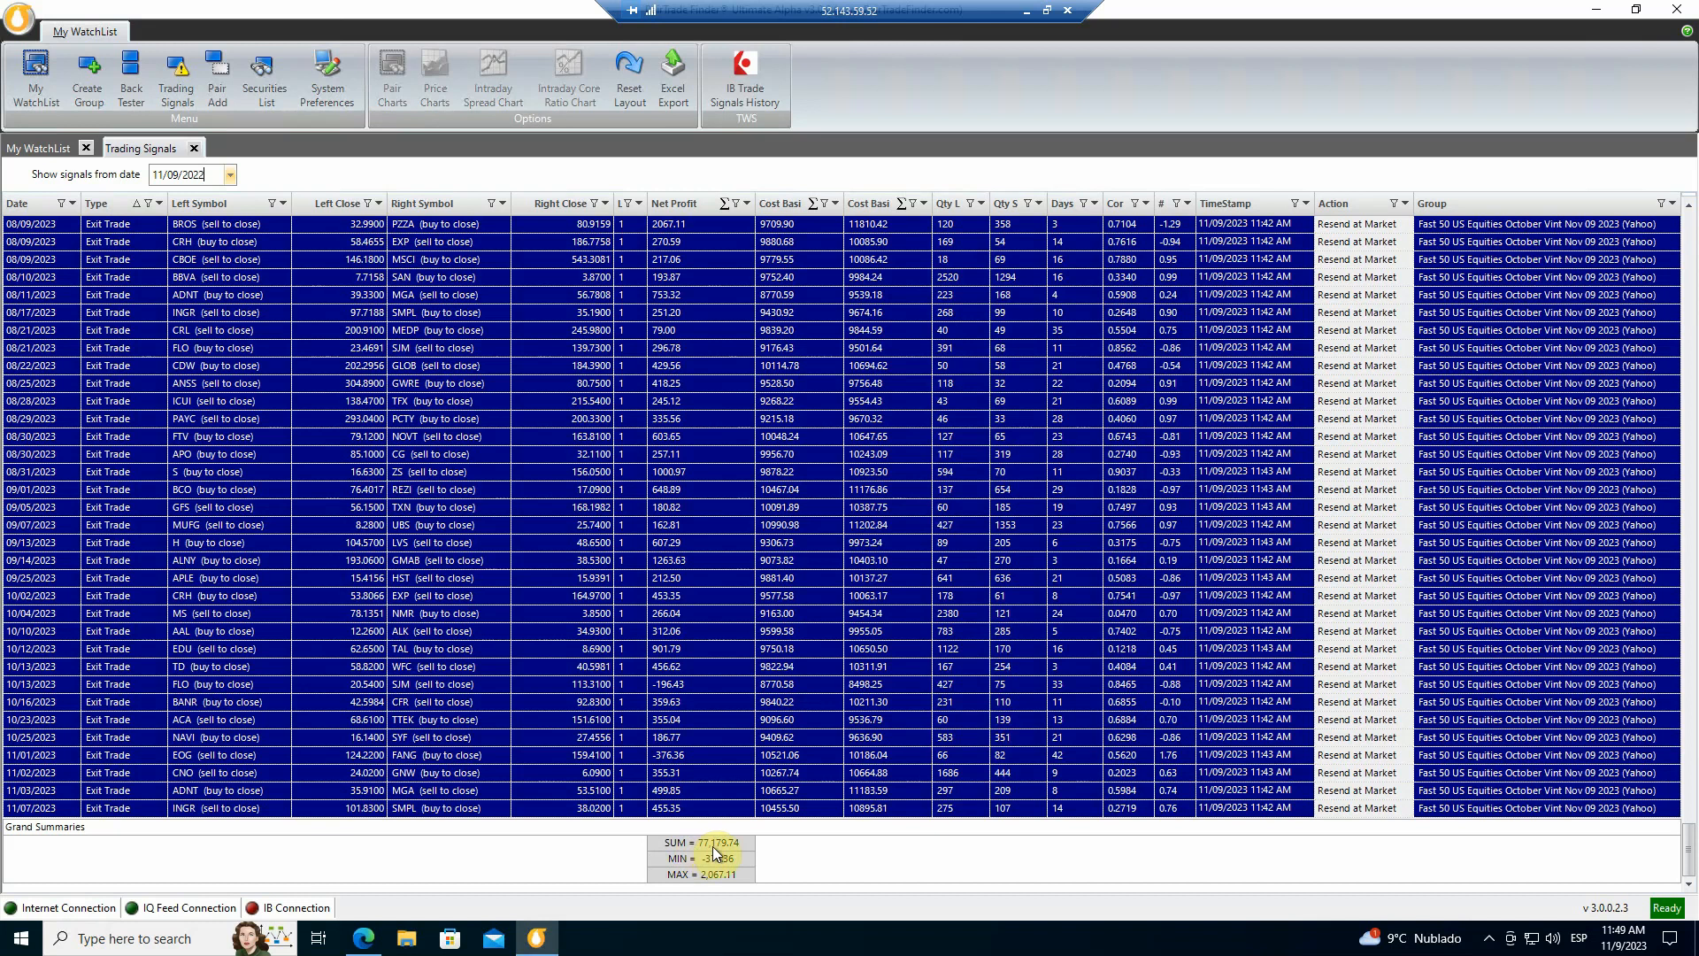
mouse_move(699, 547)
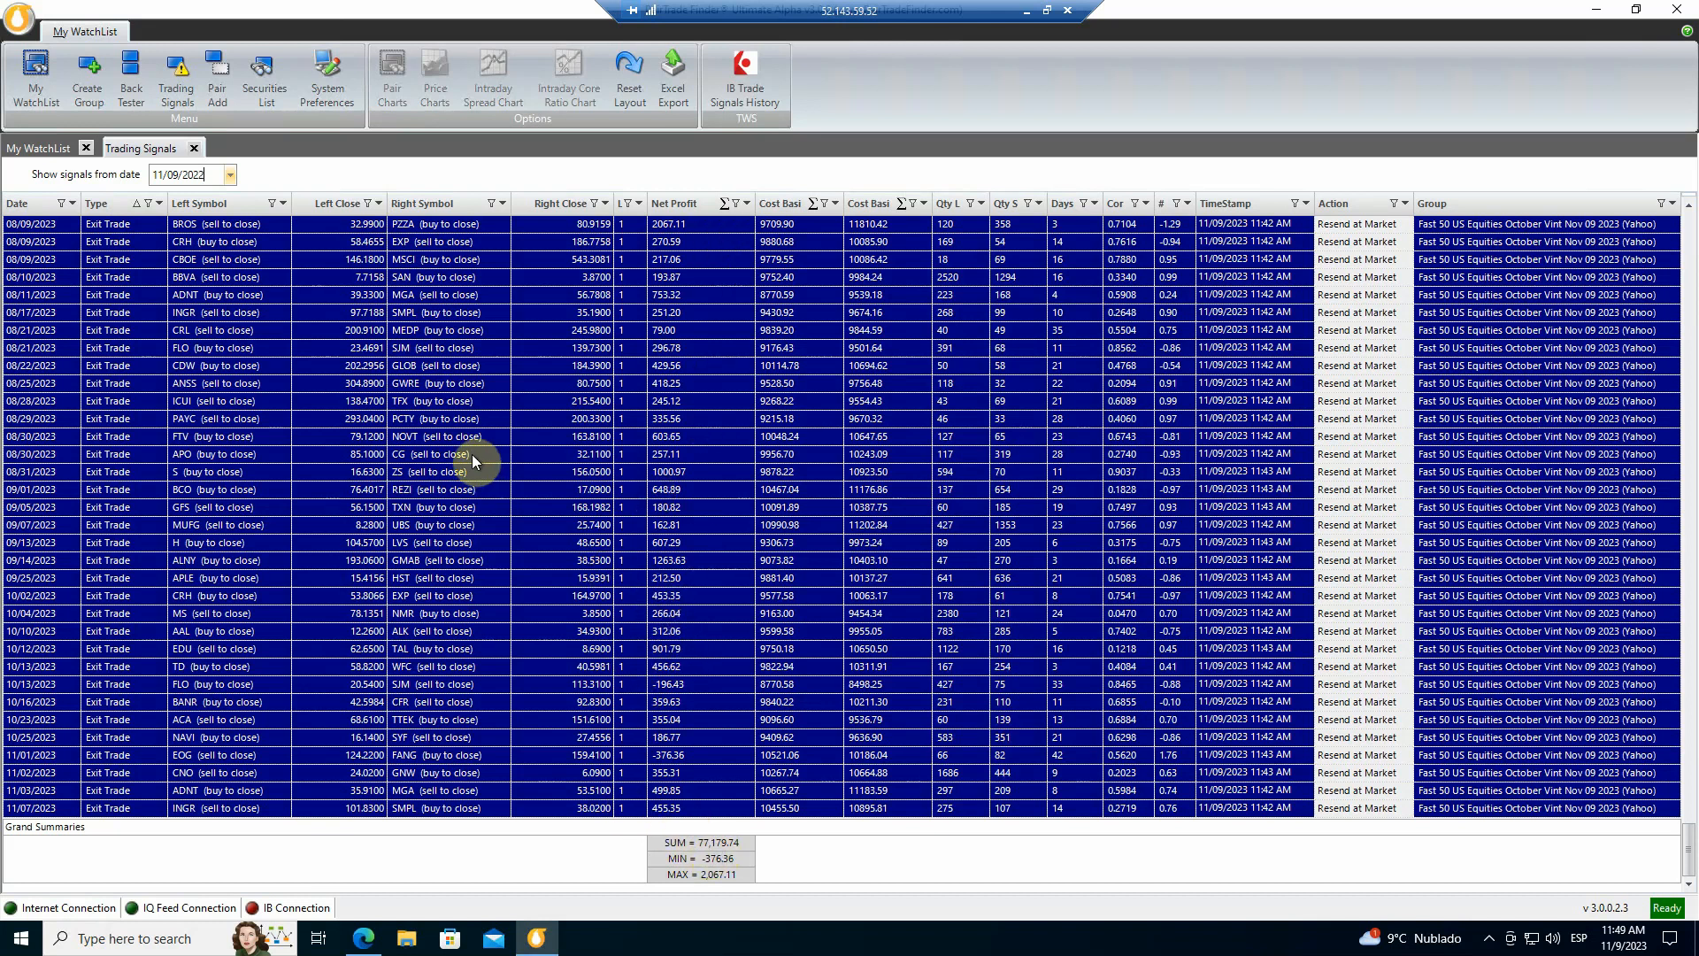
mouse_move(1026, 18)
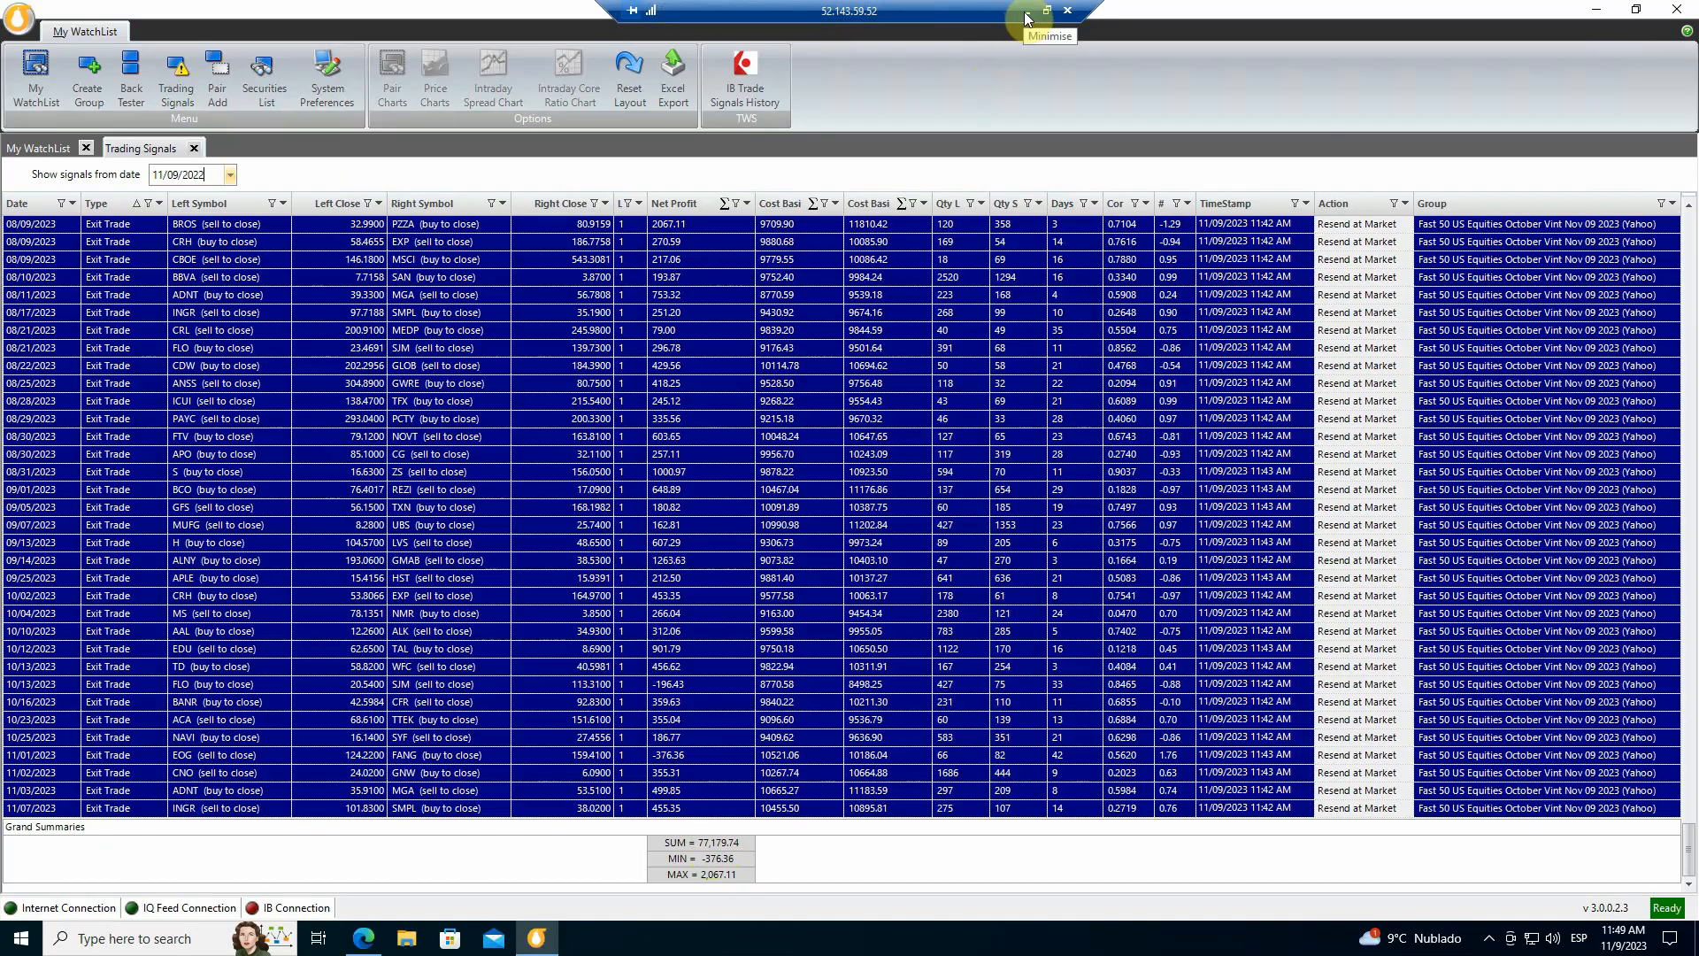
click(1044, 11)
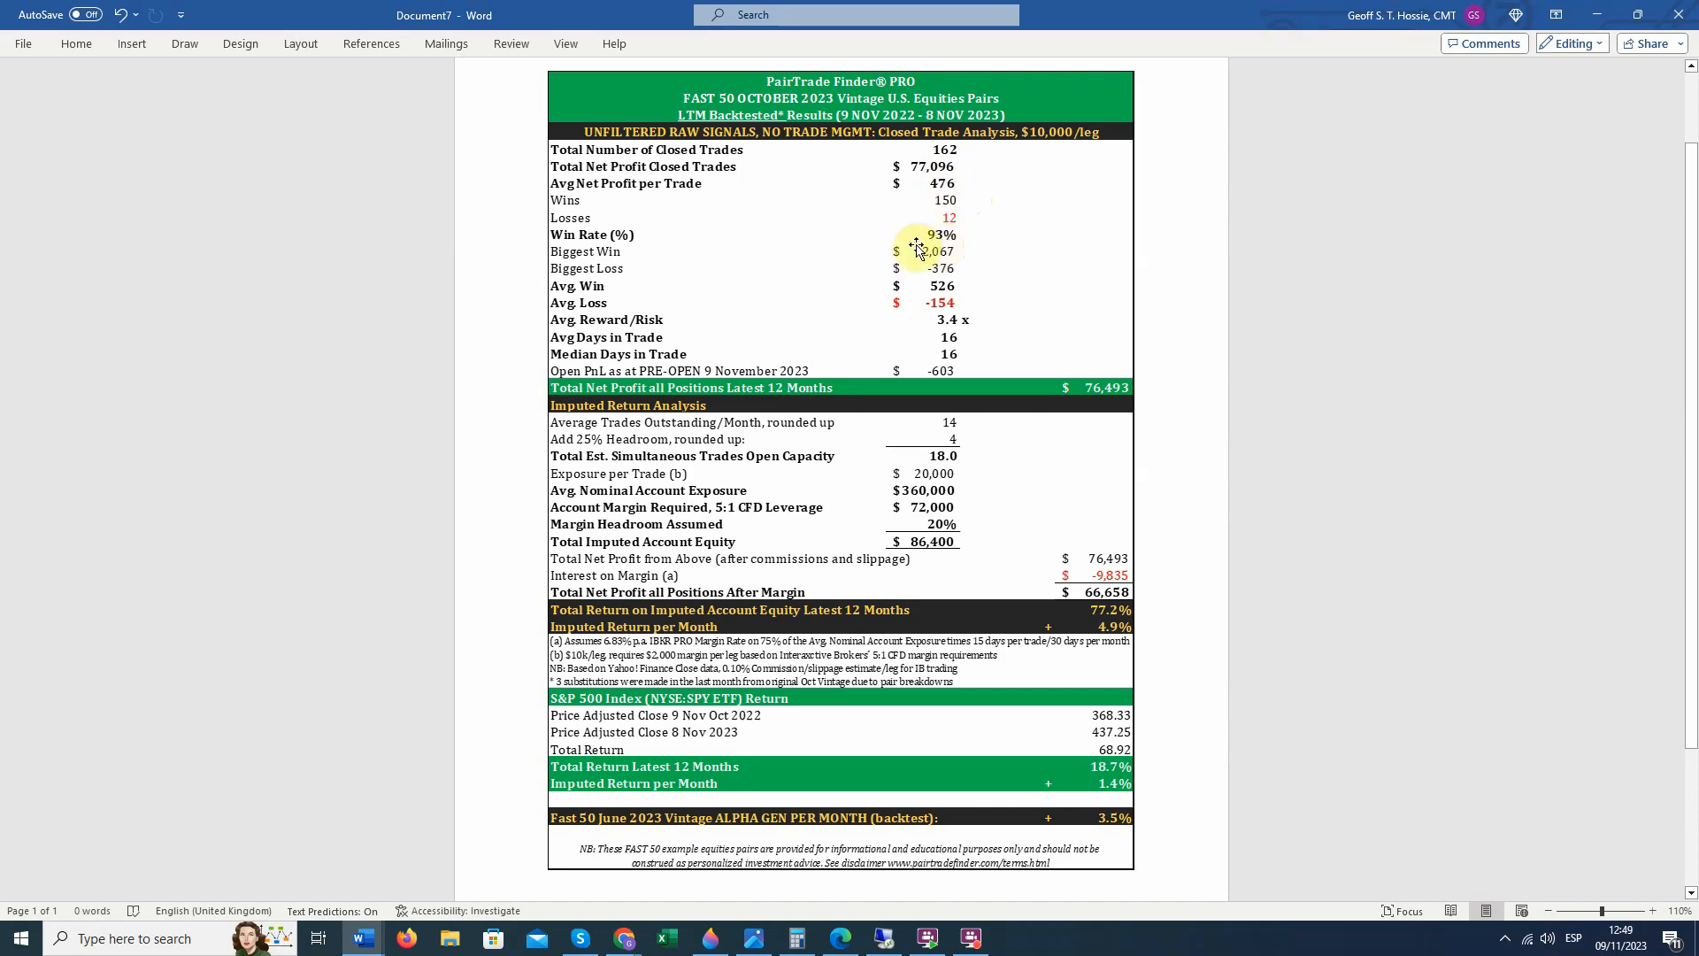
mouse_move(916, 287)
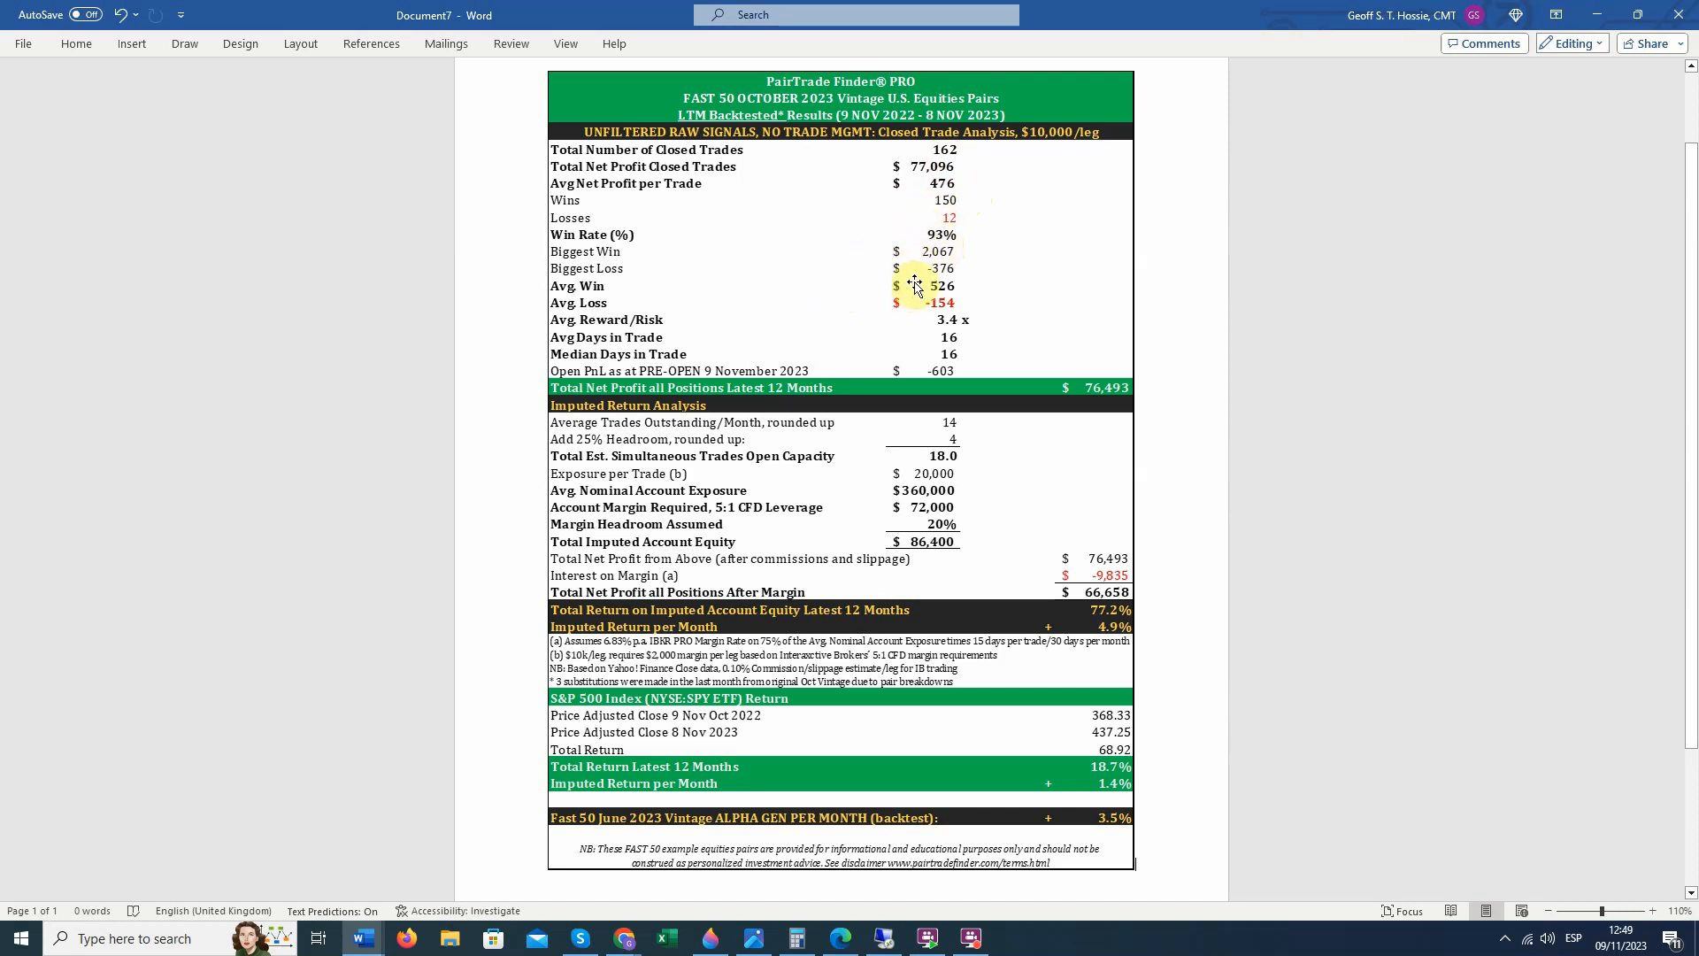
mouse_move(907, 301)
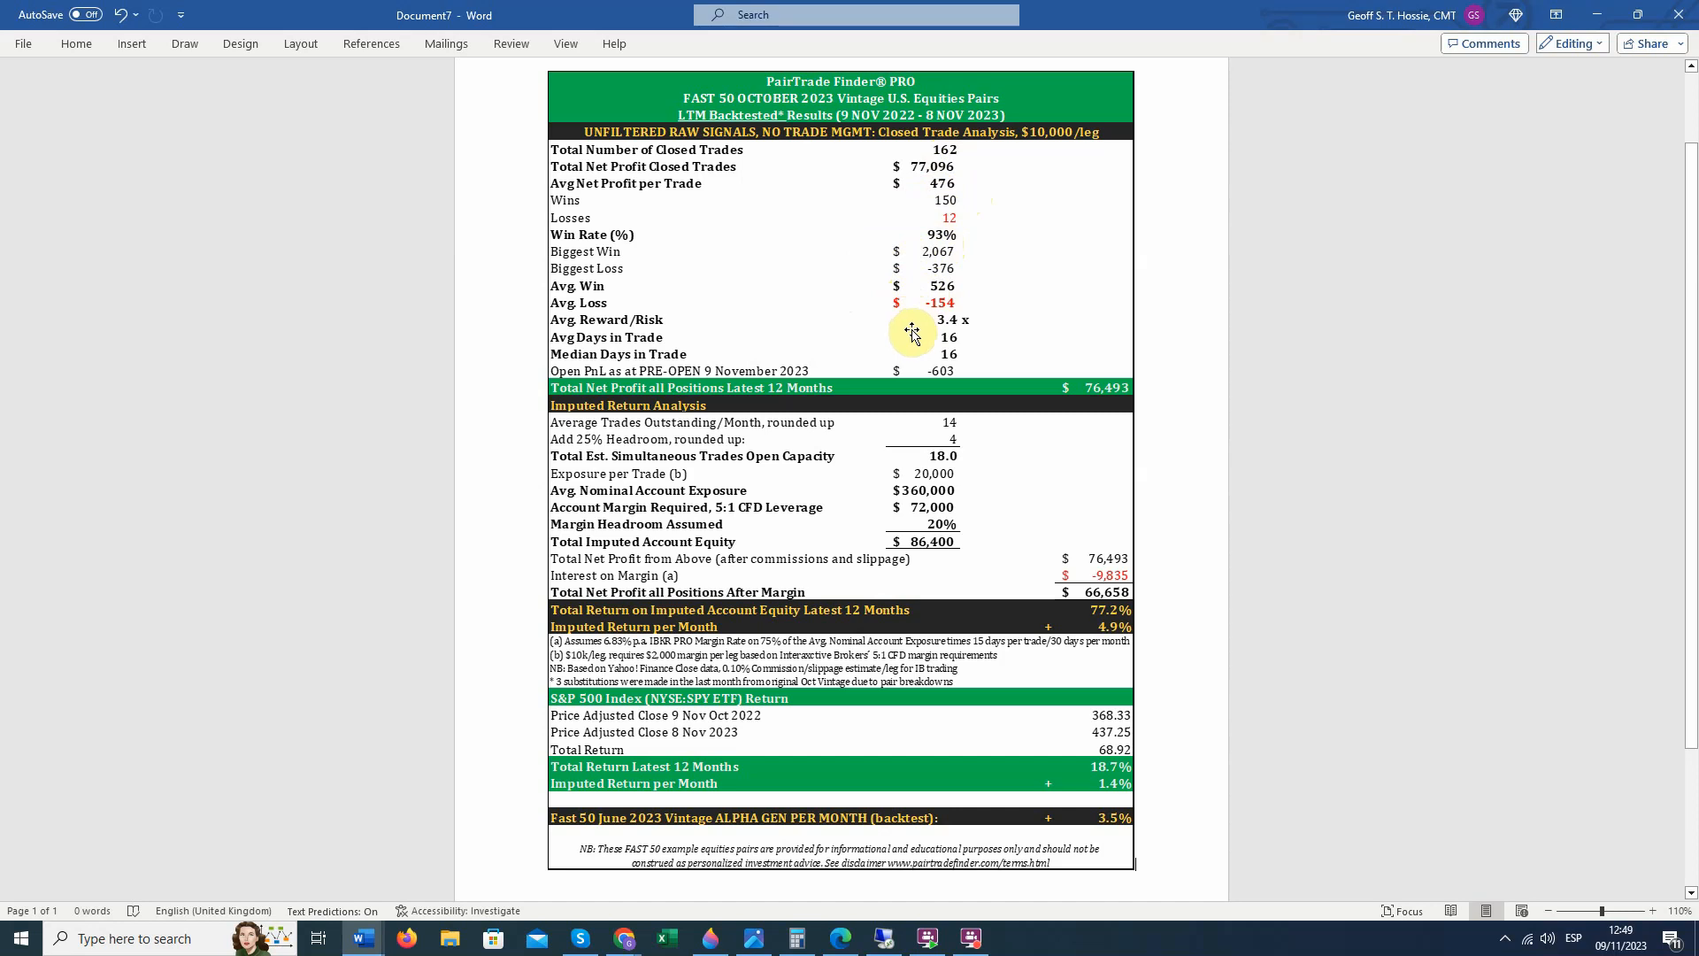
mouse_move(935, 328)
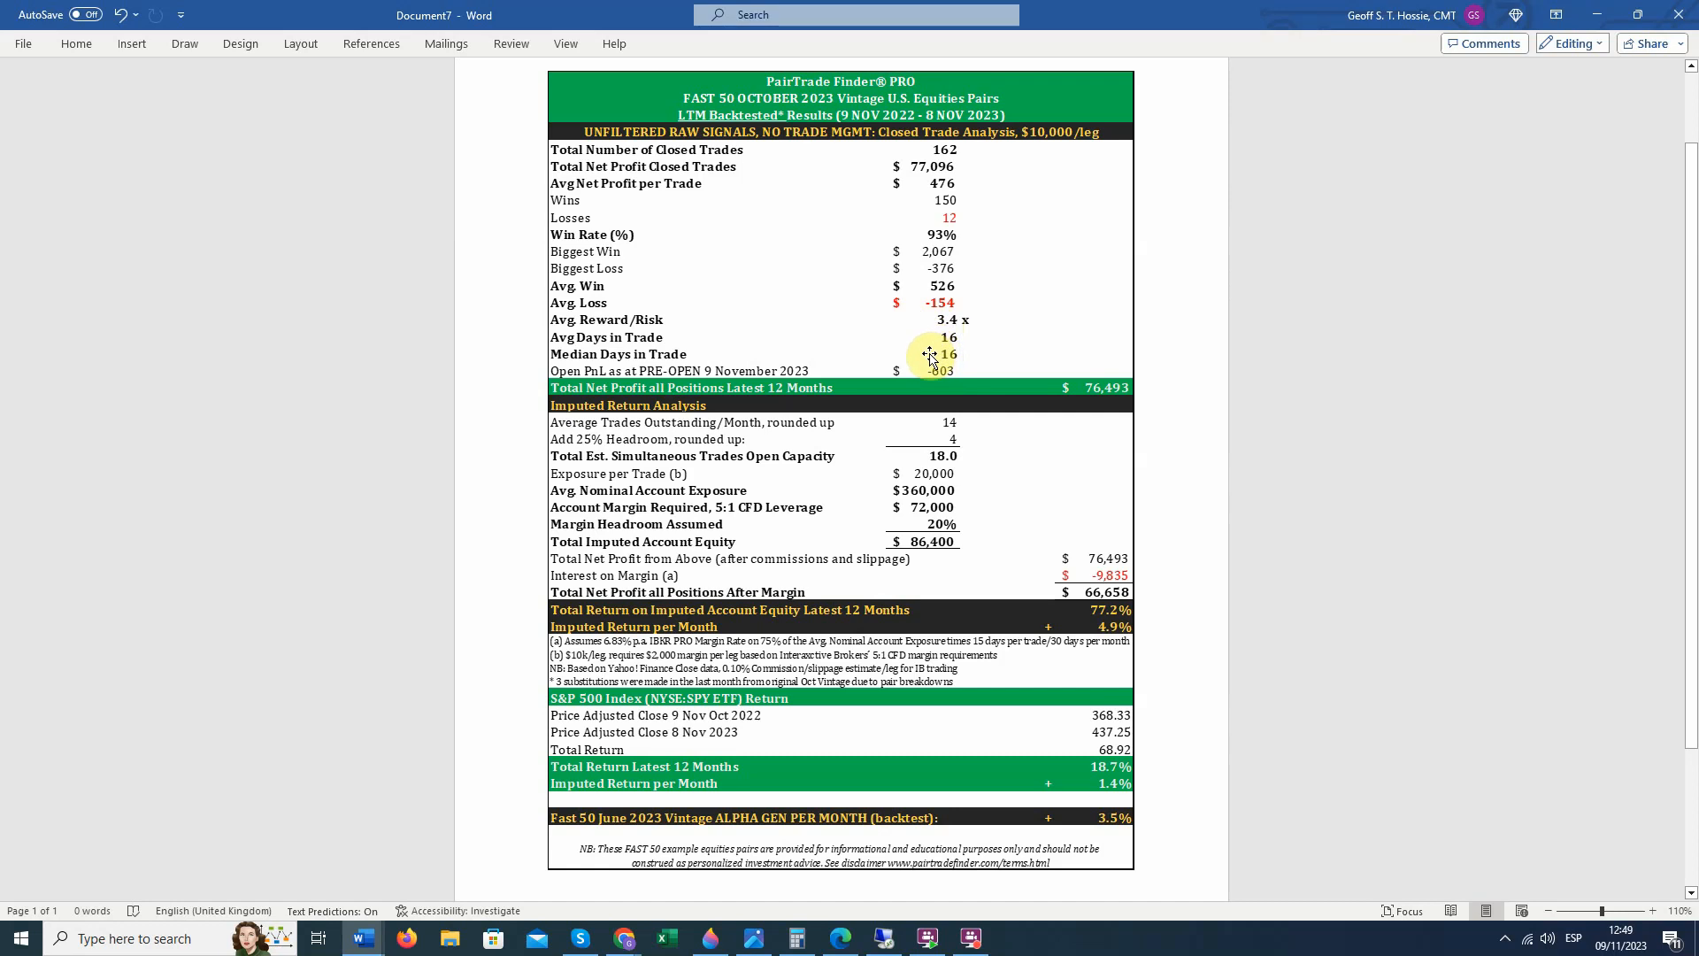
mouse_move(888, 498)
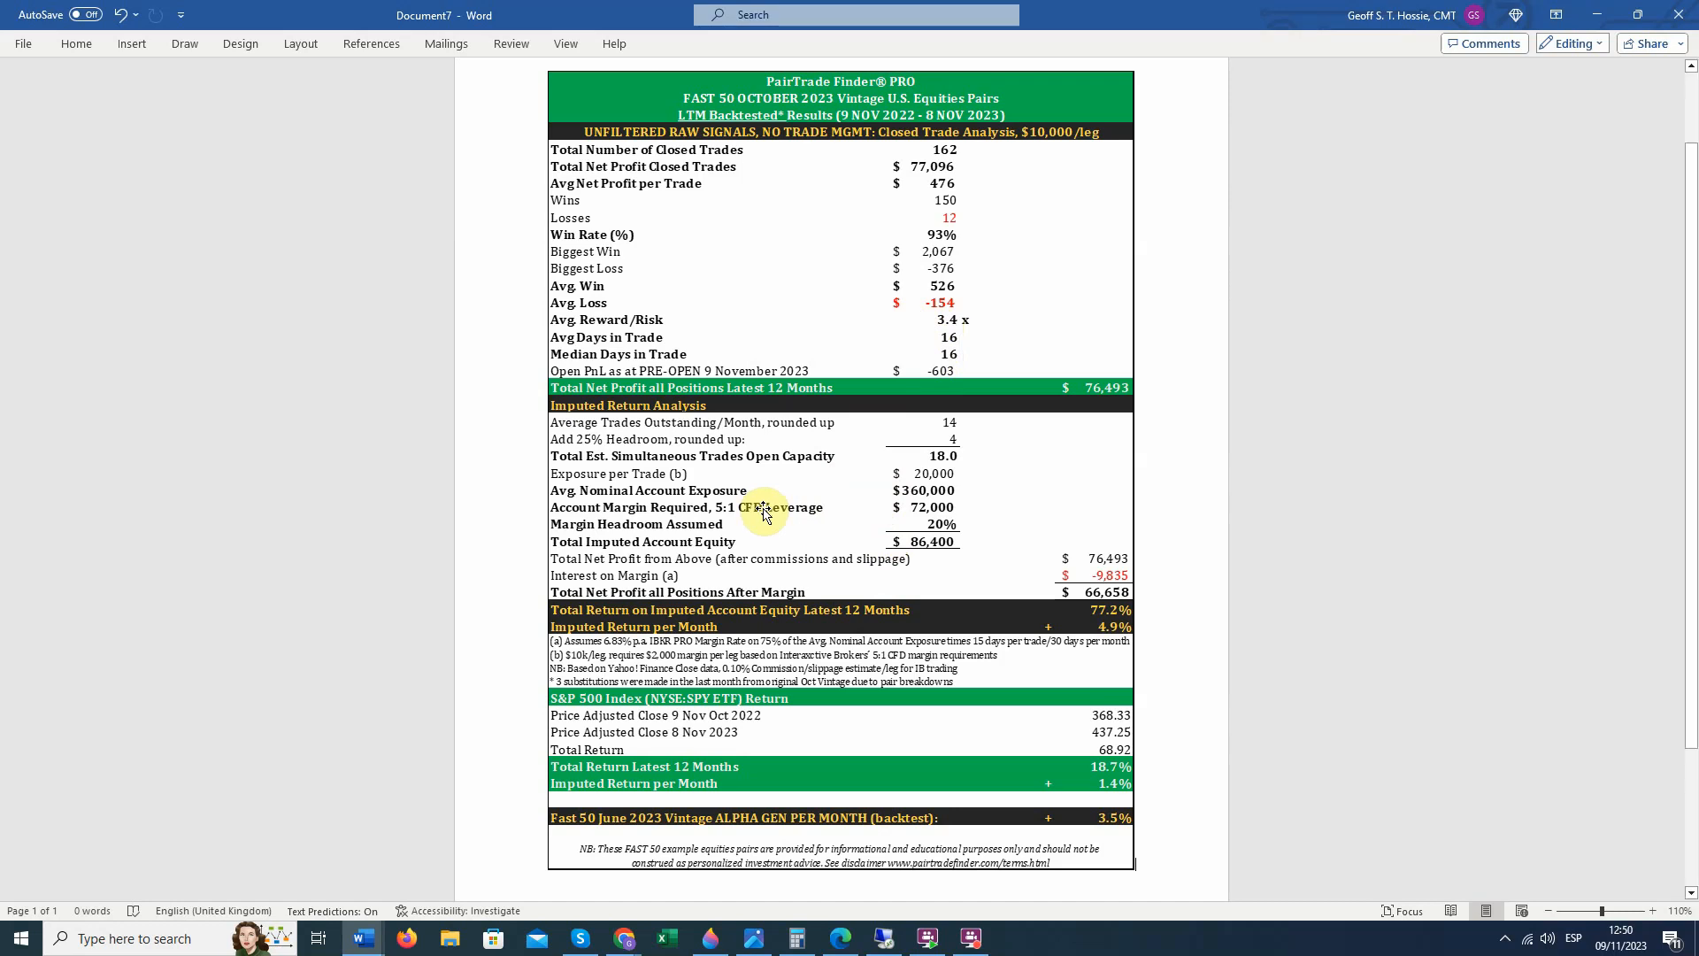
mouse_move(771, 531)
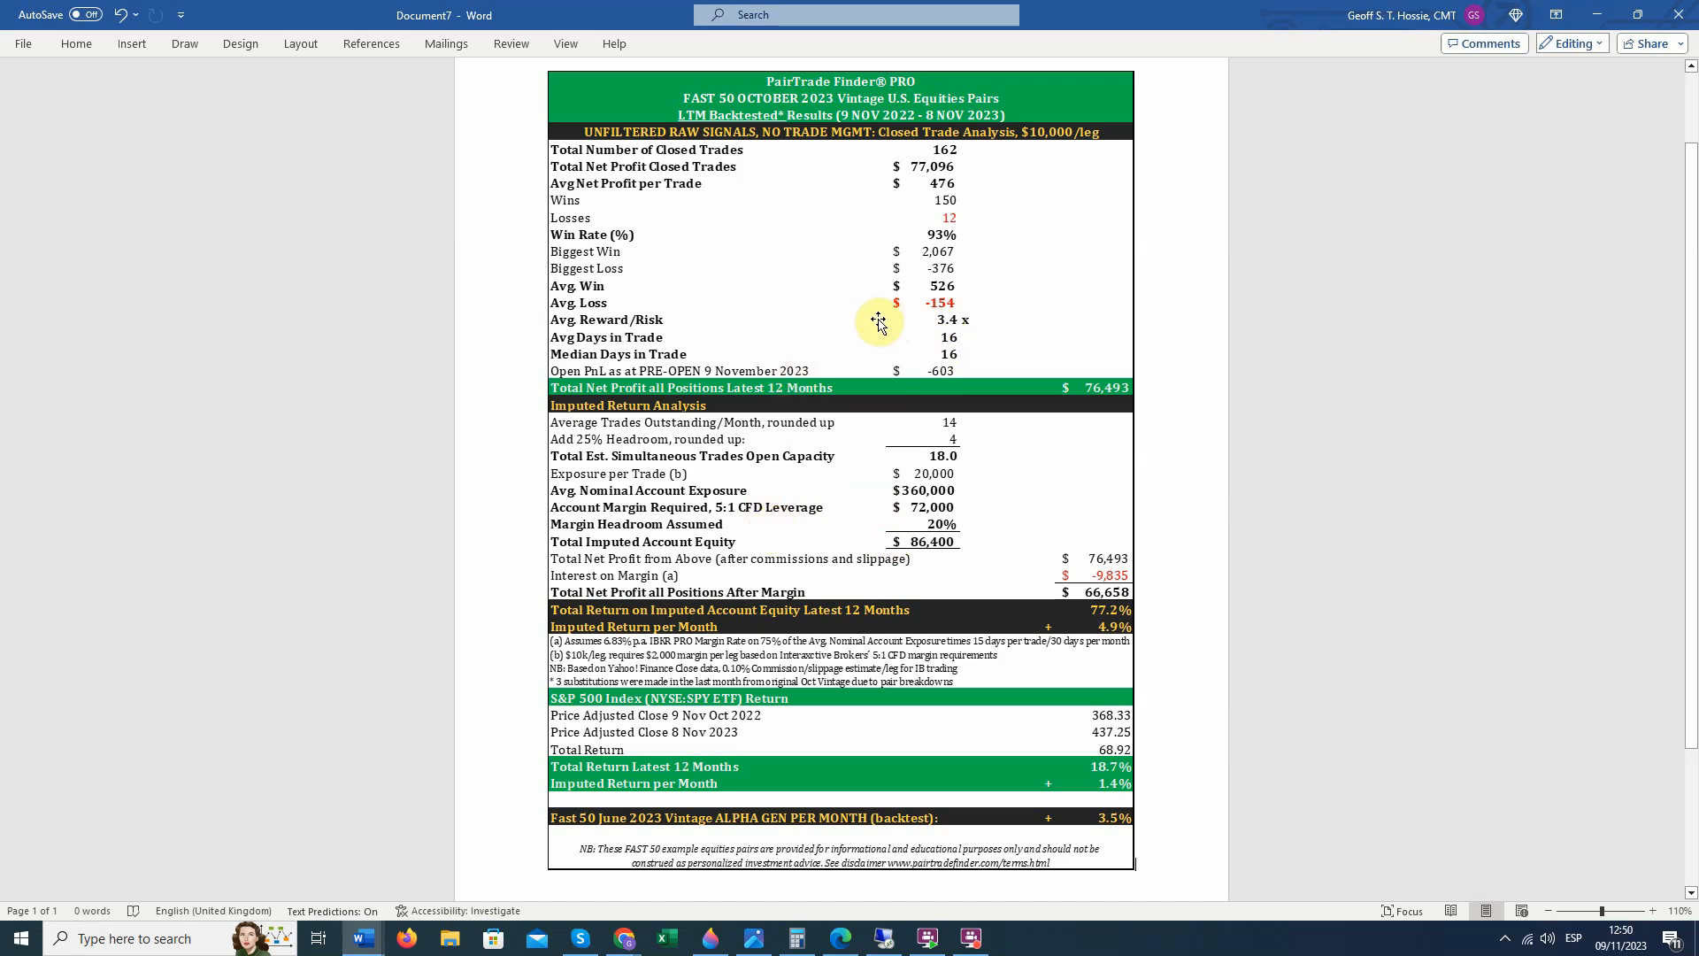
mouse_move(917, 343)
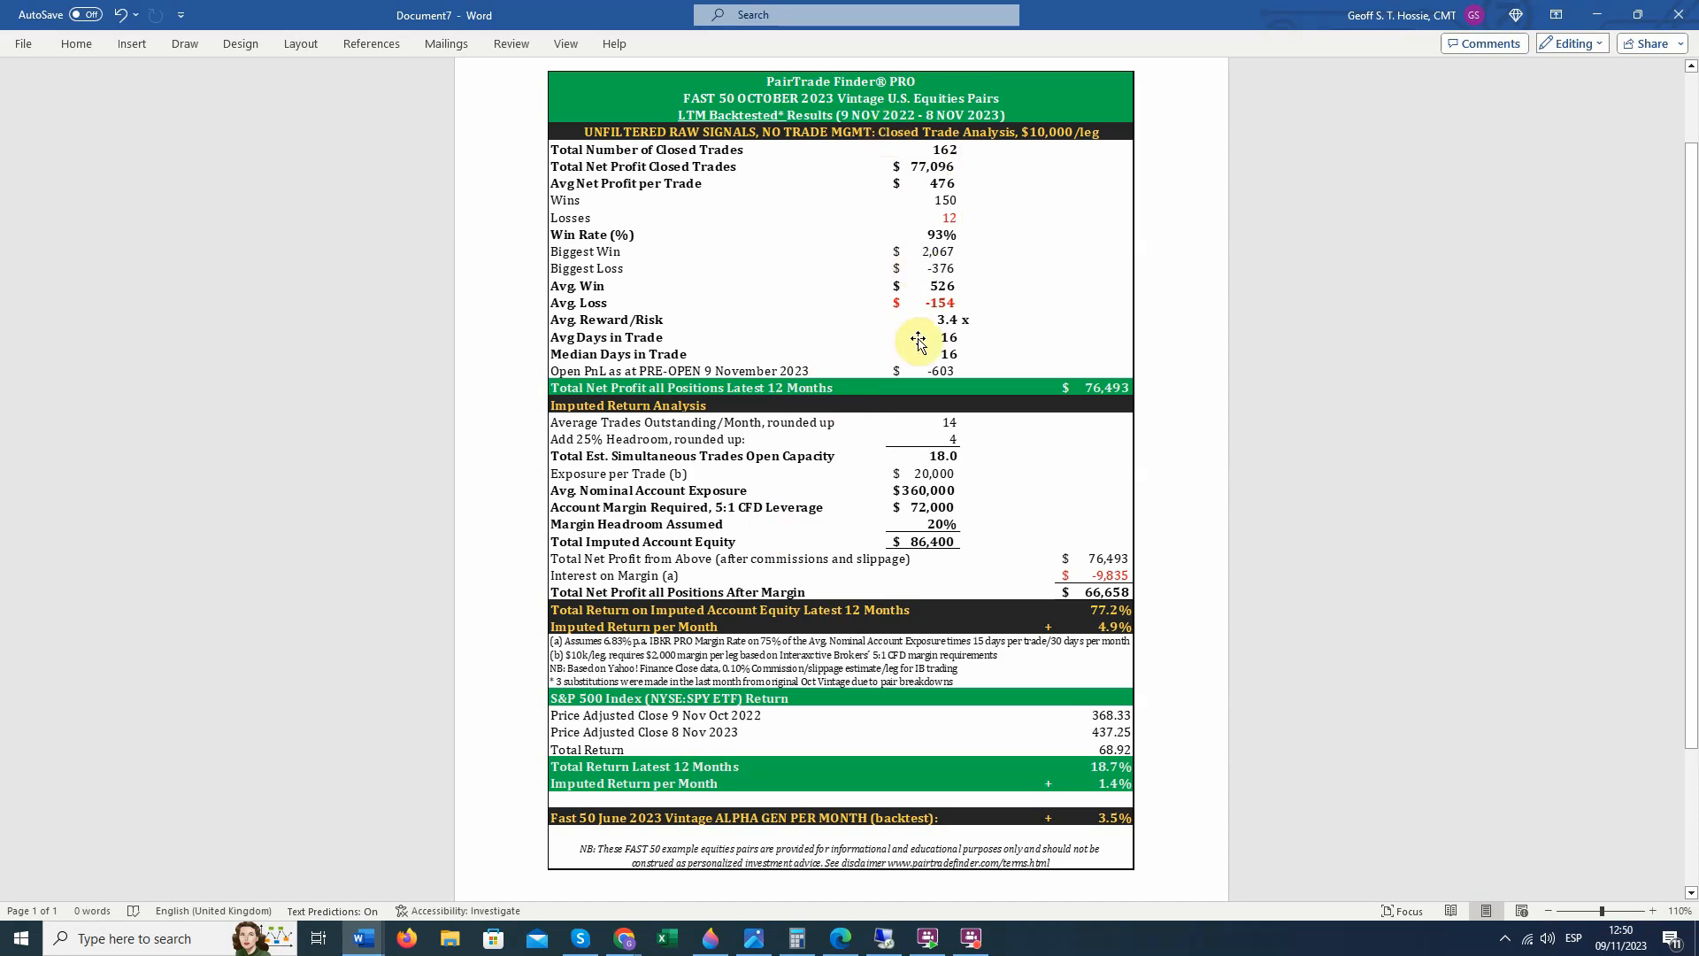
mouse_move(899, 466)
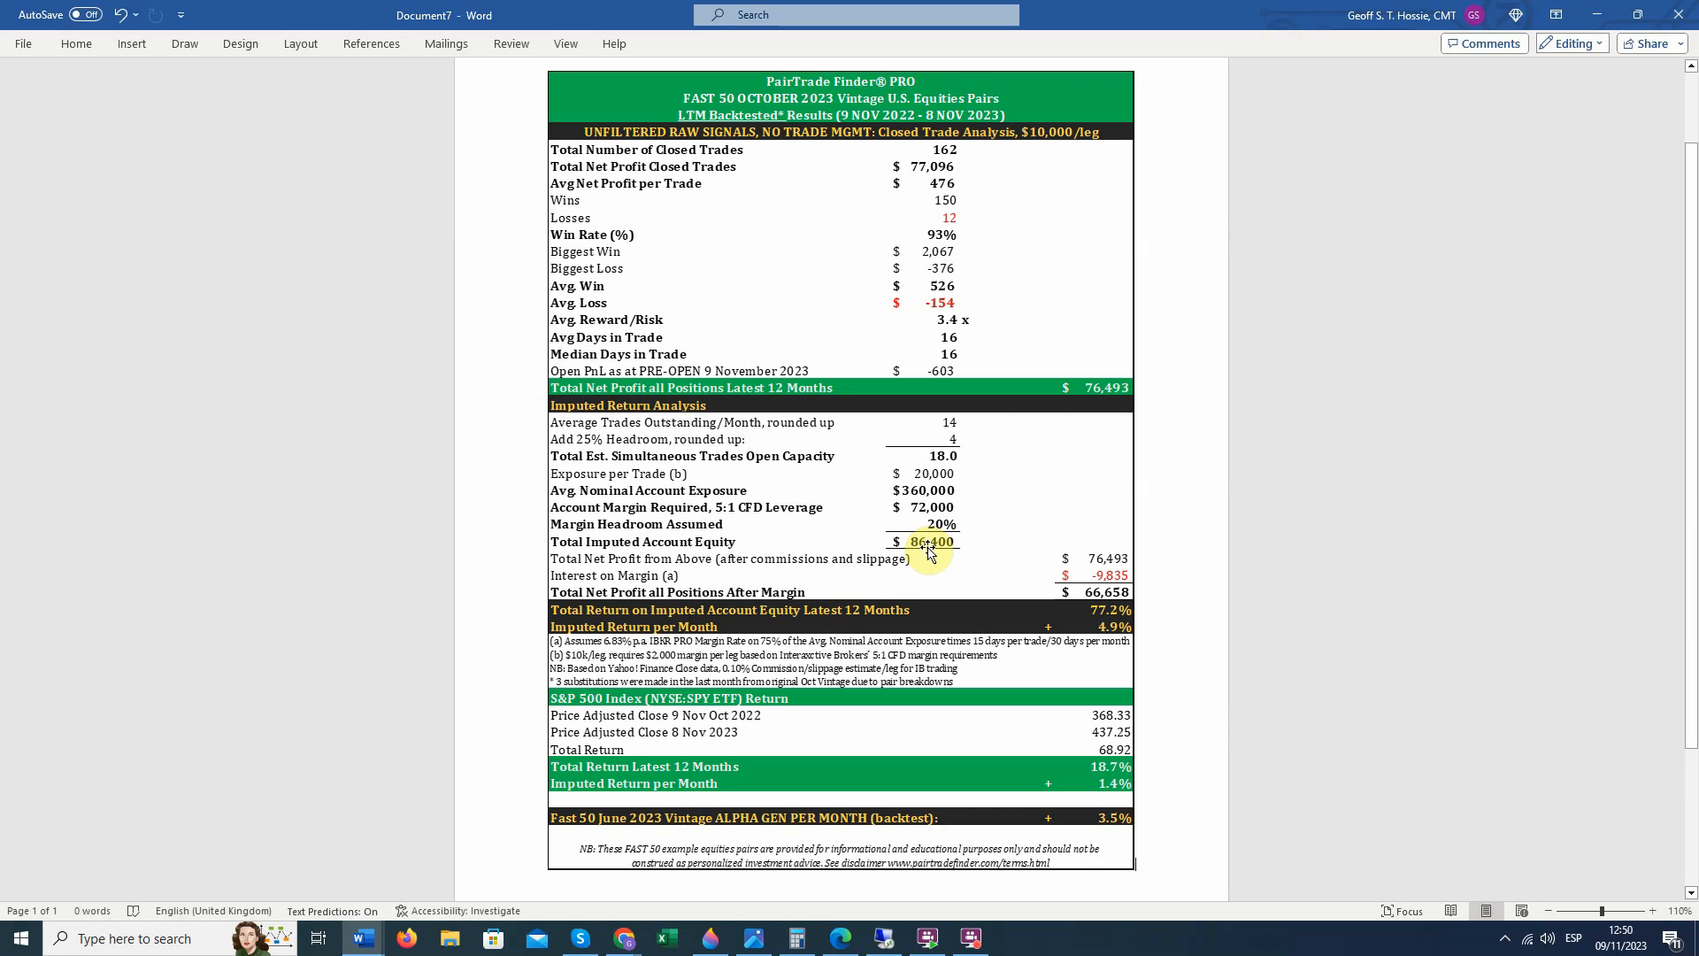
mouse_move(1047, 487)
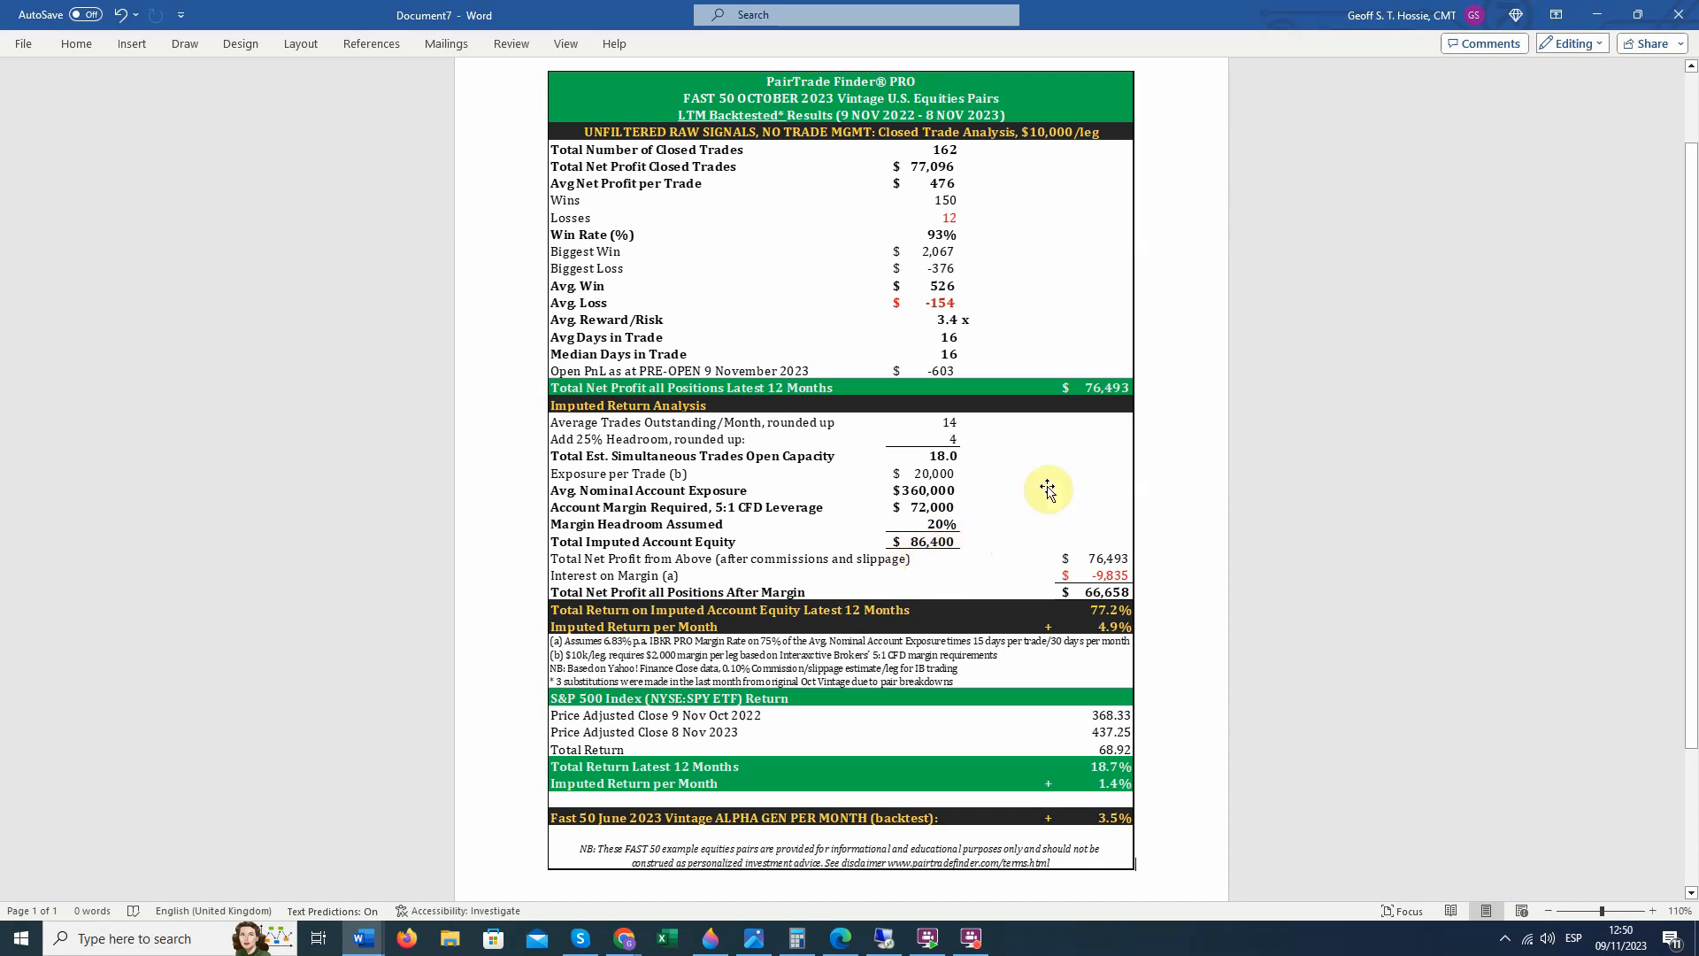
mouse_move(1095, 390)
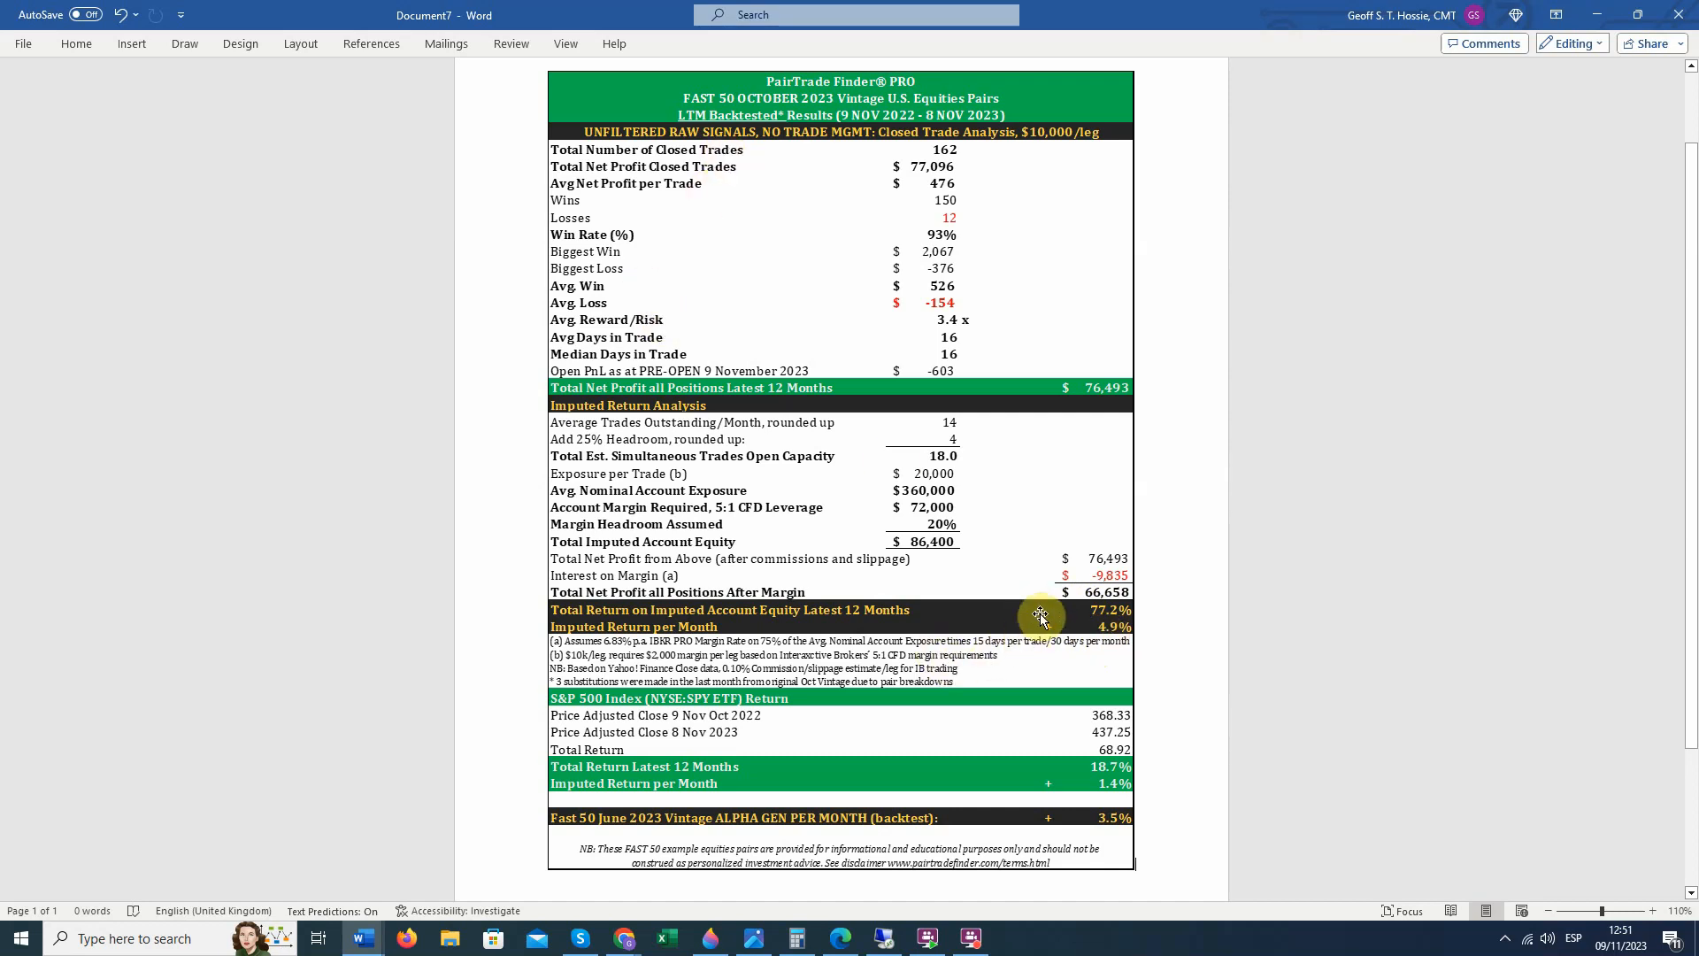
scroll(down, 3)
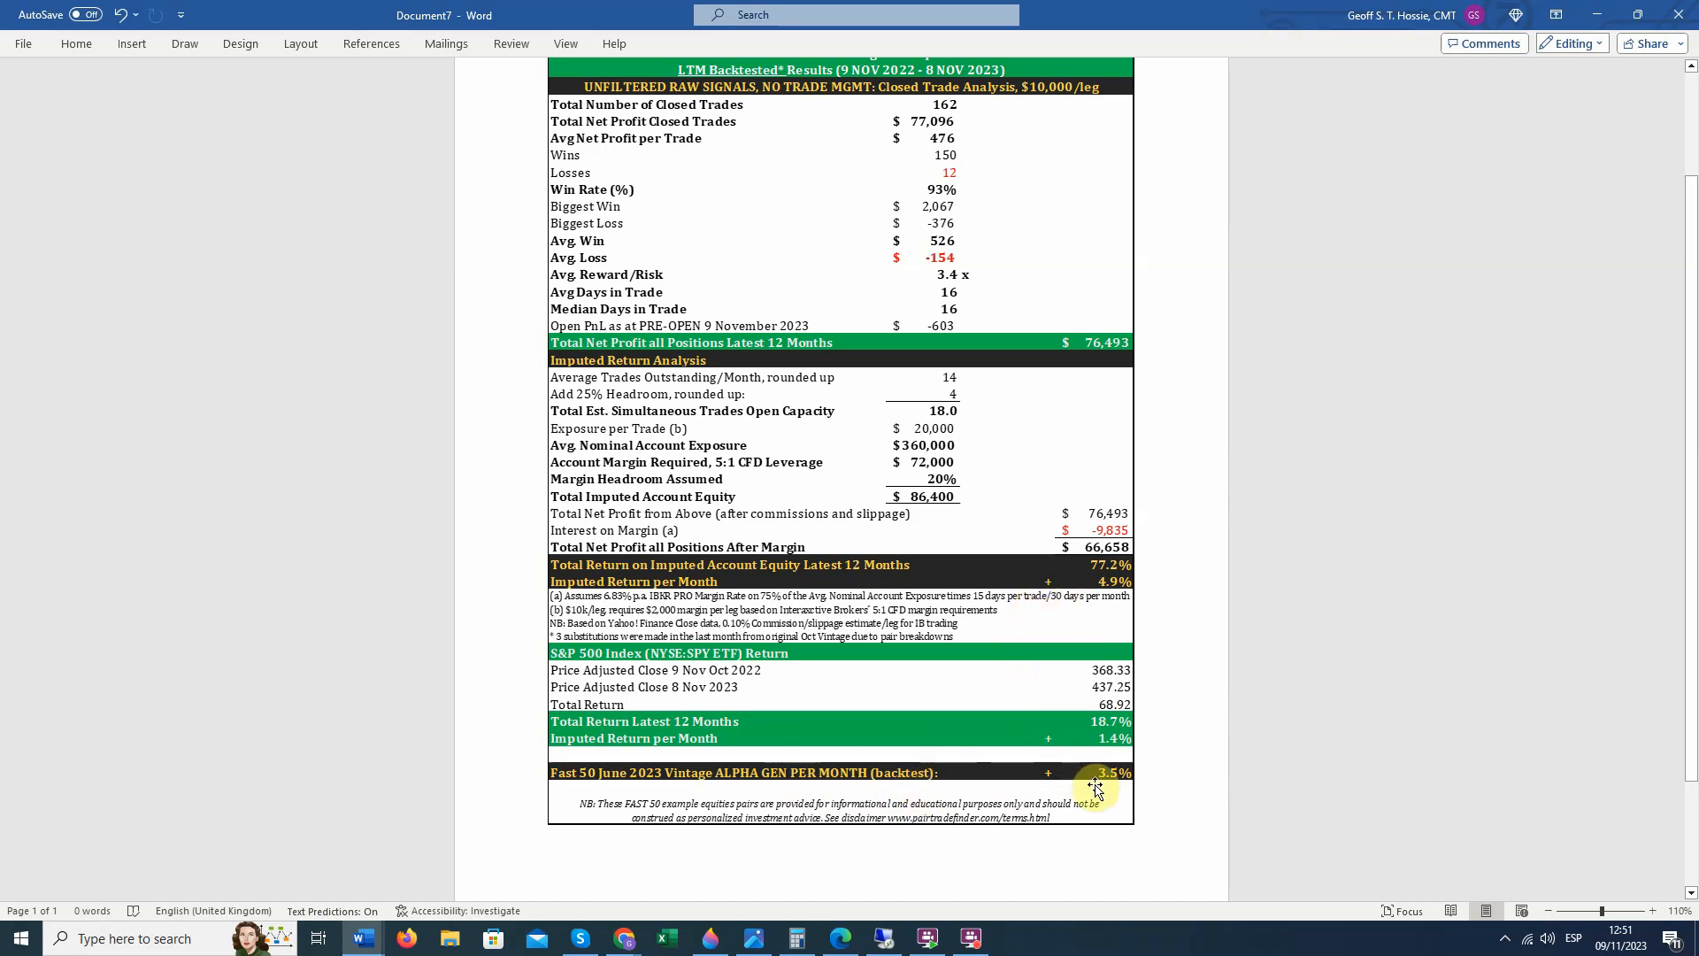
mouse_move(1098, 583)
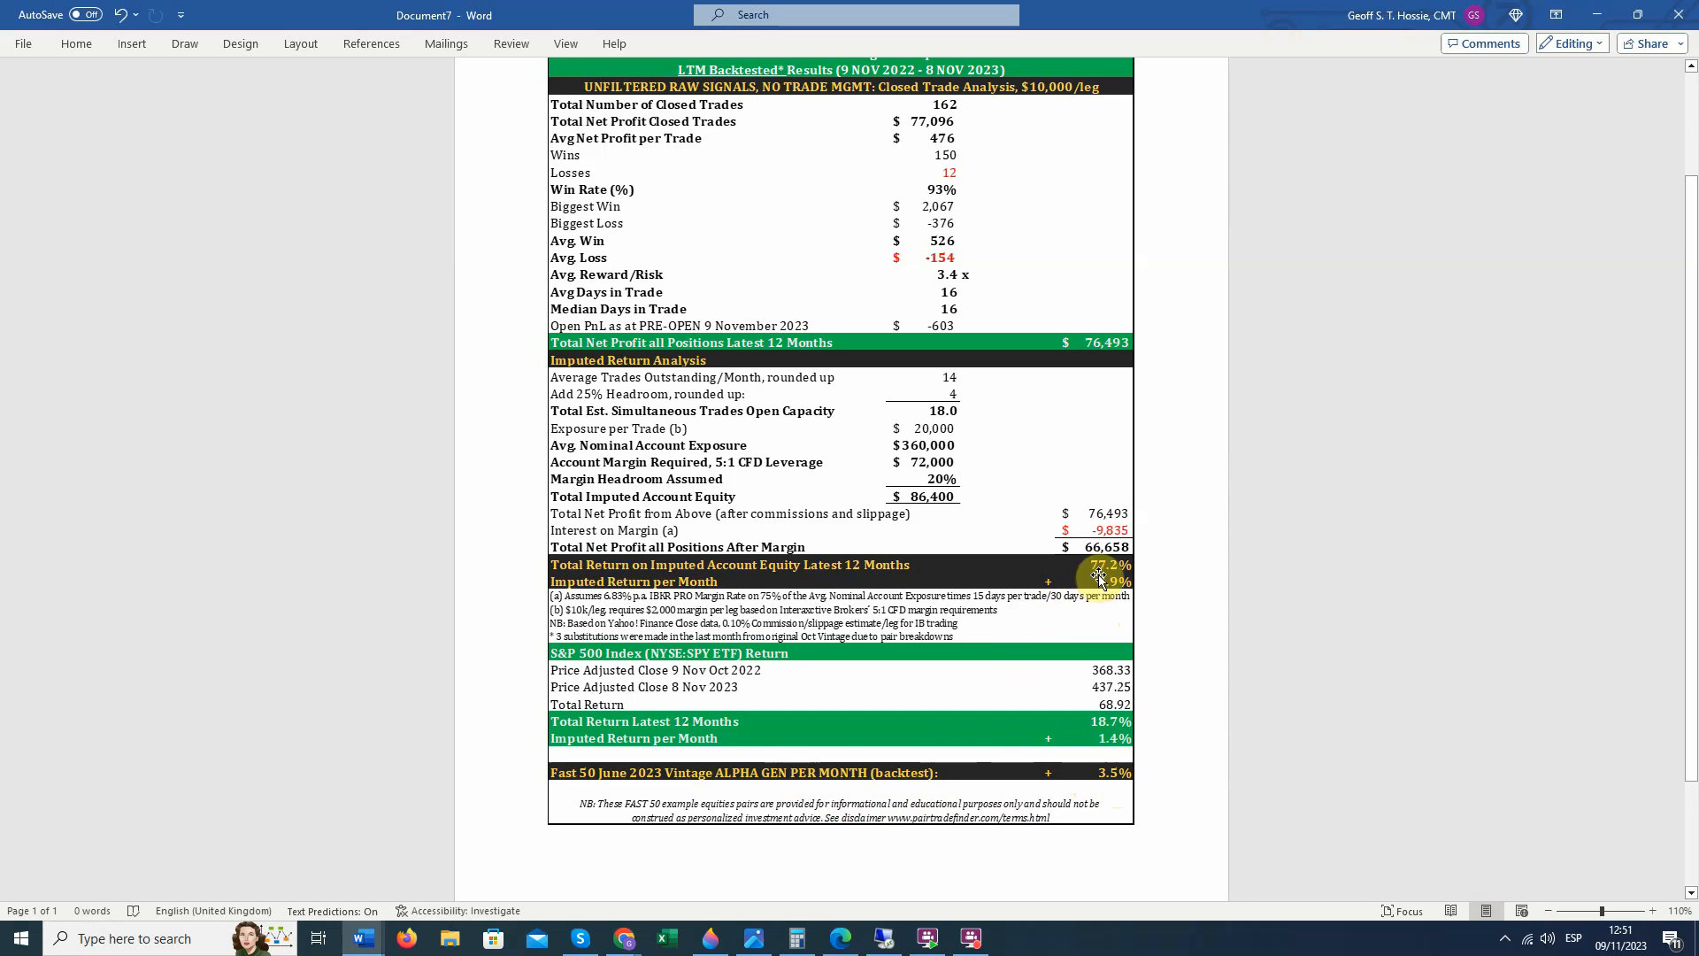
mouse_move(1169, 603)
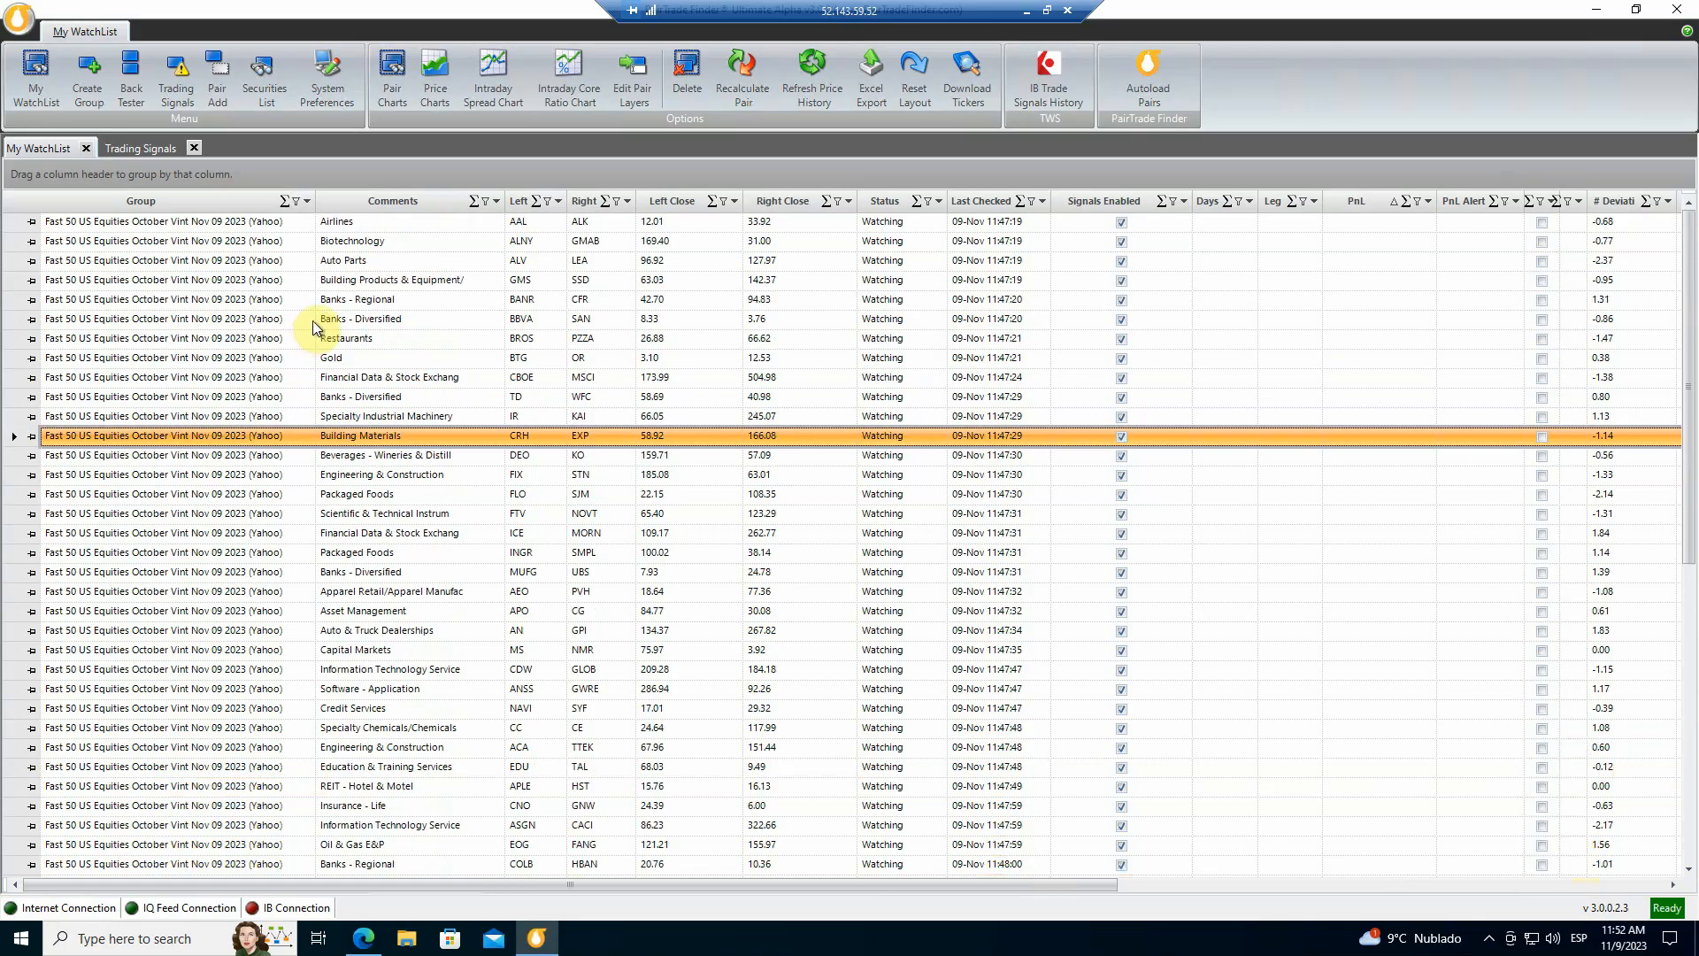
Scroll My WatchList down to the Grand Summaries PnL total of -603.19.
scroll(down, 3)
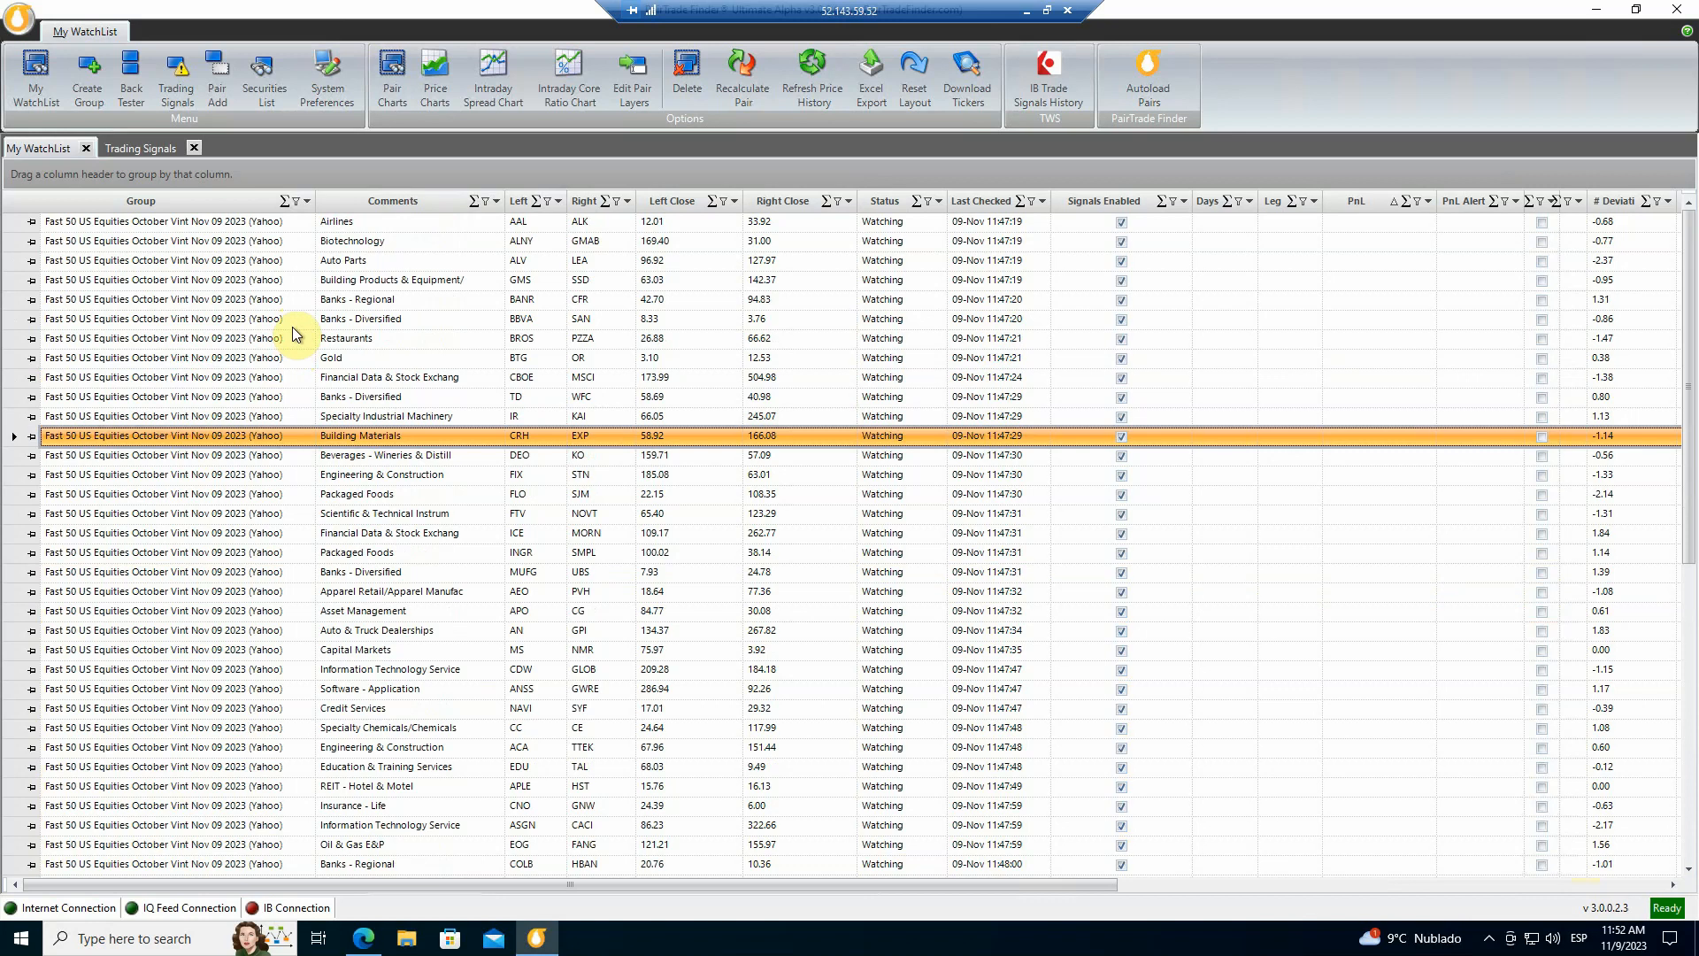
scroll(down, 3)
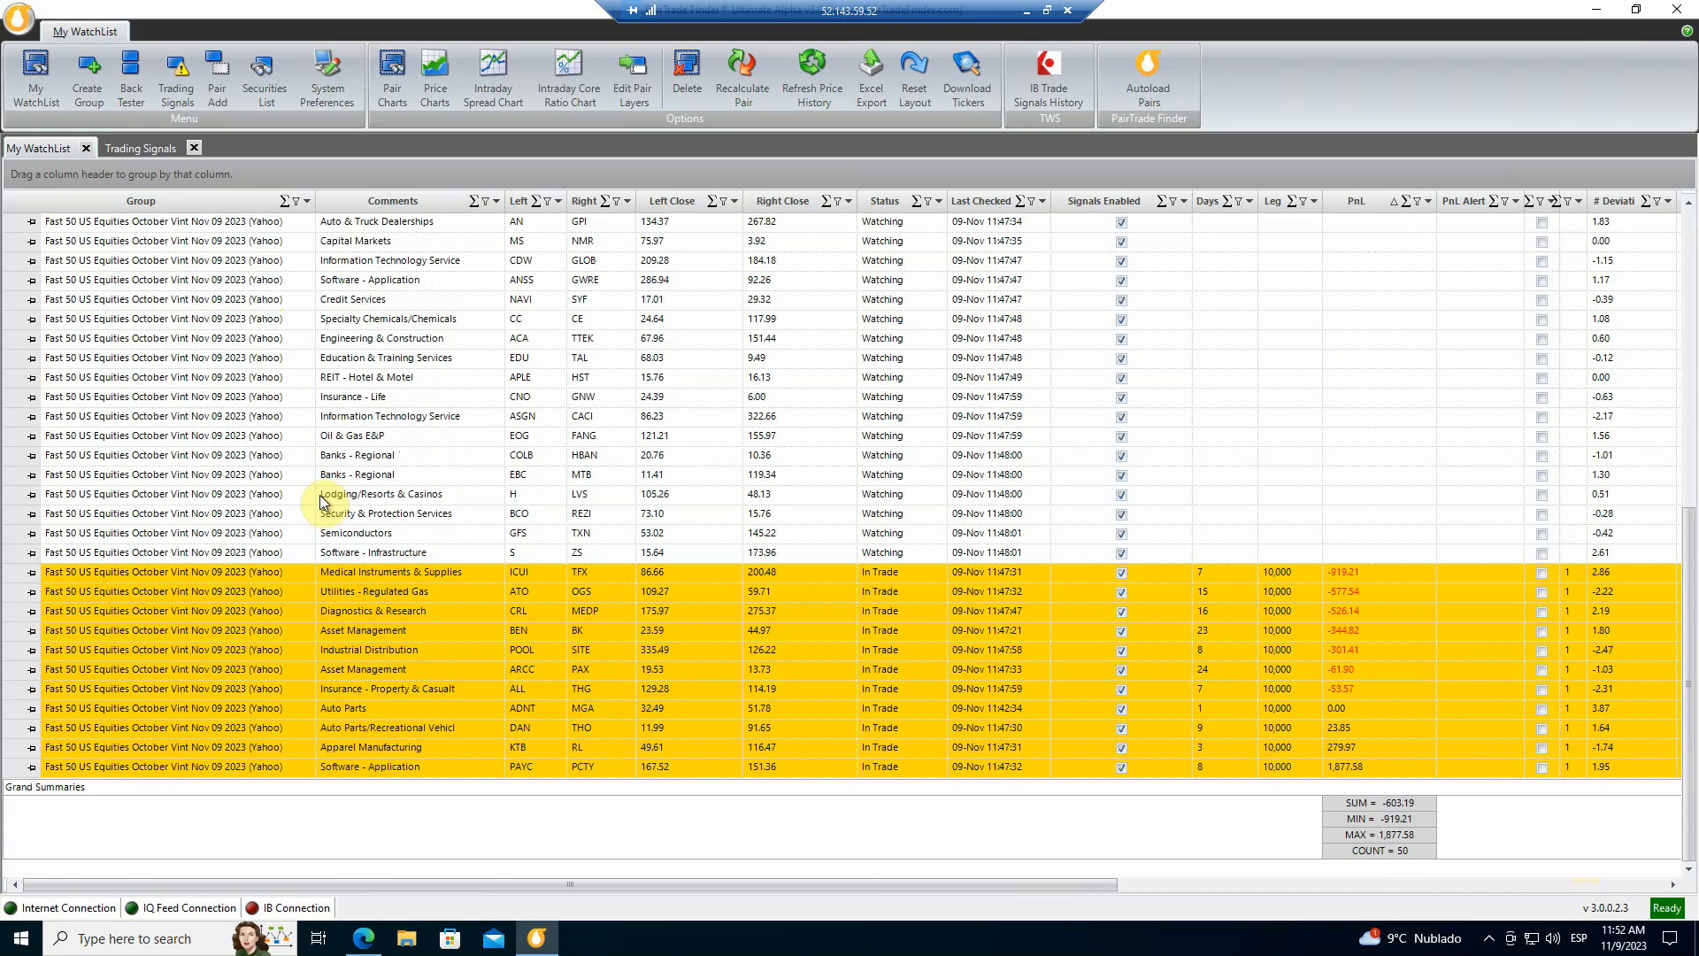
mouse_move(238, 386)
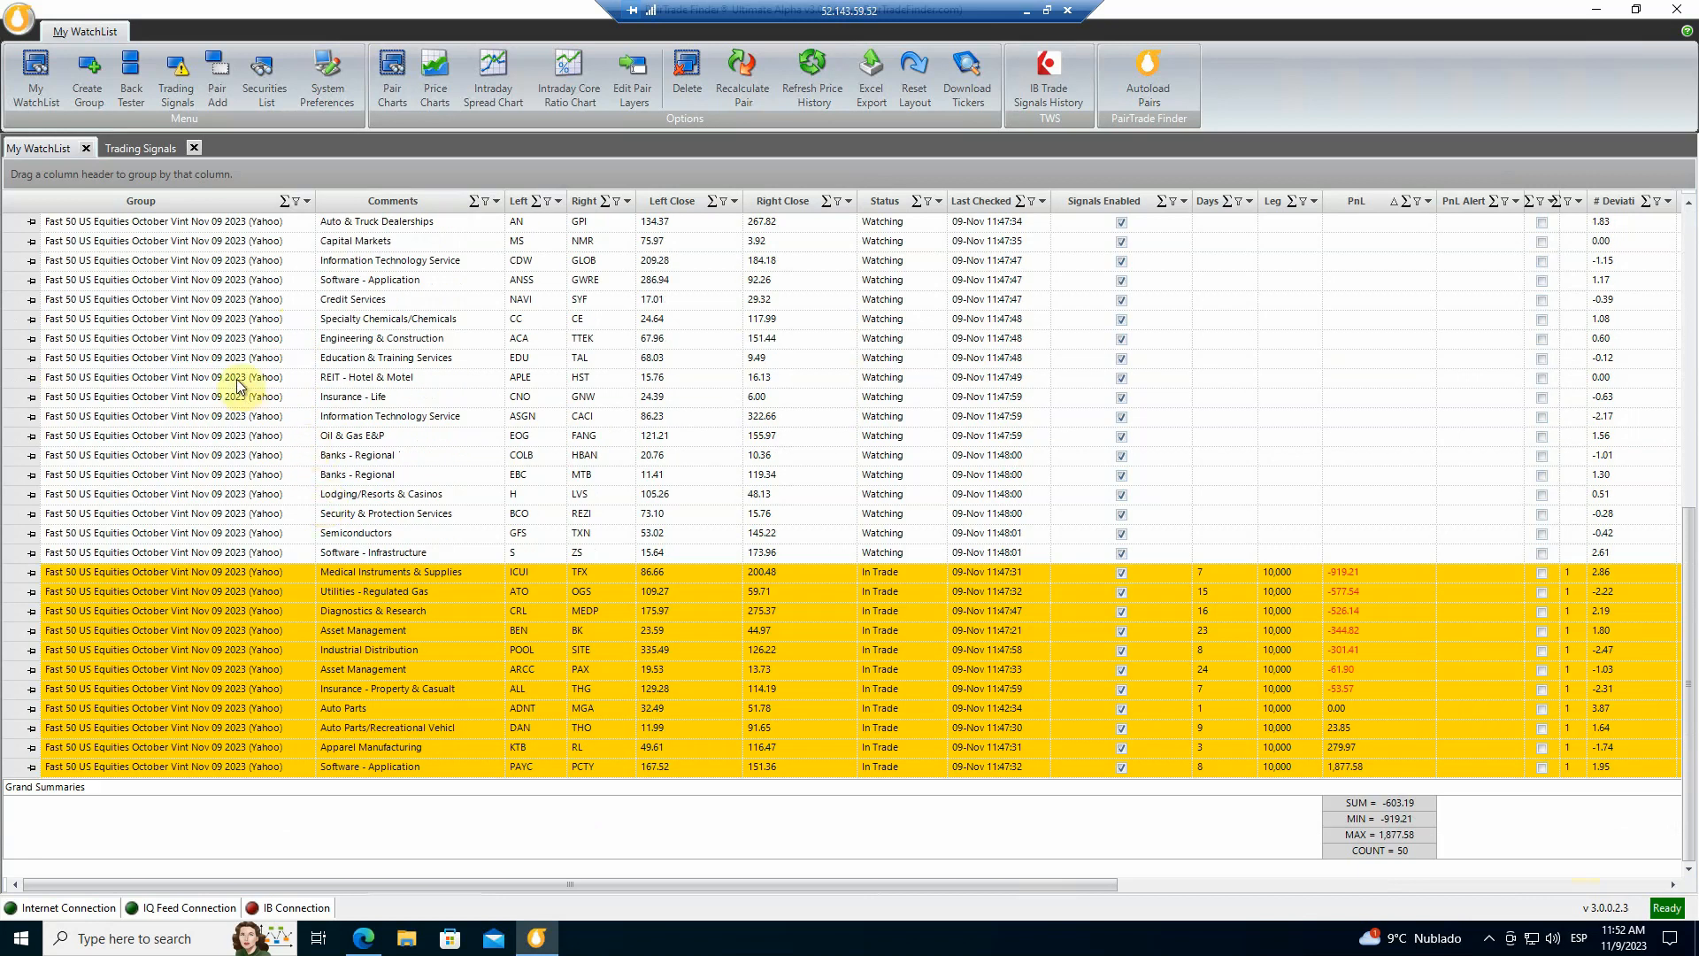